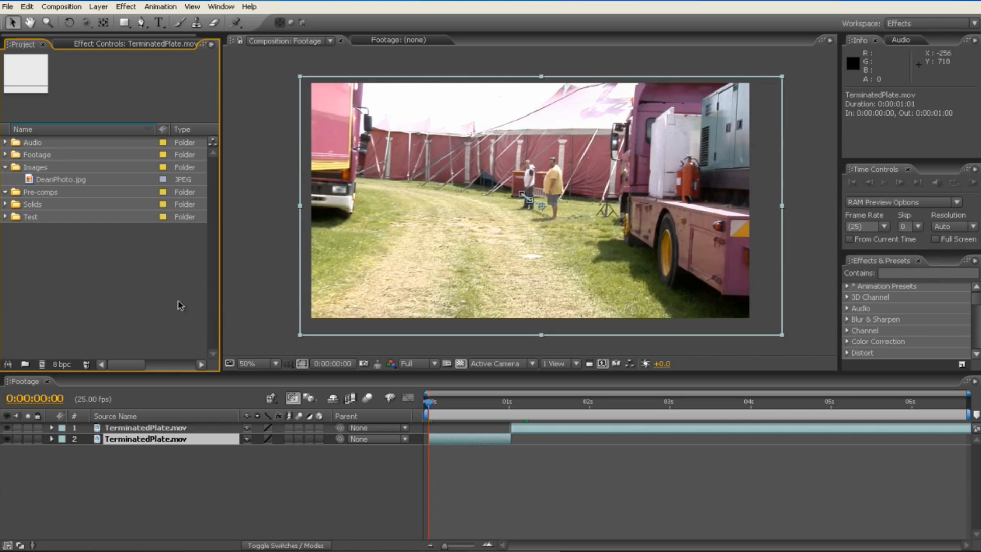
{"action": "mouse_move", "coordinate": [241, 482]}
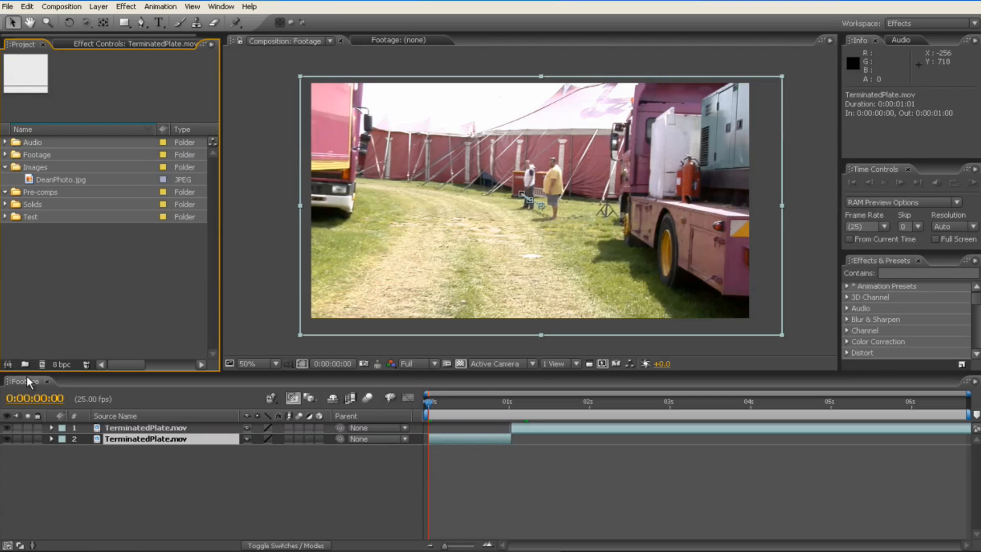
{"action": "mouse_move", "coordinate": [173, 483]}
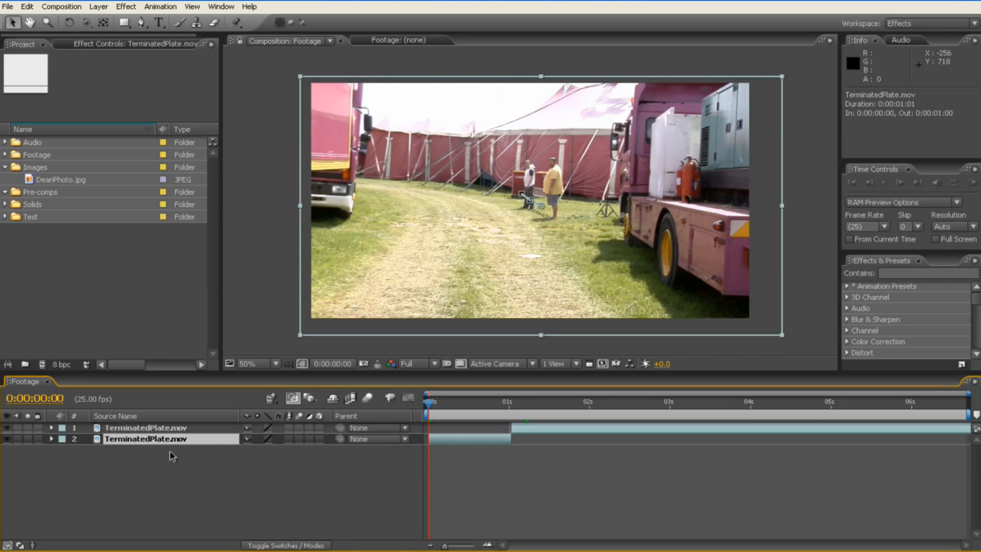
{"action": "mouse_move", "coordinate": [553, 411]}
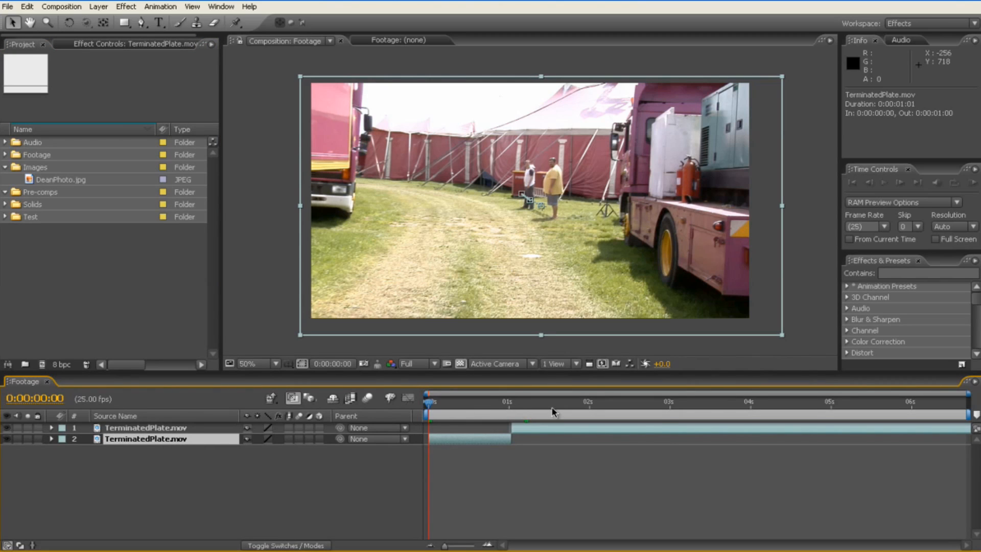
{"action": "mouse_move", "coordinate": [444, 403]}
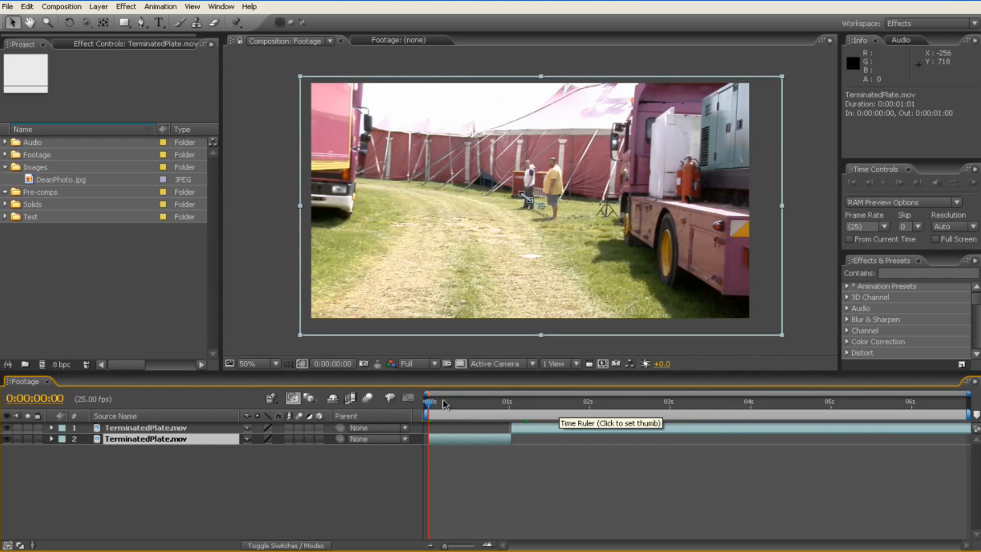
{"action": "mouse_move", "coordinate": [430, 403]}
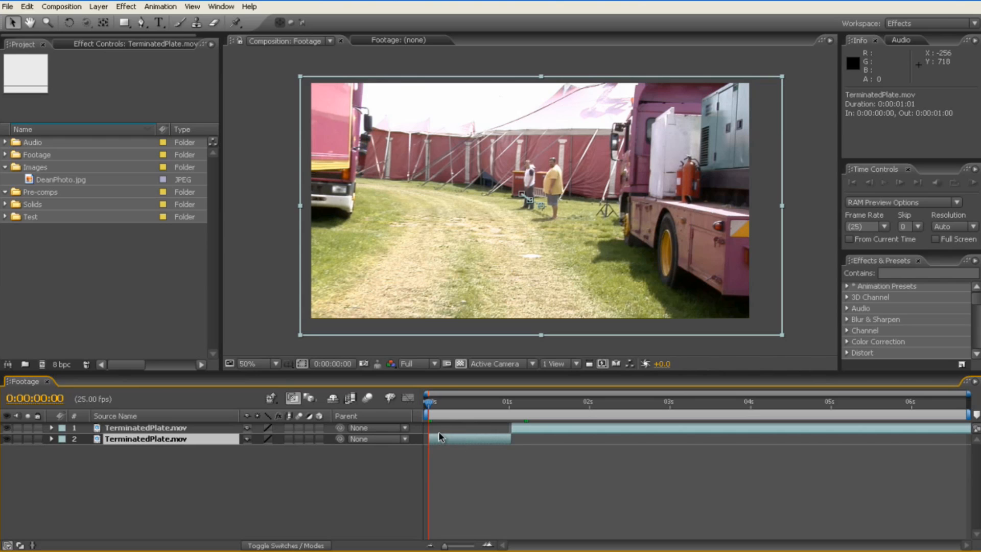
Select the lower TerminatedPlate layer and scrub the time ruler to preview the shot
{"action": "left_click", "coordinate": [50, 438]}
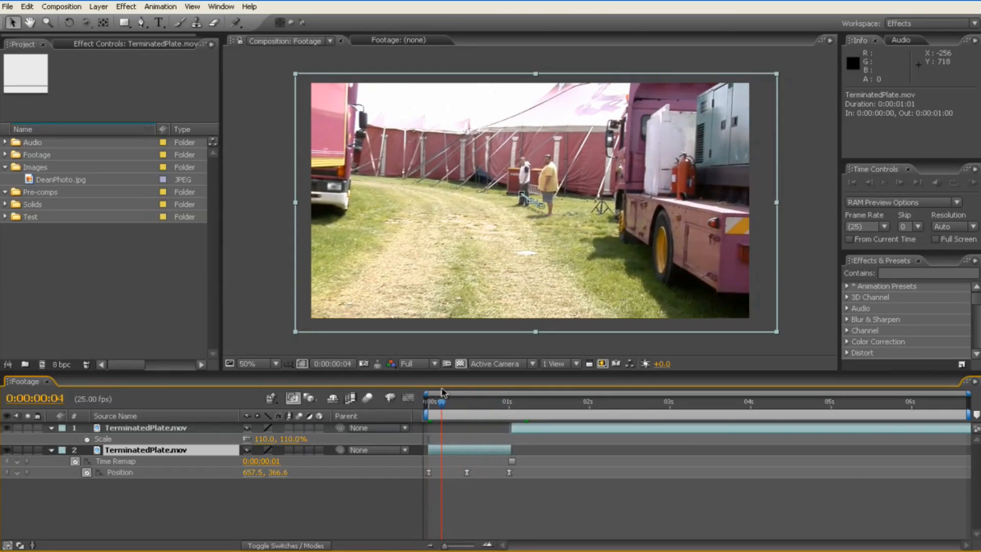
{"action": "left_click_drag", "start_coordinate": [441, 401], "coordinate": [687, 400]}
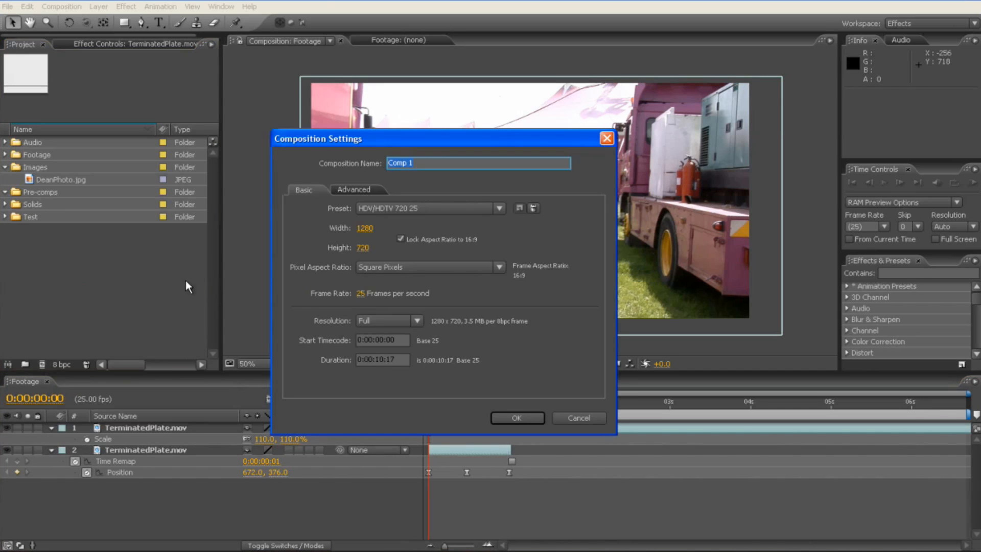
{"action": "mouse_move", "coordinate": [381, 262]}
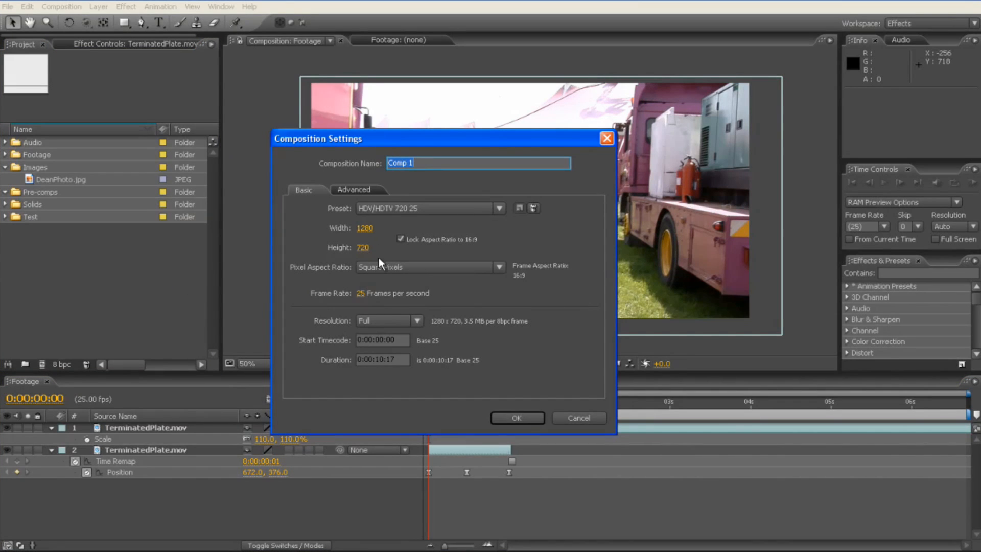
{"action": "mouse_move", "coordinate": [400, 233]}
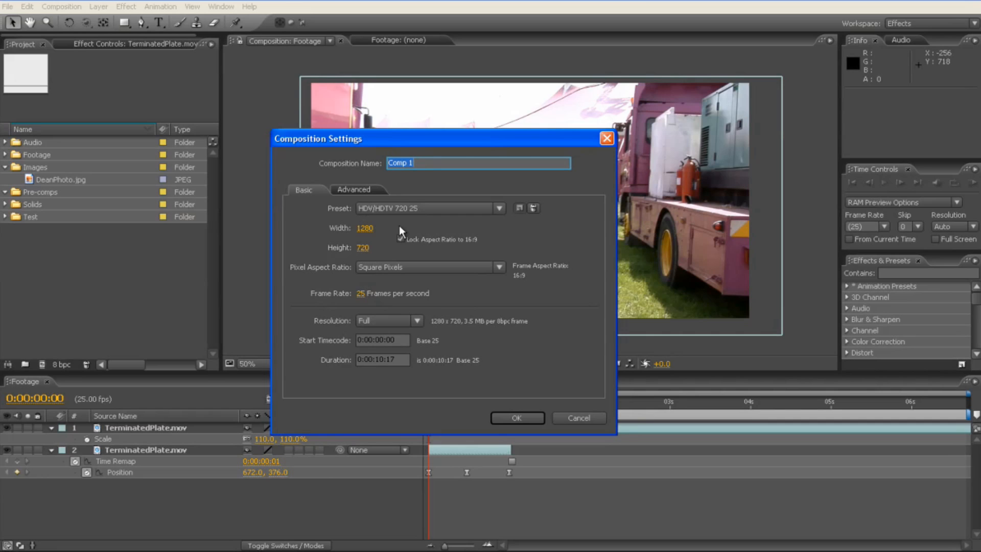
Name the new HDV/HDTV 720 25 composition 'Visual Grid Overlay', fixing the spelling, and create it
{"action": "type", "text": "Visaul Grid"}
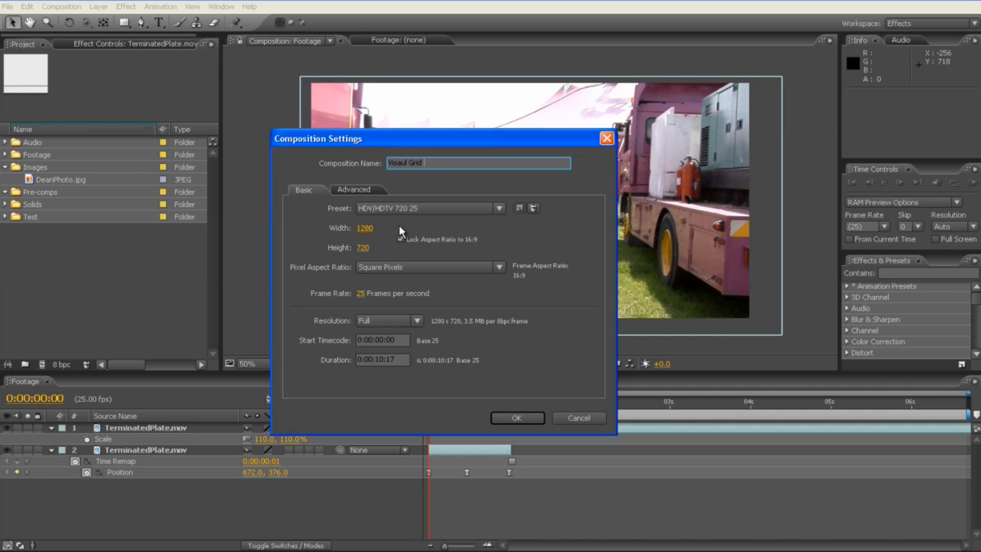
{"action": "type", "text": "Overlay"}
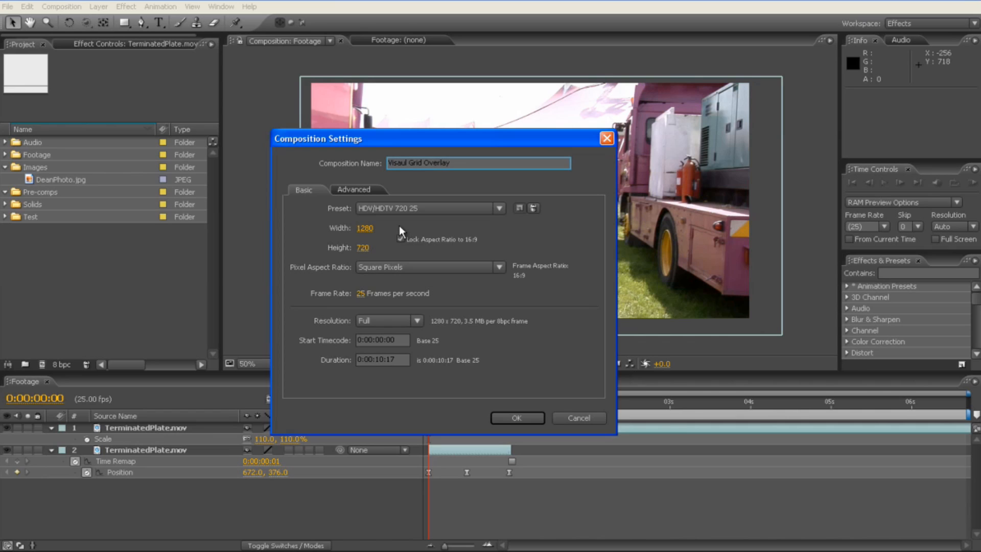
{"action": "double_click", "coordinate": [396, 162]}
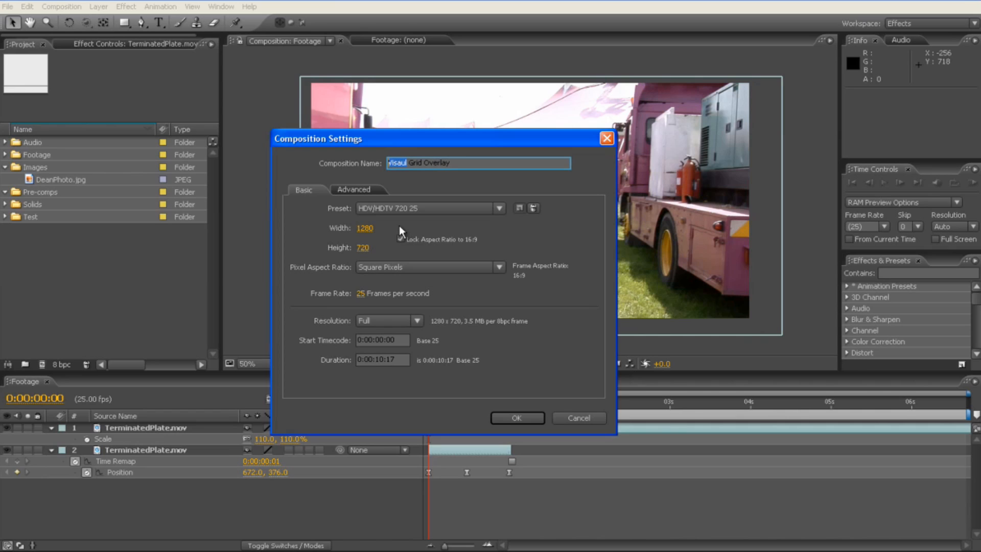
{"action": "left_click", "coordinate": [477, 162]}
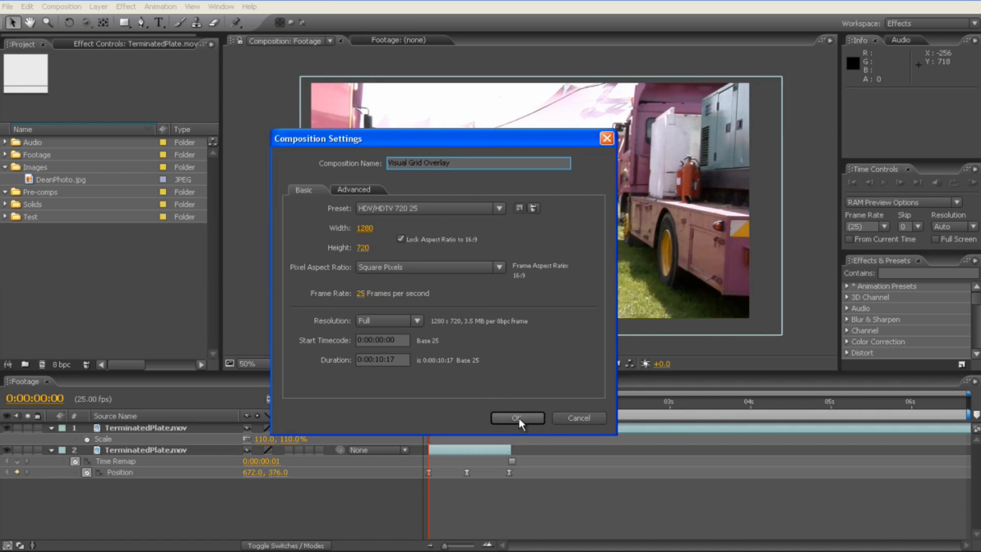
{"action": "left_click", "coordinate": [517, 418]}
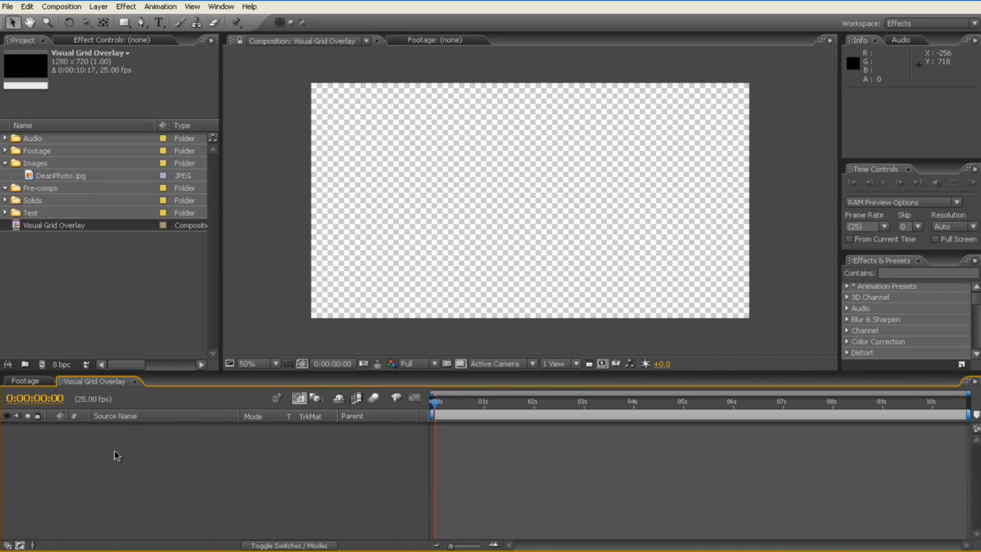
Add a full-frame white solid named 'Visual Grid' to the composition
{"action": "right_click", "coordinate": [115, 455]}
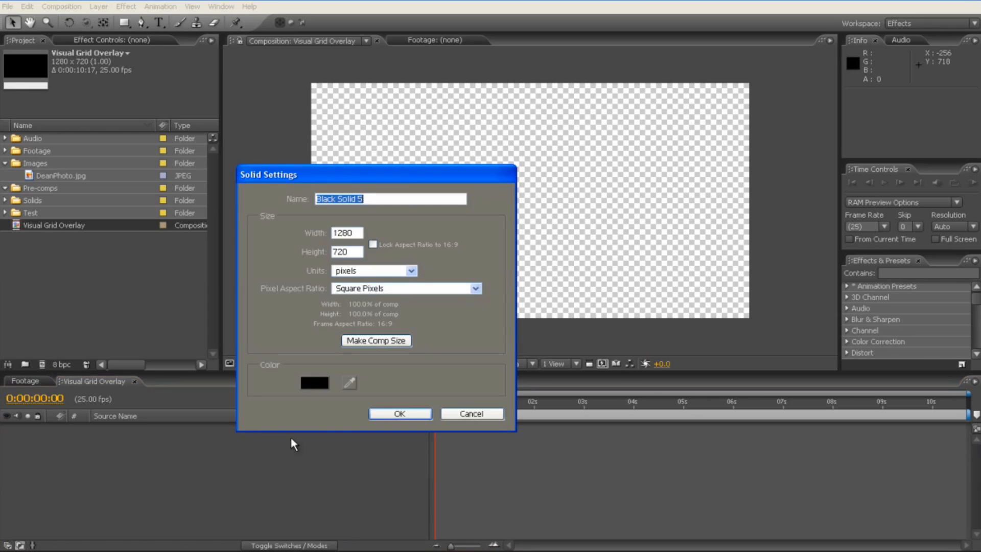
{"action": "left_click", "coordinate": [314, 382]}
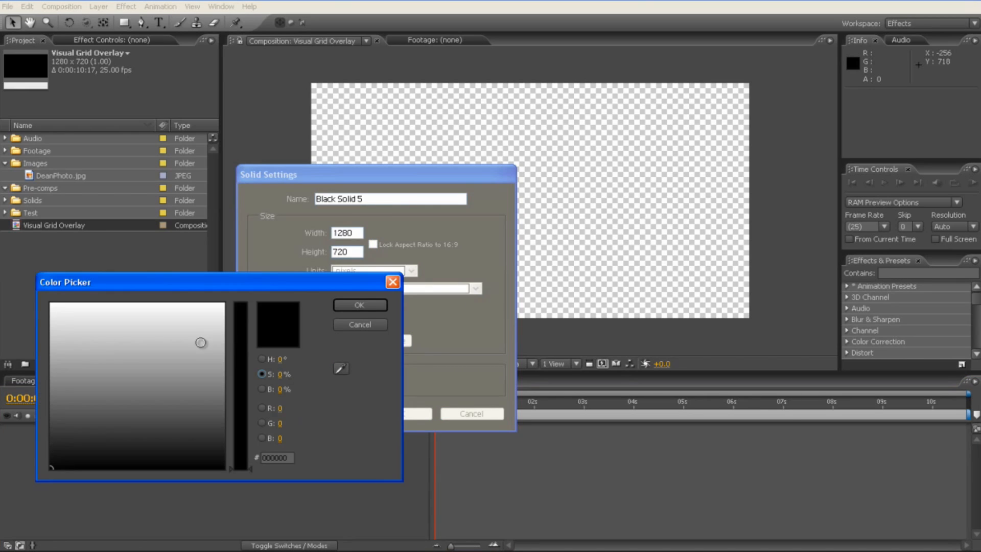
{"action": "left_click", "coordinate": [359, 305]}
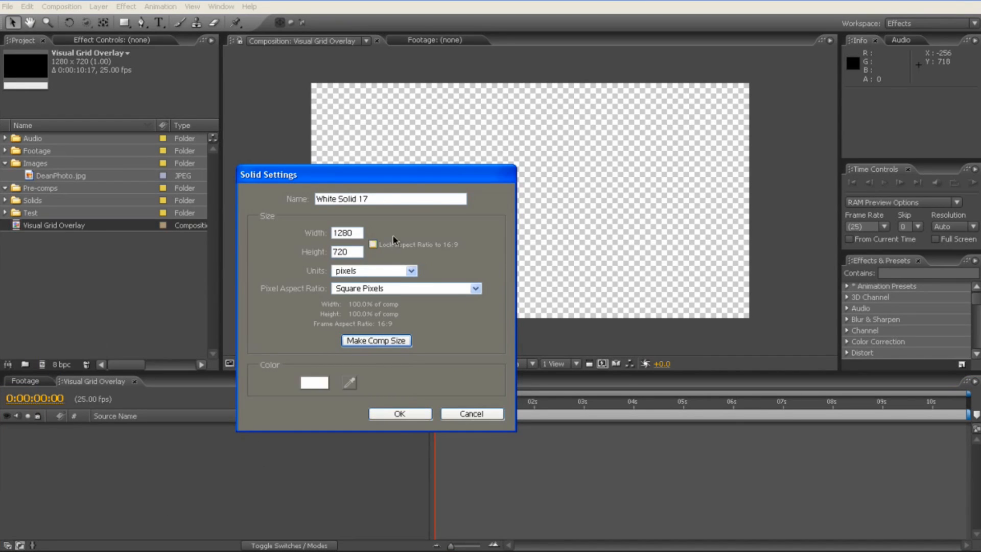
{"action": "triple_click", "coordinate": [389, 198]}
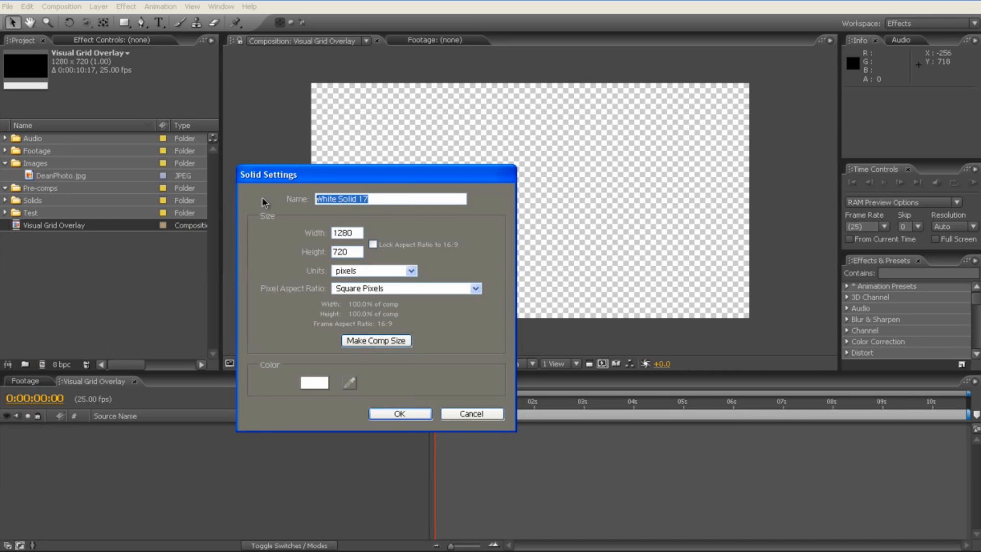
{"action": "type", "text": "Visual Gil"}
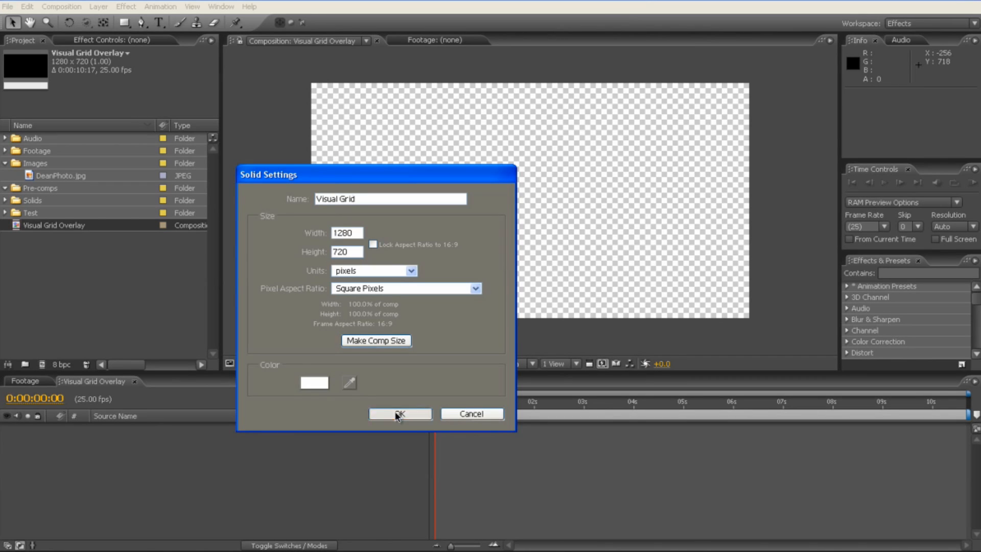
{"action": "left_click", "coordinate": [400, 413]}
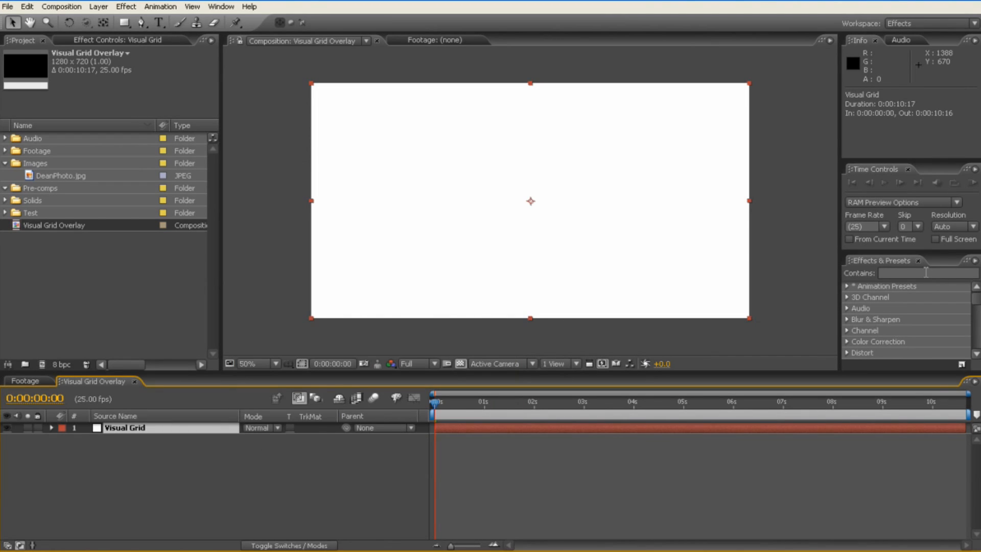
Apply the Grid effect with Anchor 966,543, Corner 978,556 and Border 3 for thin white lines
{"action": "type", "text": "grid"}
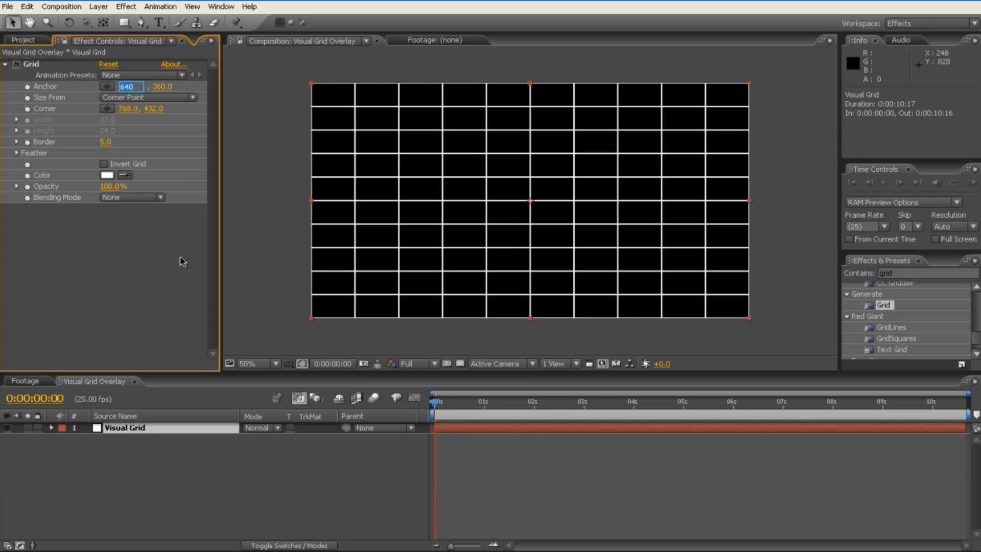
{"action": "type", "text": "966."}
{"action": "left_click", "coordinate": [159, 86]}
{"action": "type", "text": "5"}
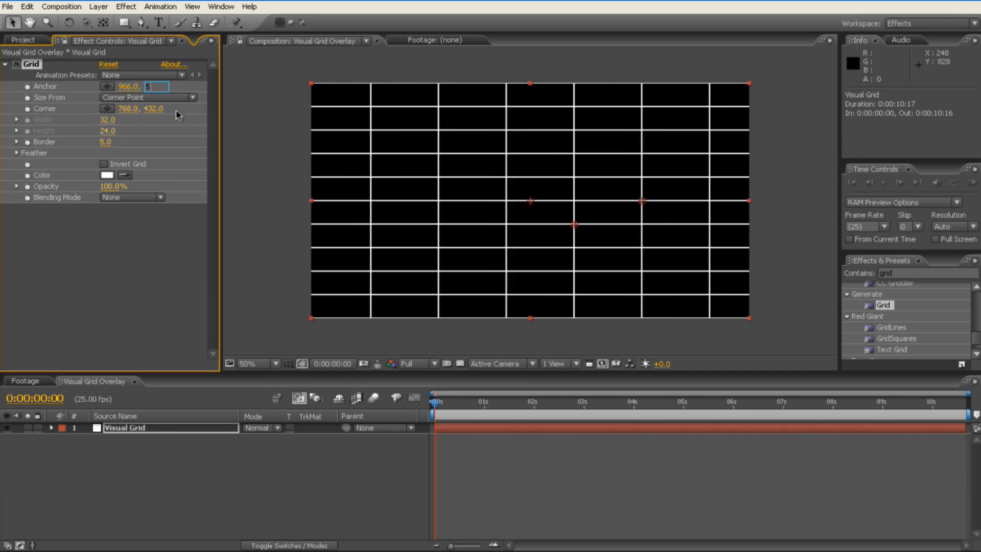
{"action": "type", "text": "43.0"}
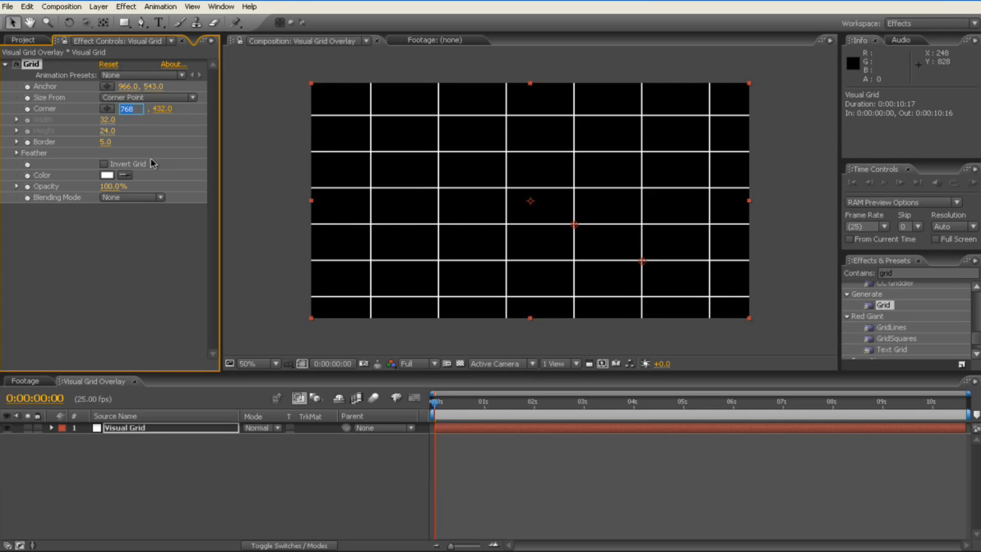
{"action": "type", "text": "978.0"}
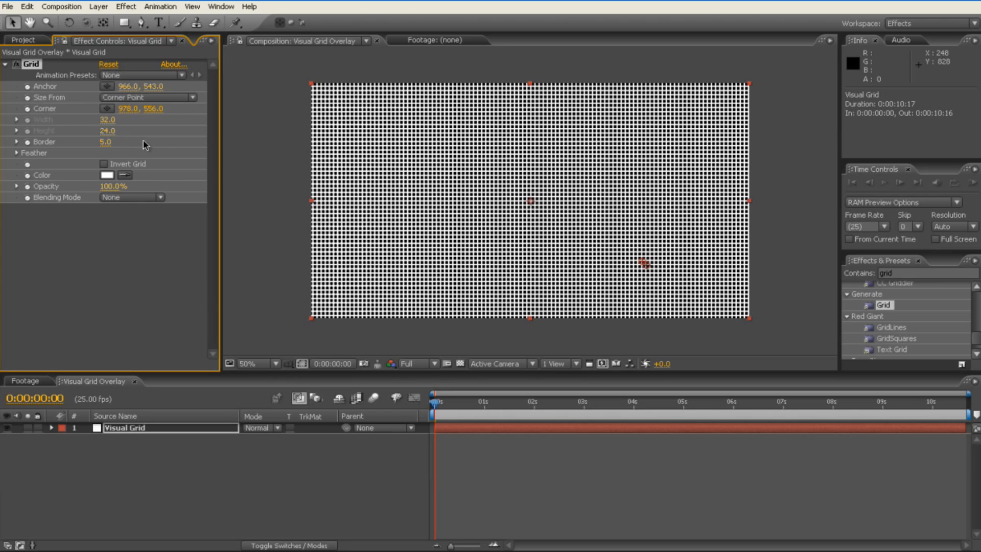
{"action": "double_click", "coordinate": [105, 141]}
{"action": "type", "text": "3"}
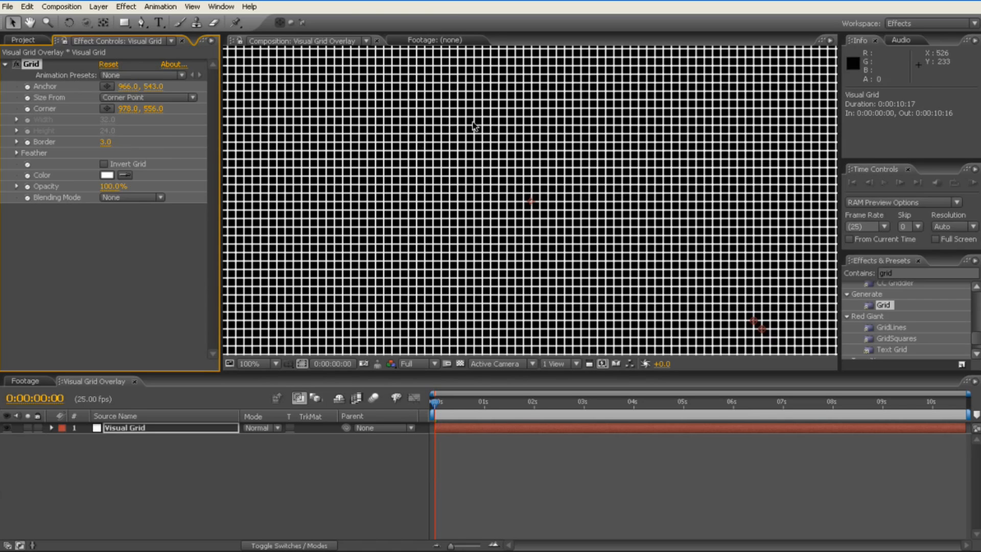
{"action": "mouse_move", "coordinate": [505, 206]}
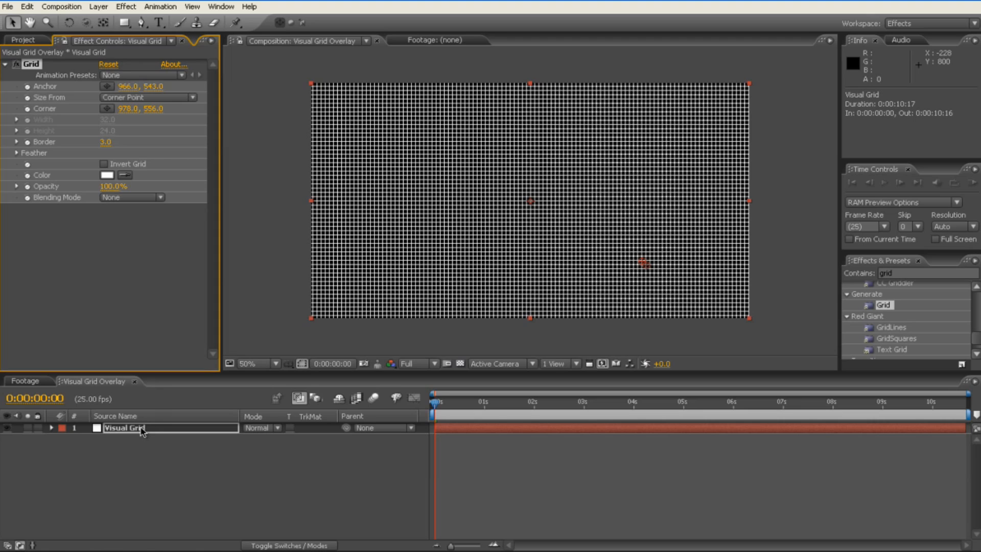
Select the Visual Grid layer to set its Opacity to 50%
{"action": "left_click", "coordinate": [53, 428]}
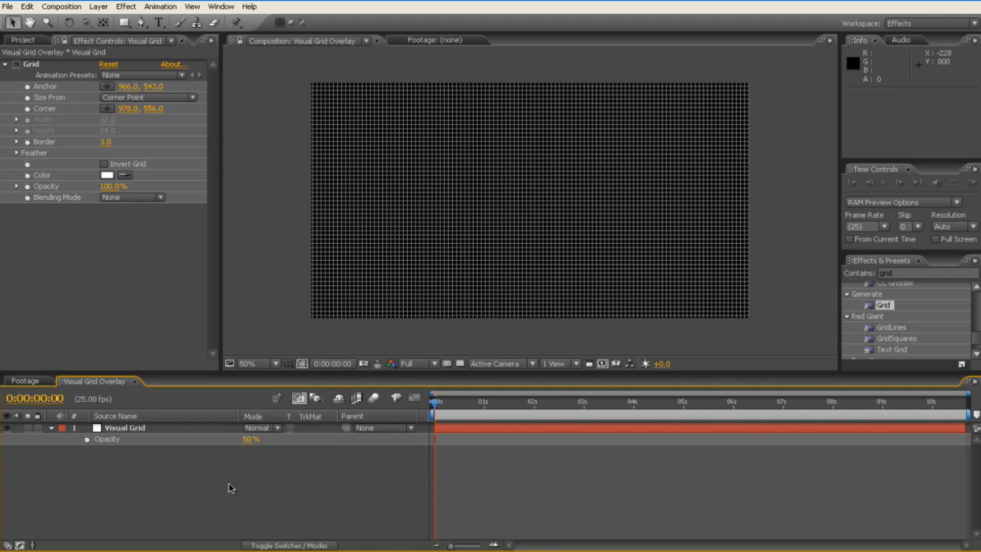
{"action": "mouse_move", "coordinate": [224, 484]}
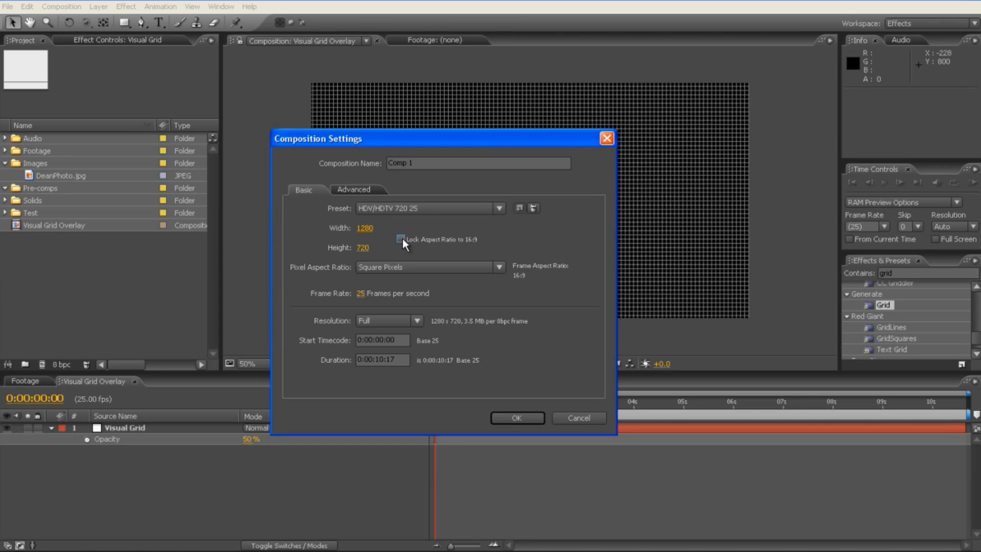
Create a 400×400, 25 fps composition named 'Target'
{"action": "type", "text": "400"}
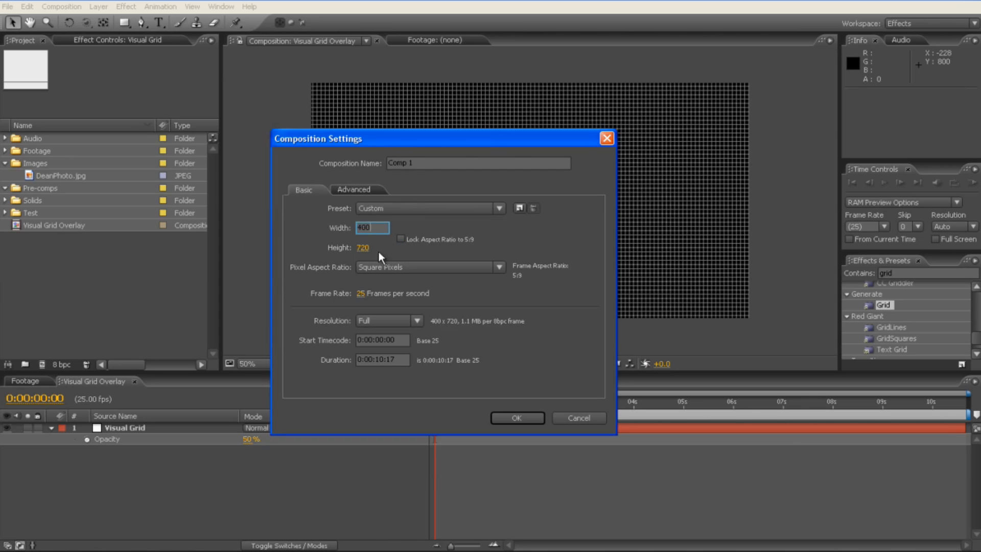
{"action": "type", "text": "400"}
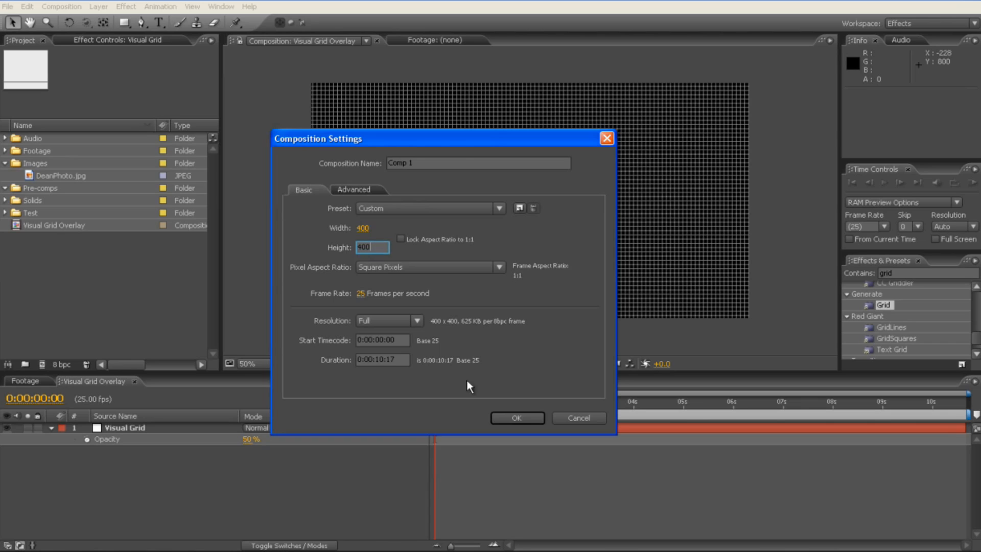
{"action": "left_click", "coordinate": [478, 163]}
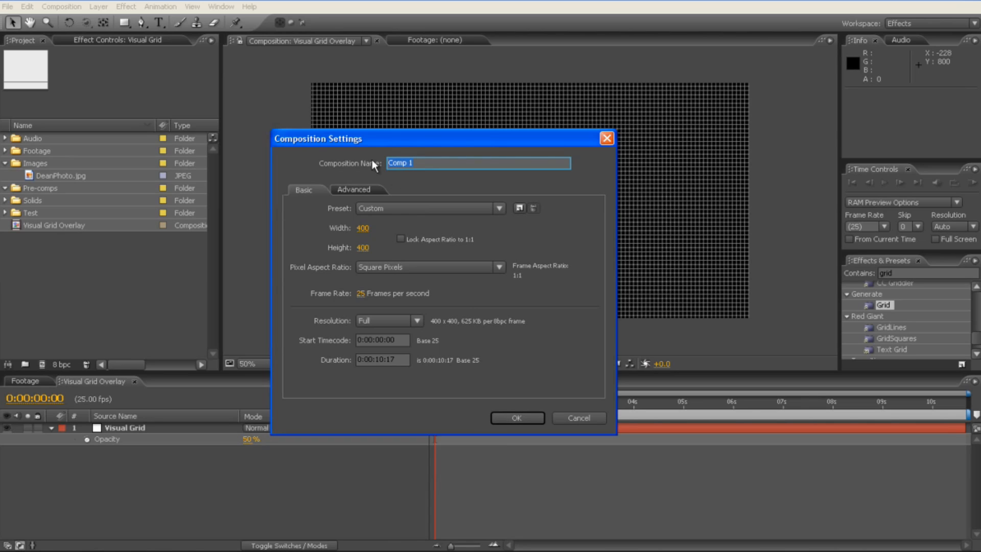
{"action": "type", "text": "Target"}
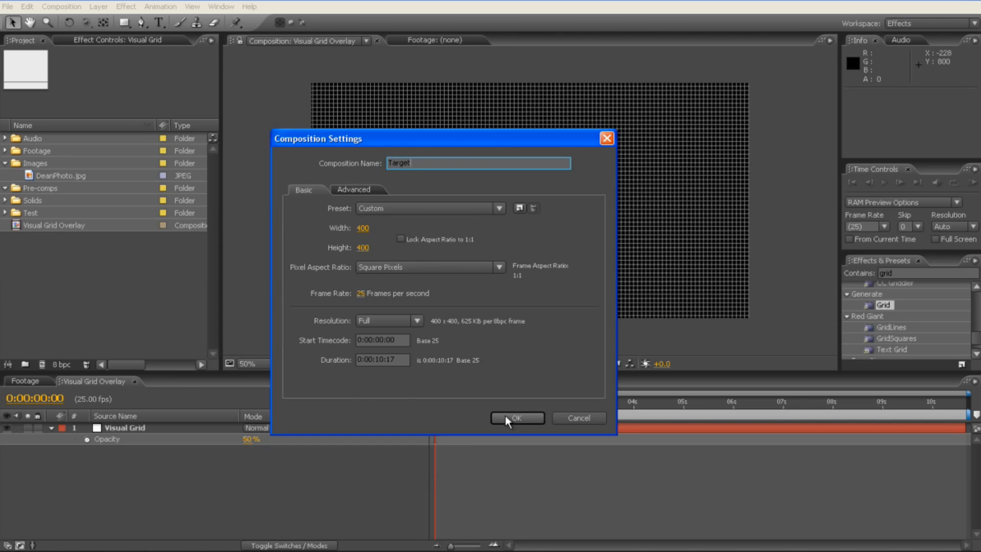
{"action": "left_click", "coordinate": [517, 418]}
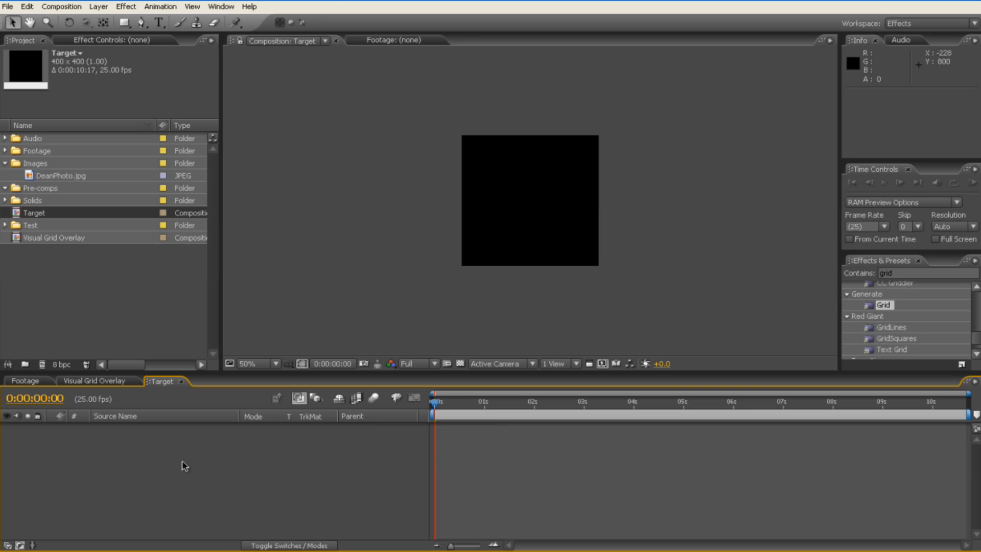
Add a composition-sized white solid named 'Rotator 1' to the Target comp
{"action": "right_click", "coordinate": [183, 465]}
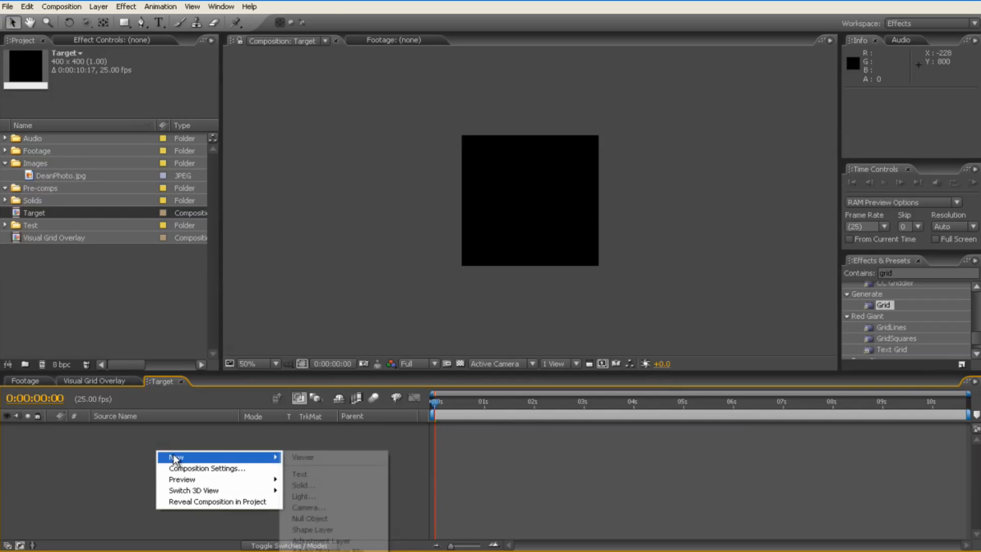
{"action": "left_click", "coordinate": [303, 484]}
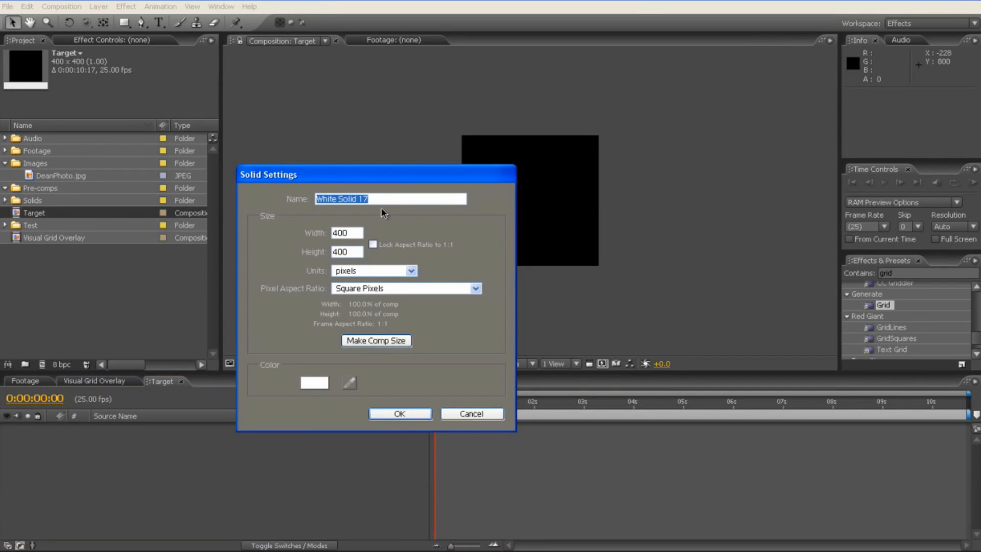
{"action": "type", "text": "R"}
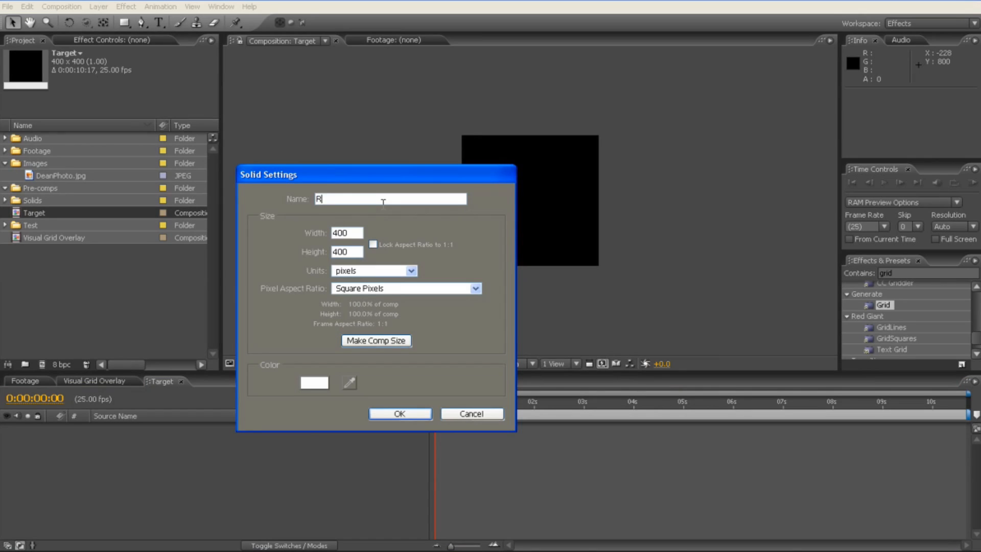
{"action": "type", "text": "otator 1"}
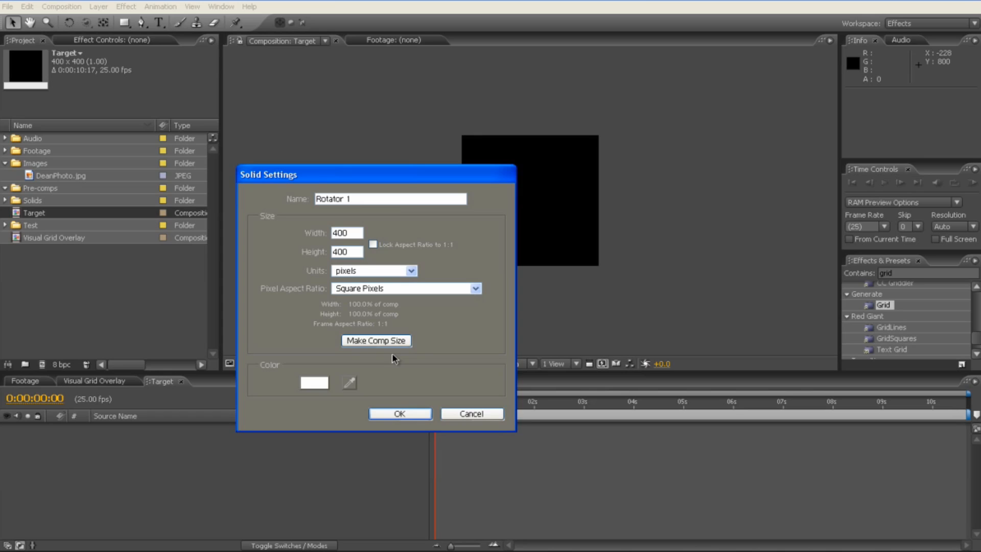
{"action": "left_click", "coordinate": [399, 414]}
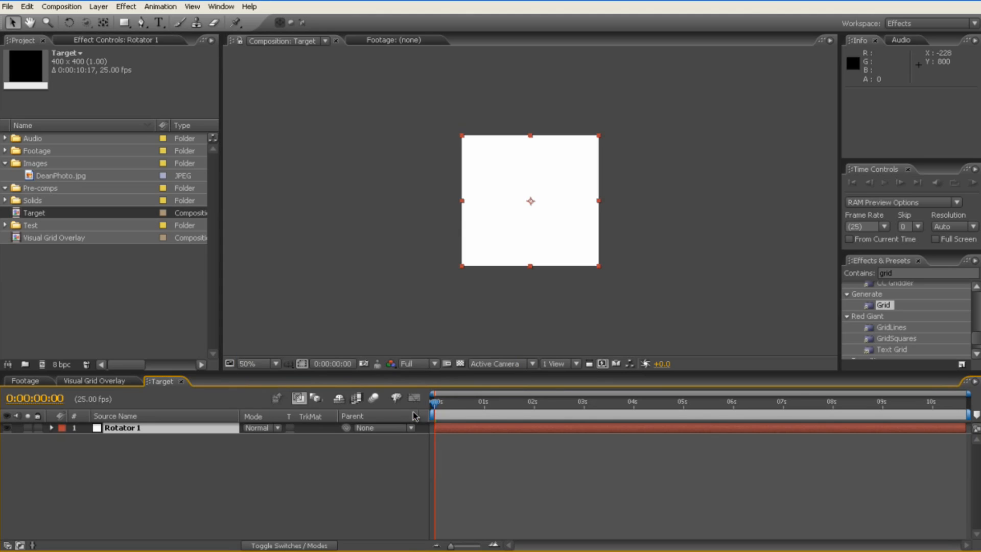
Mask Rotator 1 into a ring: two ellipse masks, Mask 2 on Subtract with negative expansion
{"action": "left_click", "coordinate": [124, 24]}
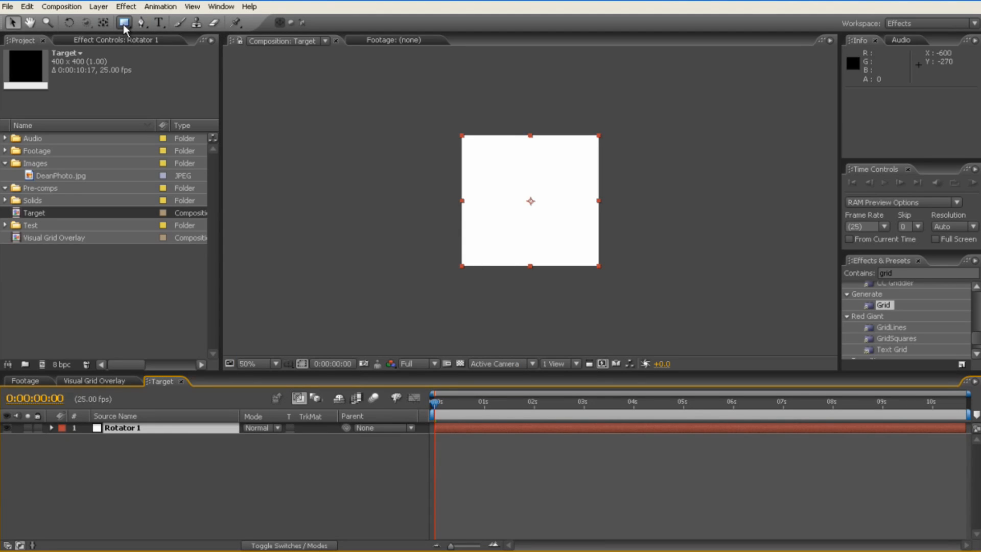
{"action": "left_click", "coordinate": [125, 22]}
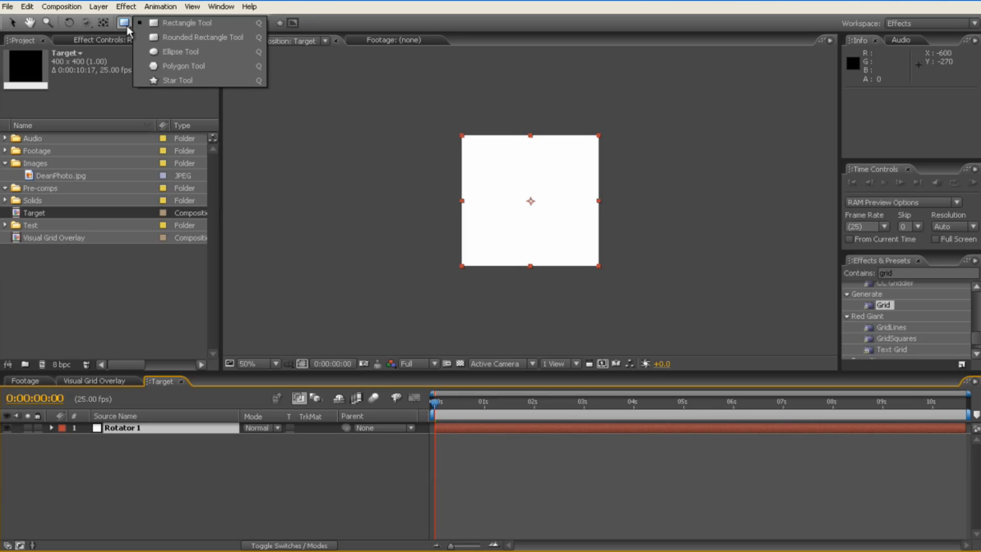
{"action": "mouse_move", "coordinate": [182, 51]}
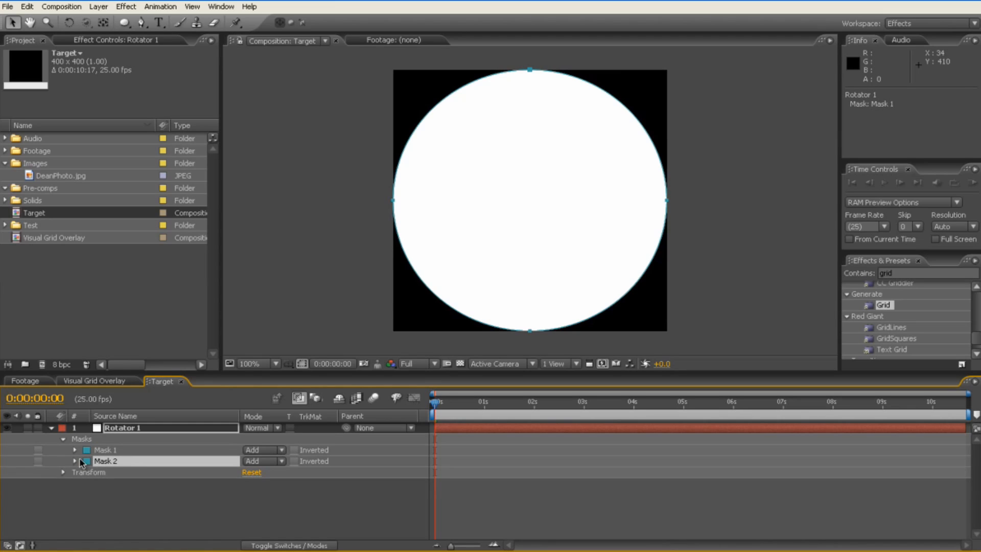
{"action": "left_click", "coordinate": [75, 460]}
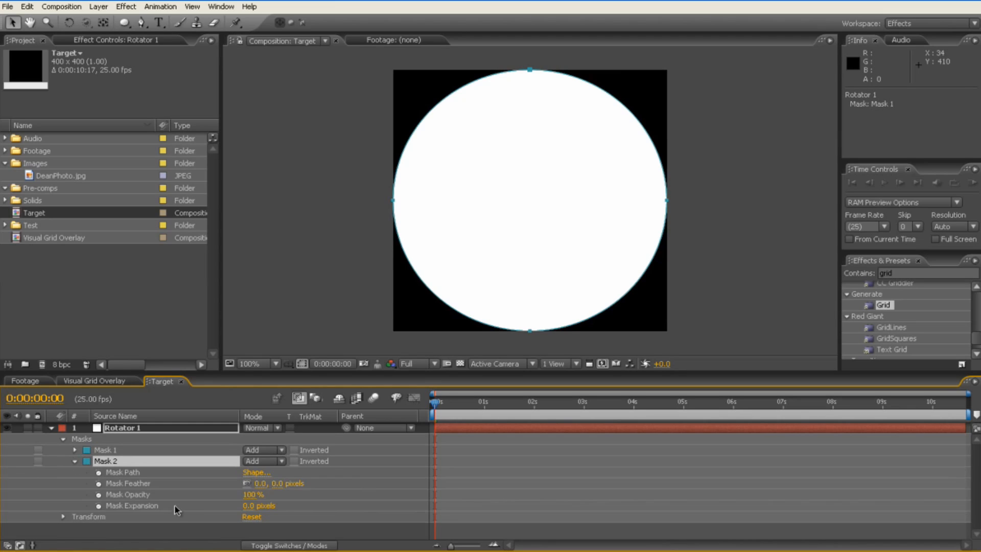
{"action": "left_click", "coordinate": [262, 460]}
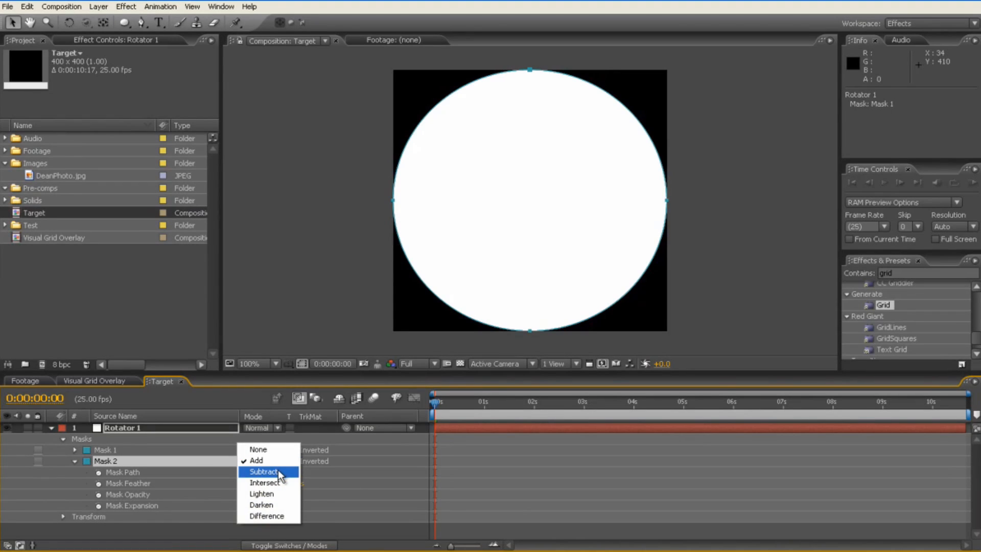
{"action": "left_click", "coordinate": [264, 471]}
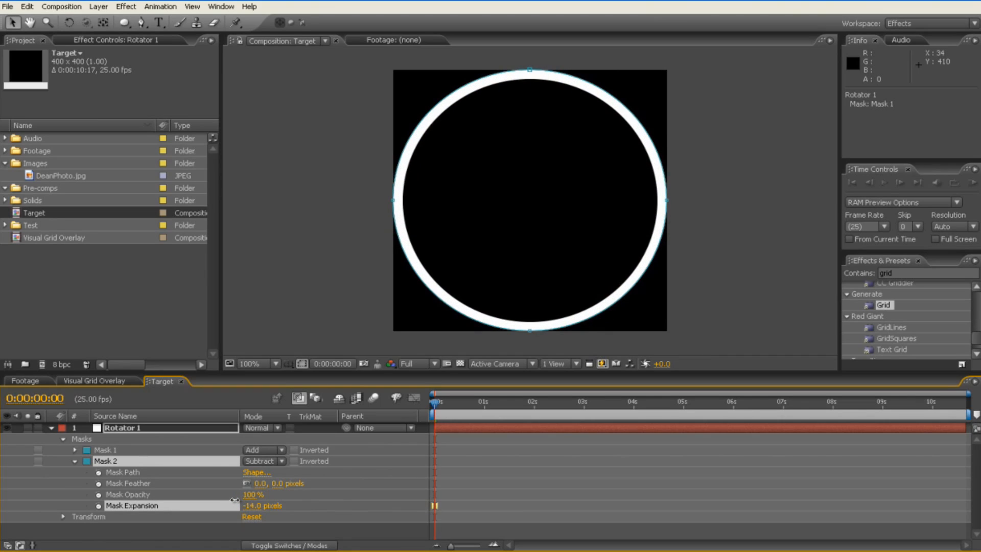
{"action": "left_click_drag", "start_coordinate": [263, 506], "coordinate": [250, 506]}
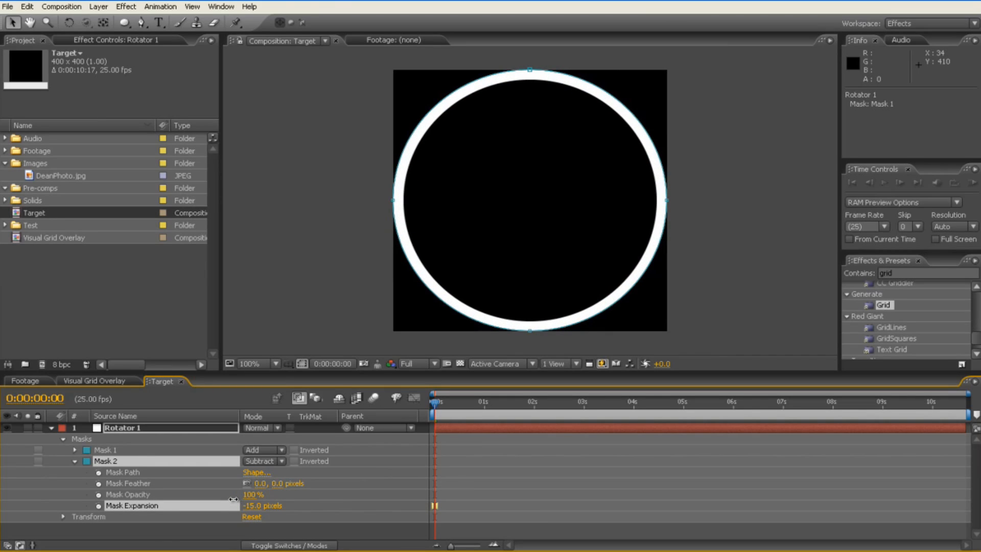
{"action": "left_click_drag", "start_coordinate": [263, 504], "coordinate": [267, 505]}
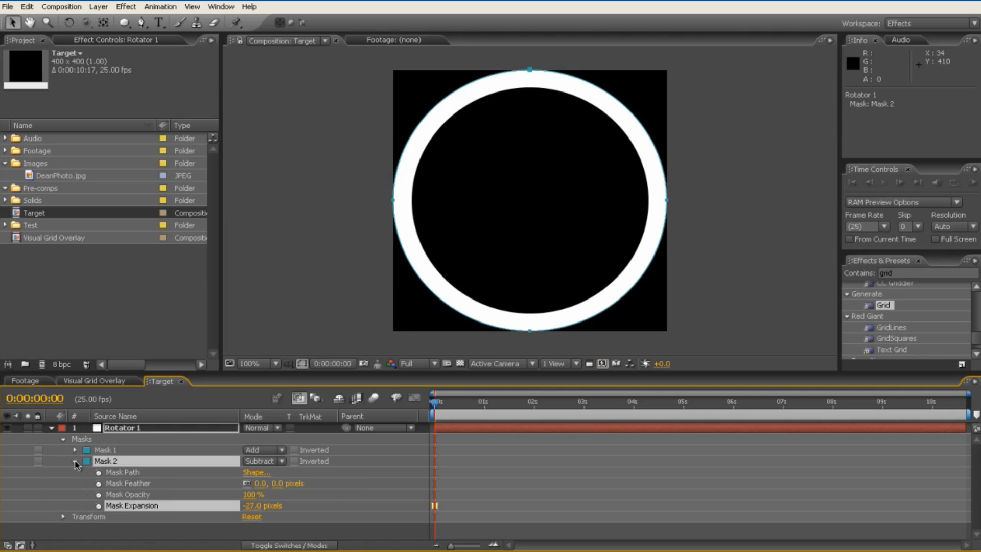
{"action": "left_click", "coordinate": [75, 460]}
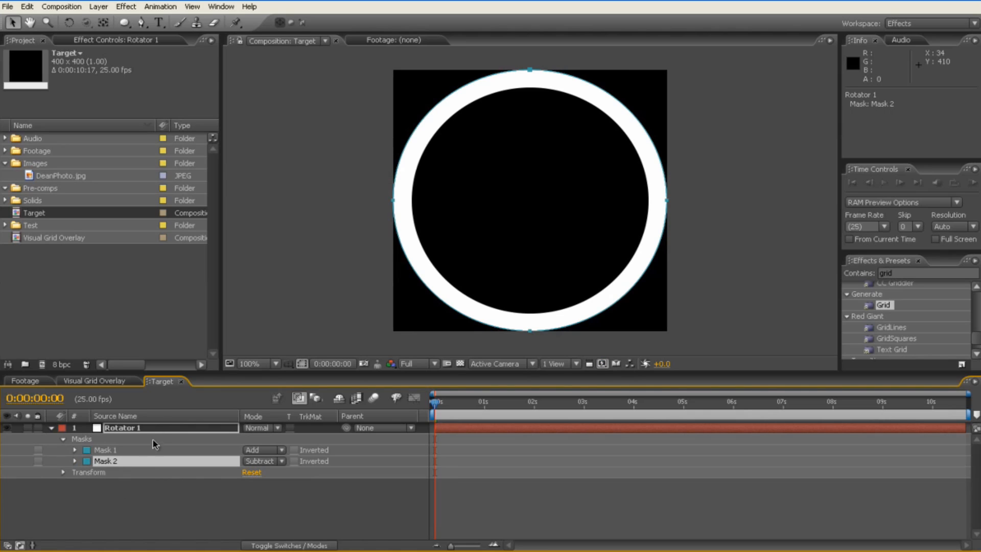
Cut a horizontal band from the ring with a rectangle Mask 3 set to Subtract
{"action": "left_click", "coordinate": [123, 22]}
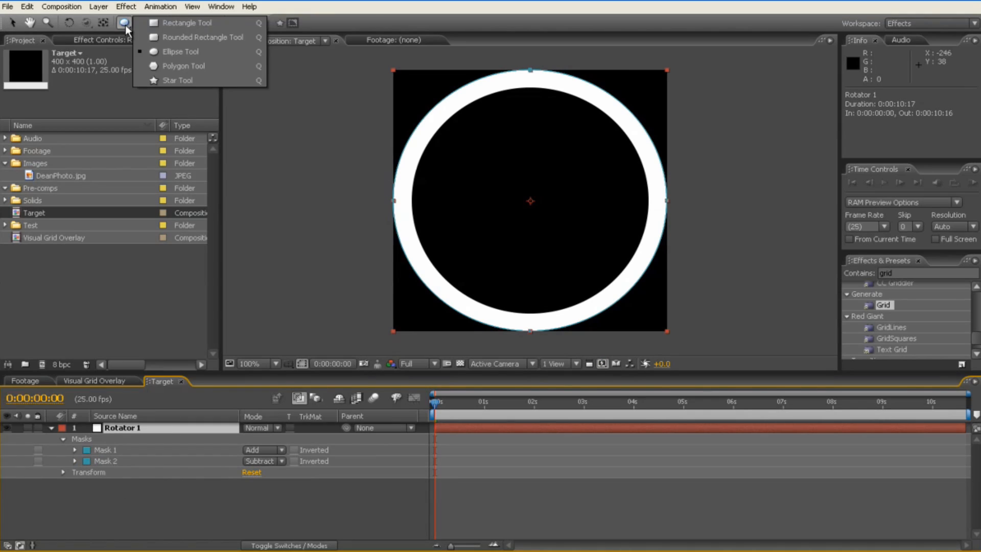
{"action": "left_click", "coordinate": [125, 22]}
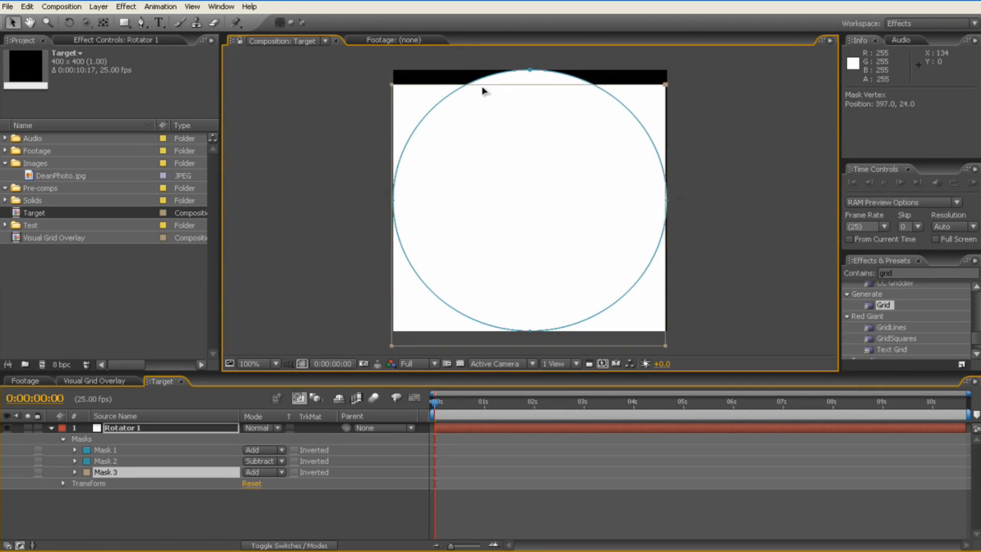
{"action": "left_click_drag", "start_coordinate": [530, 70], "coordinate": [530, 144]}
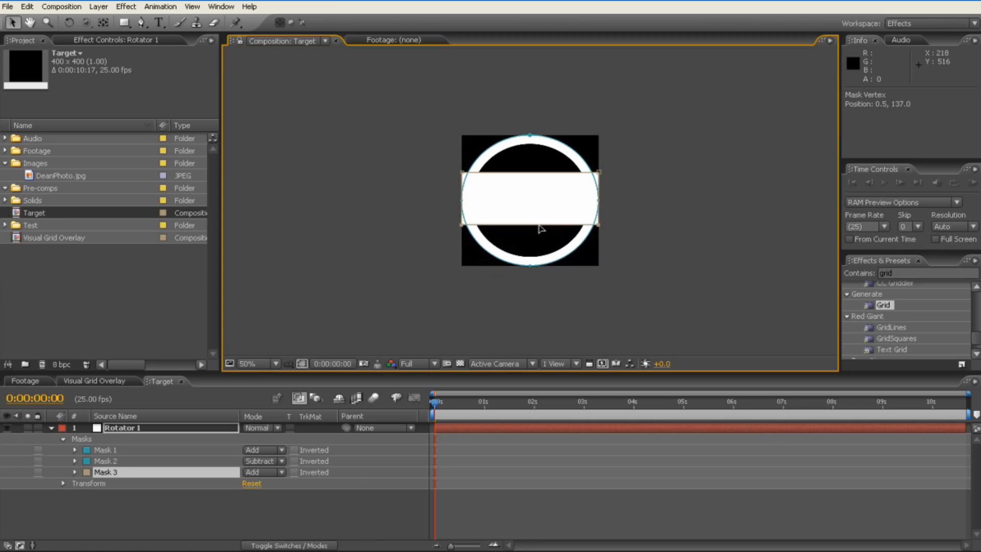
{"action": "left_click", "coordinate": [246, 364]}
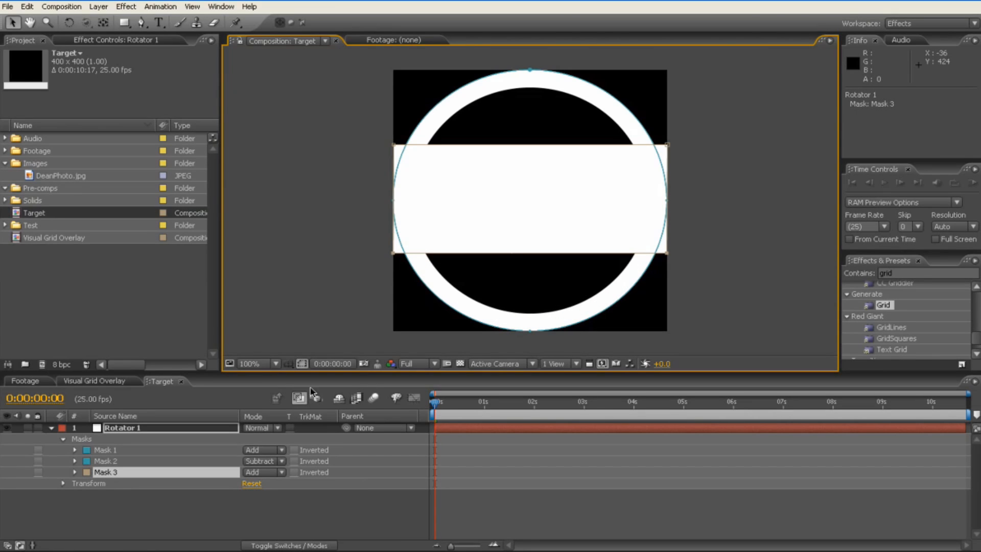
{"action": "left_click", "coordinate": [260, 472]}
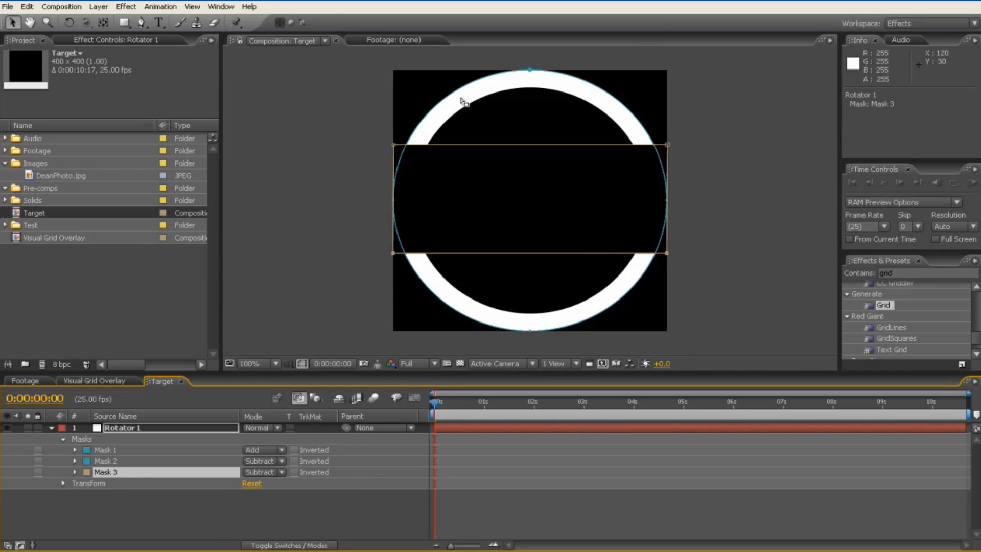
{"action": "mouse_move", "coordinate": [509, 307]}
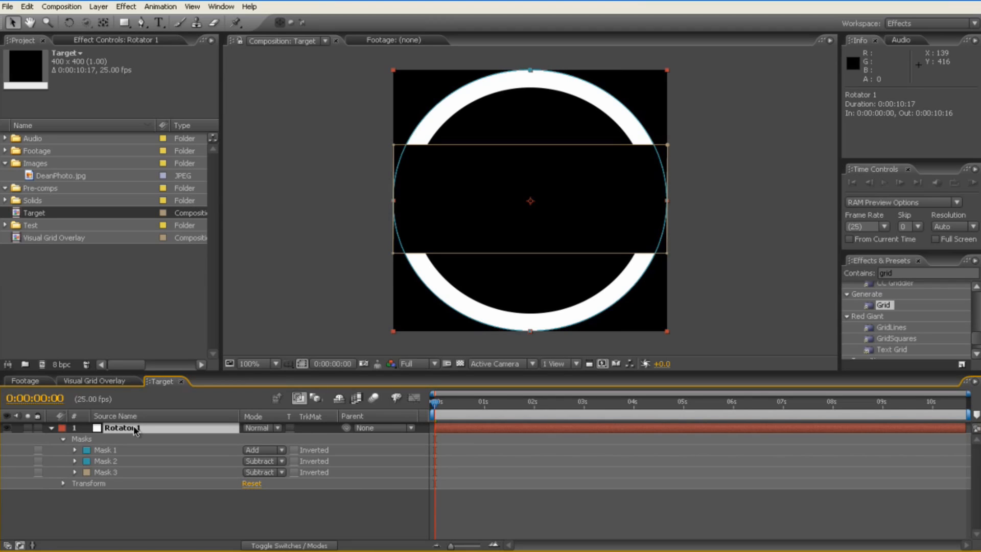
Drive Rotator 1's Rotation with the expression time * 200 so the ring spins
{"action": "left_click", "coordinate": [44, 428]}
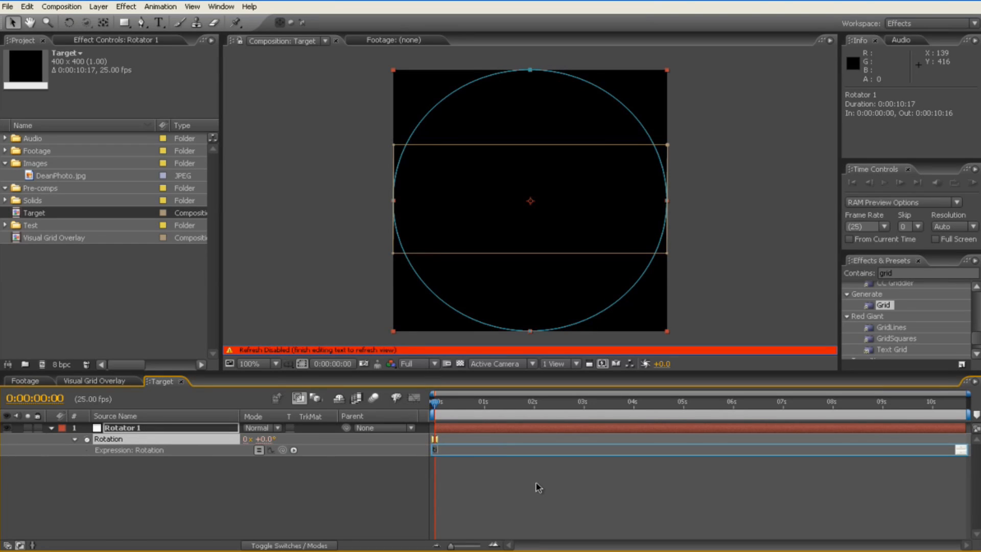
{"action": "type", "text": "time * 200;"}
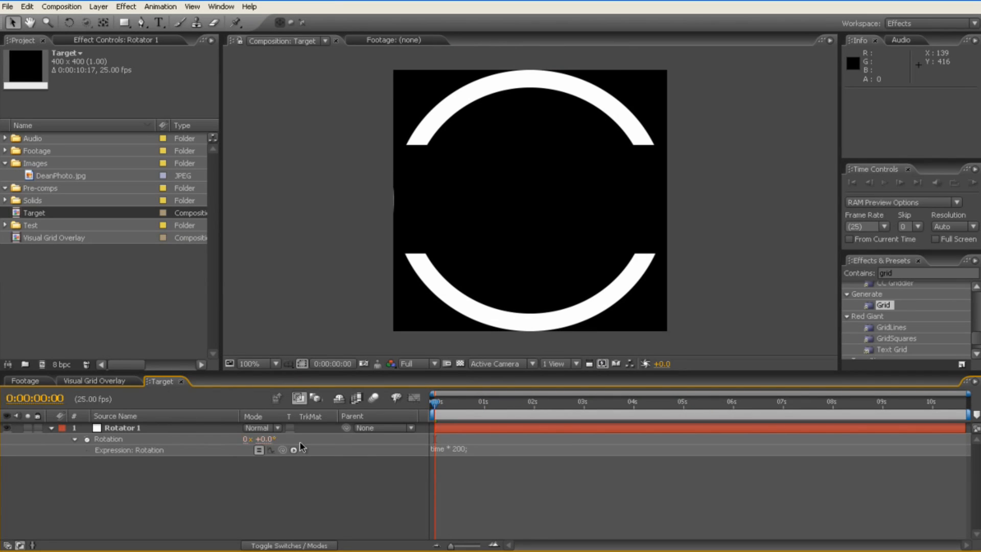
{"action": "left_click", "coordinate": [121, 428]}
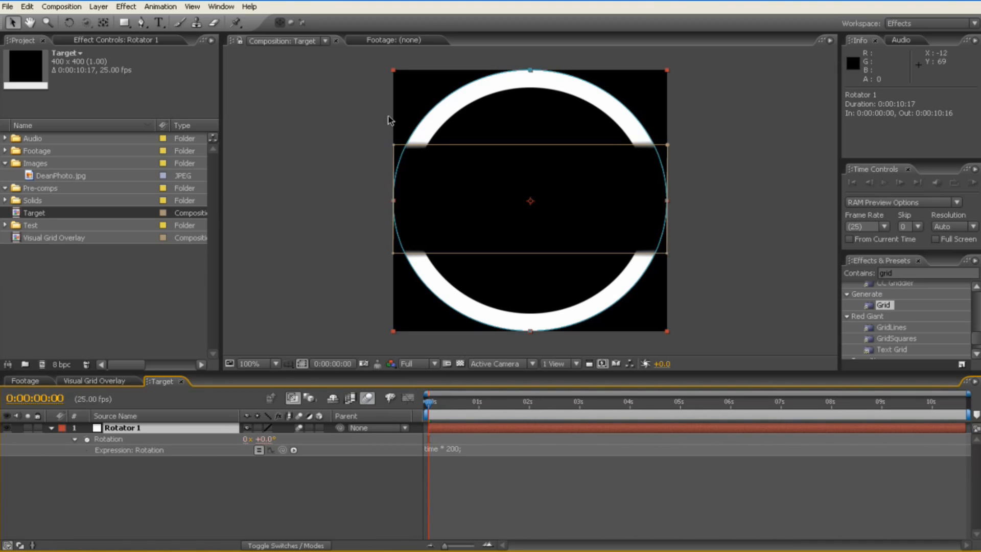
{"action": "mouse_move", "coordinate": [465, 246]}
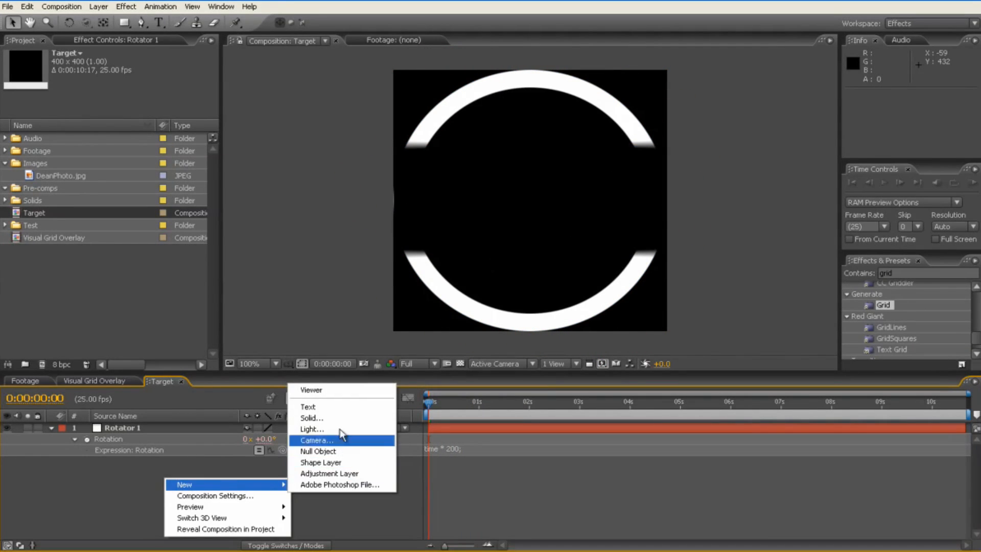
Add another white solid and rename it 'Rotator 2'
{"action": "left_click", "coordinate": [311, 417]}
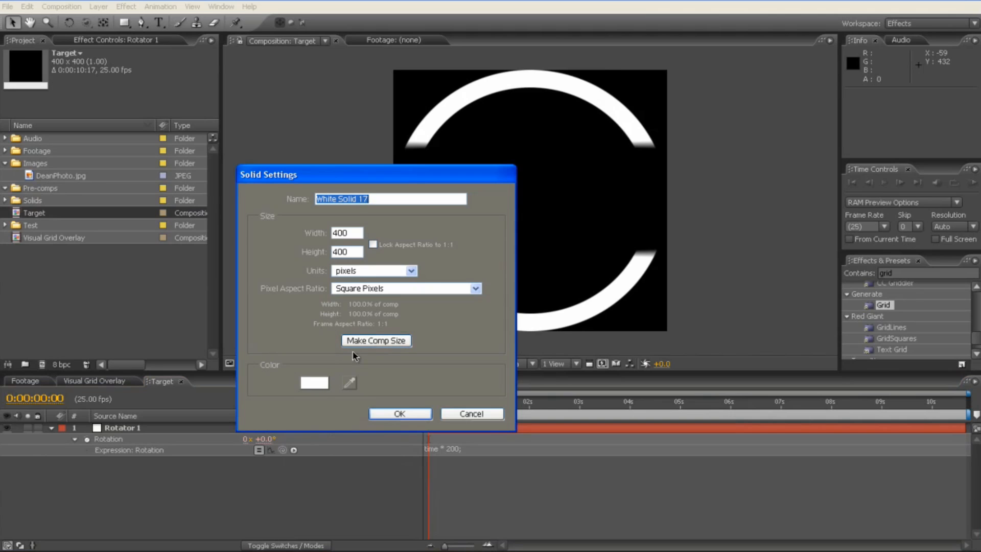
{"action": "left_click", "coordinate": [400, 414]}
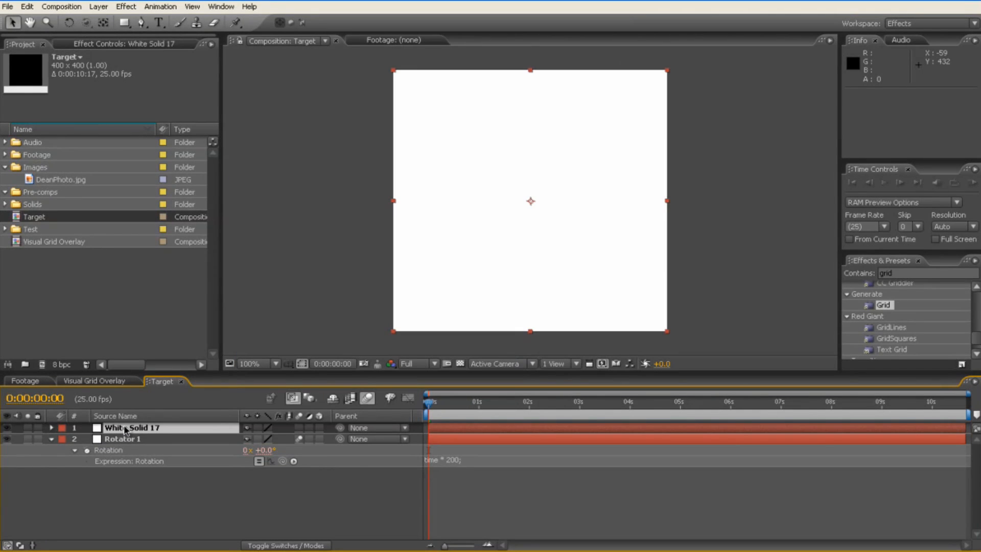
{"action": "double_click", "coordinate": [132, 426]}
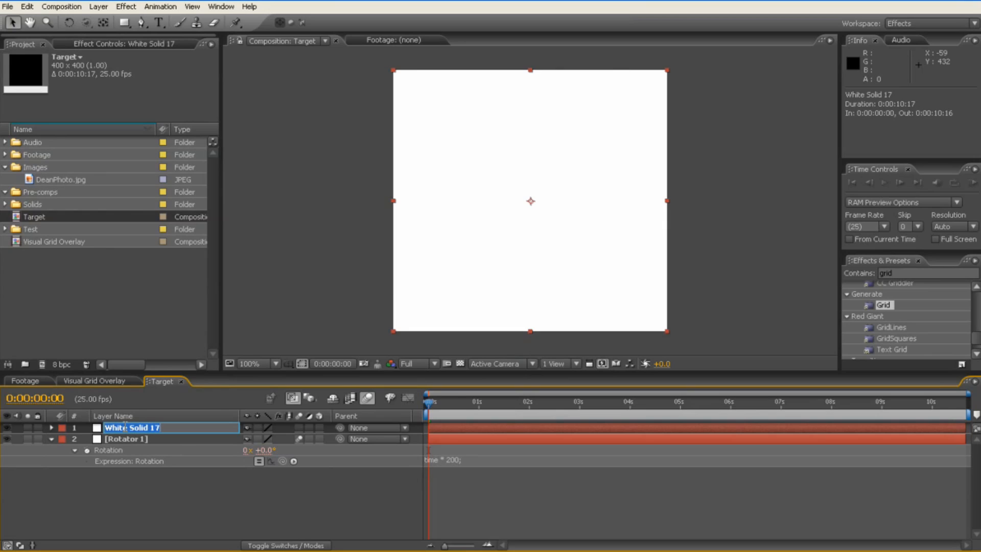
{"action": "type", "text": "Ro"}
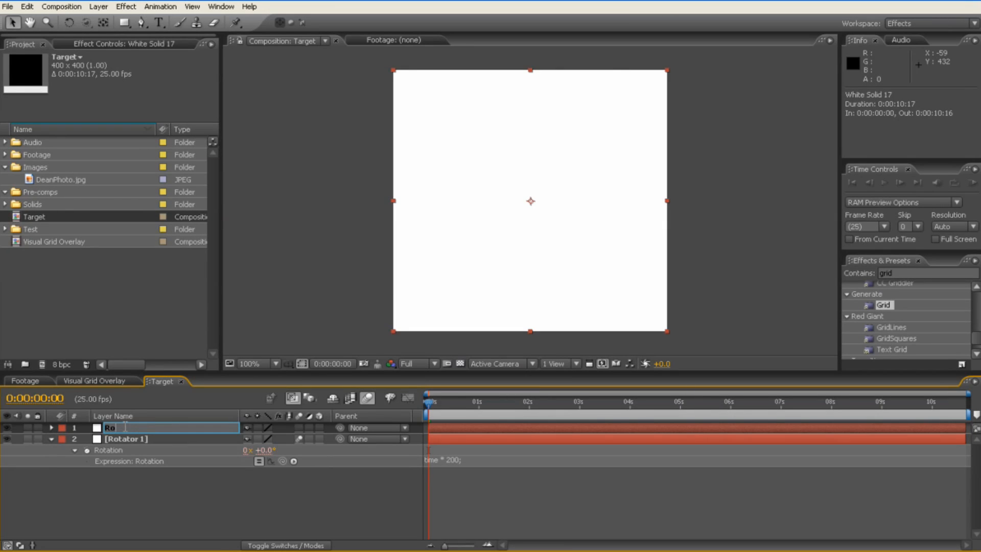
{"action": "type", "text": "Rotator 2"}
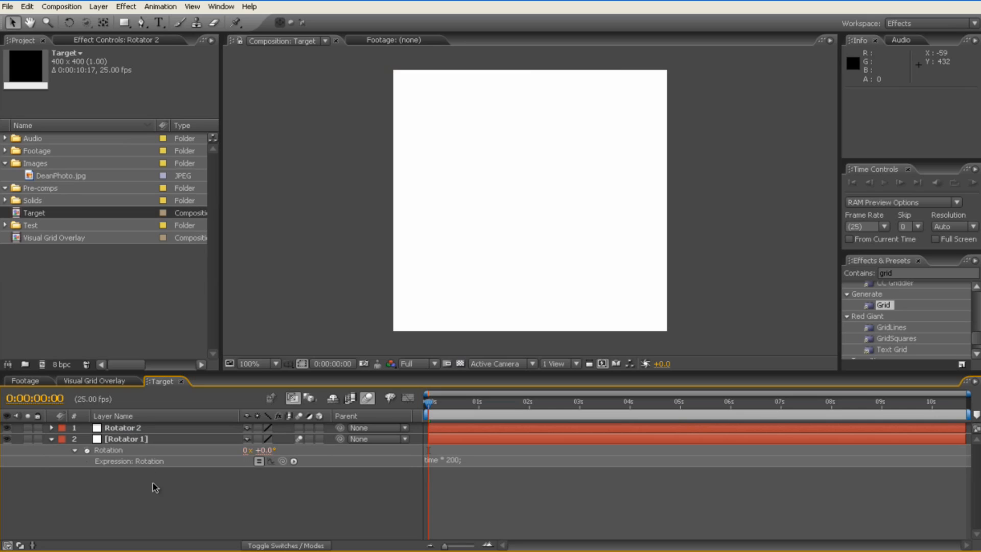
{"action": "left_click", "coordinate": [51, 438]}
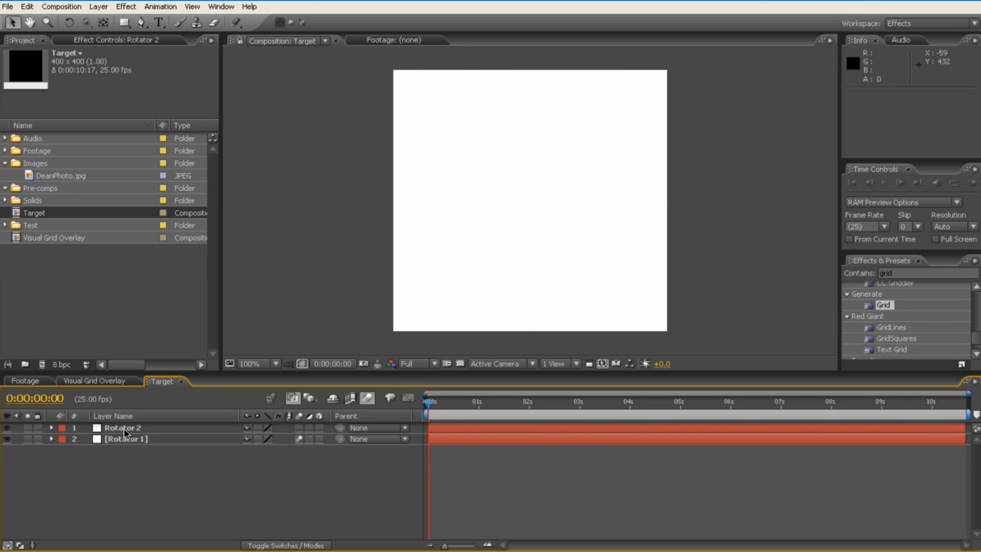
Mask Rotator 2 into a thin inner ring: ellipse Mask 1 at -77 expansion, Mask 2 on Subtract at -86
{"action": "left_click", "coordinate": [124, 23]}
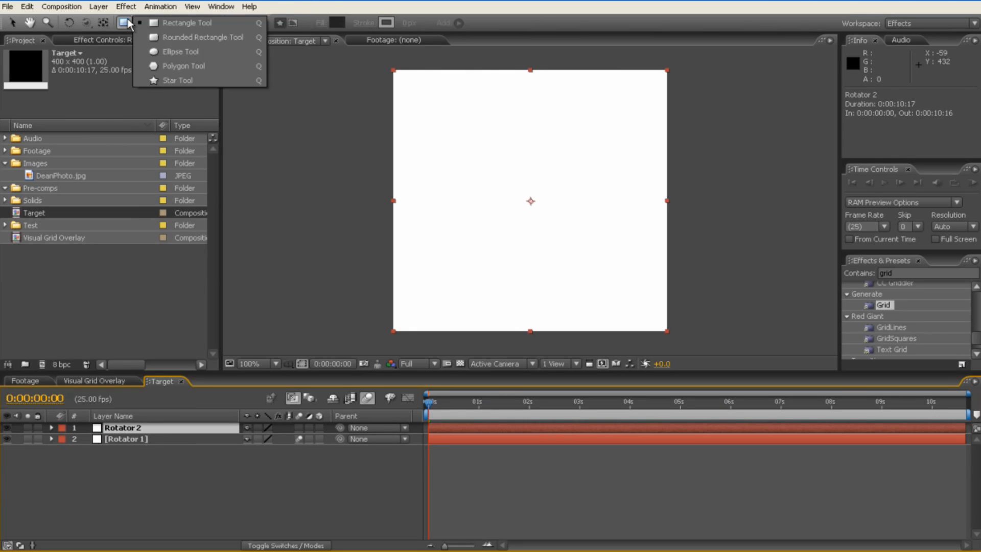
{"action": "left_click", "coordinate": [181, 51]}
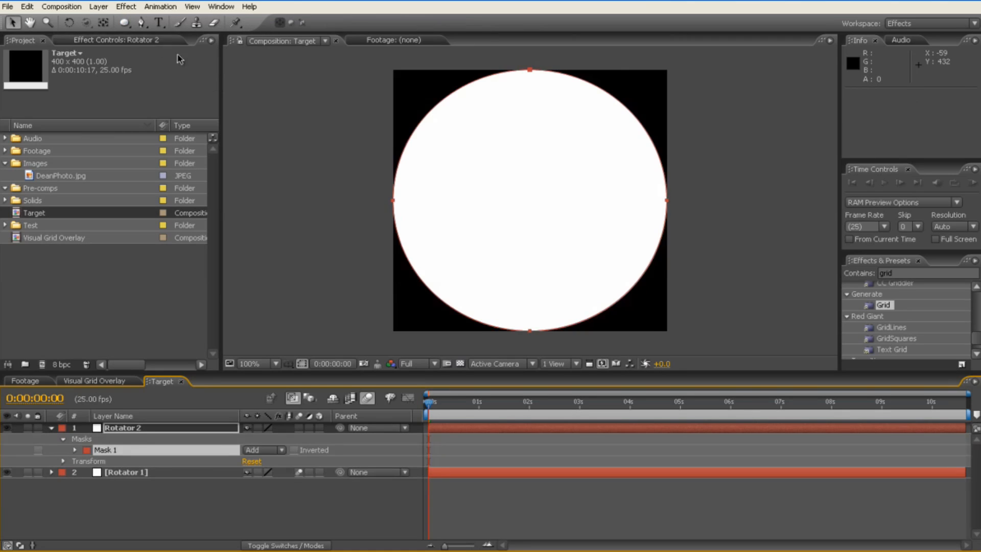
{"action": "mouse_move", "coordinate": [132, 439]}
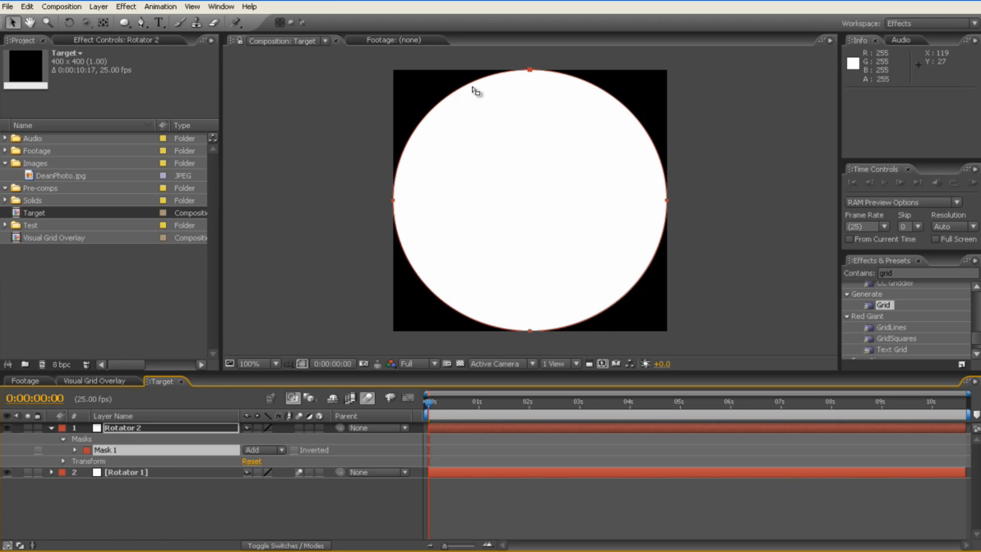
{"action": "mouse_move", "coordinate": [447, 264]}
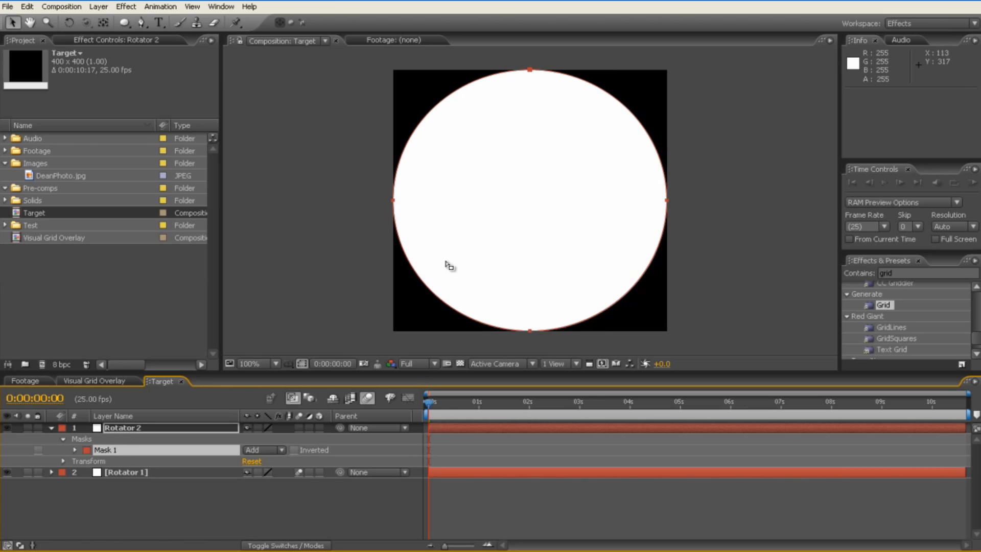
{"action": "mouse_move", "coordinate": [292, 250]}
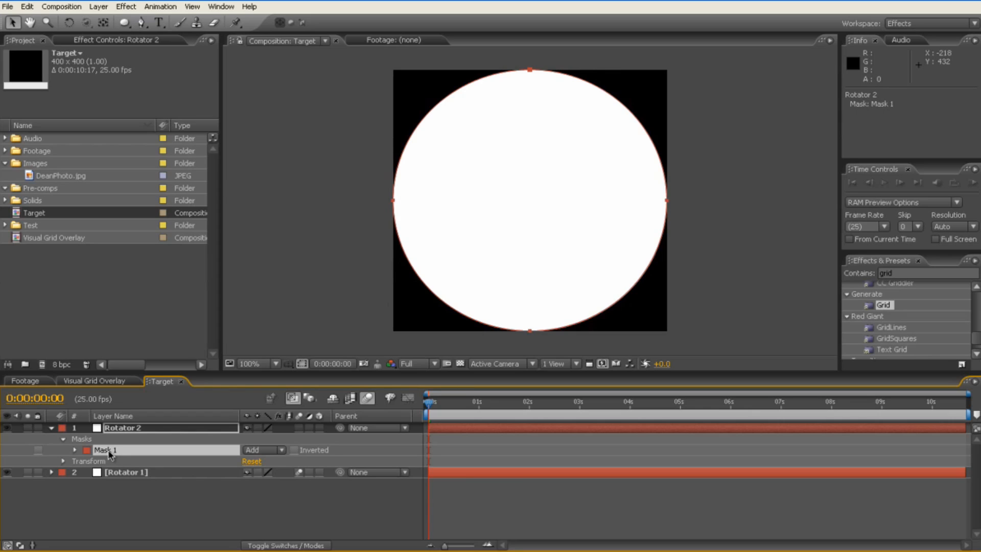
{"action": "left_click", "coordinate": [62, 450]}
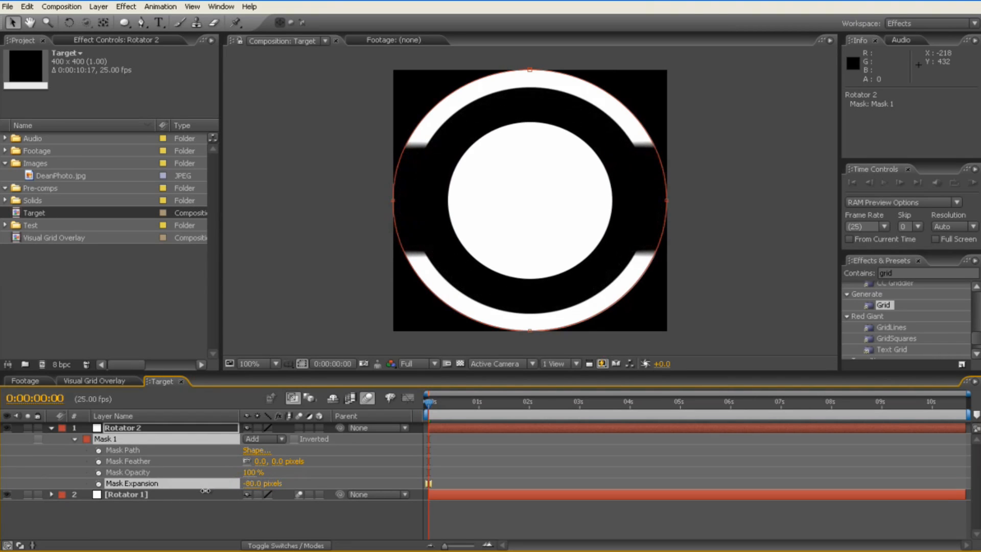
{"action": "left_click_drag", "start_coordinate": [262, 483], "coordinate": [275, 483]}
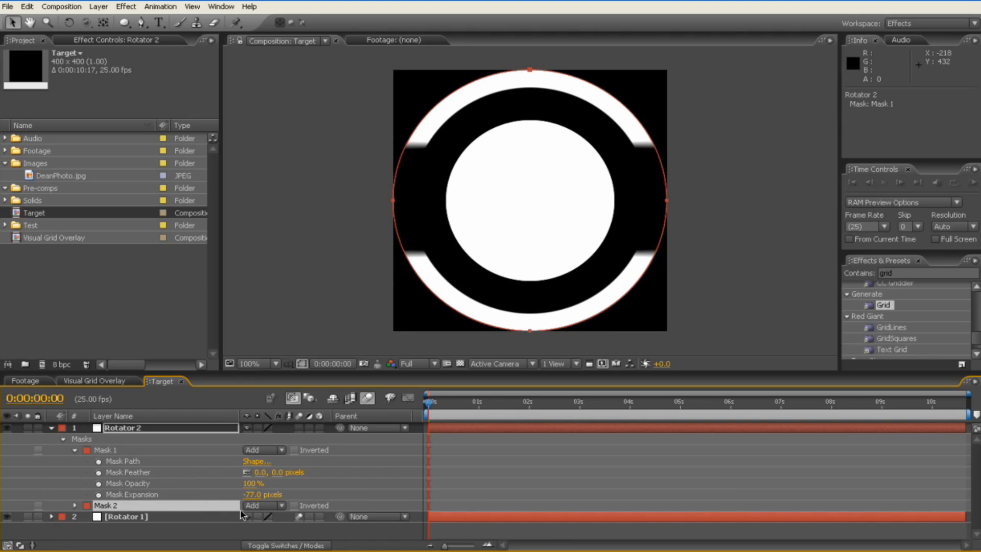
{"action": "left_click", "coordinate": [260, 505]}
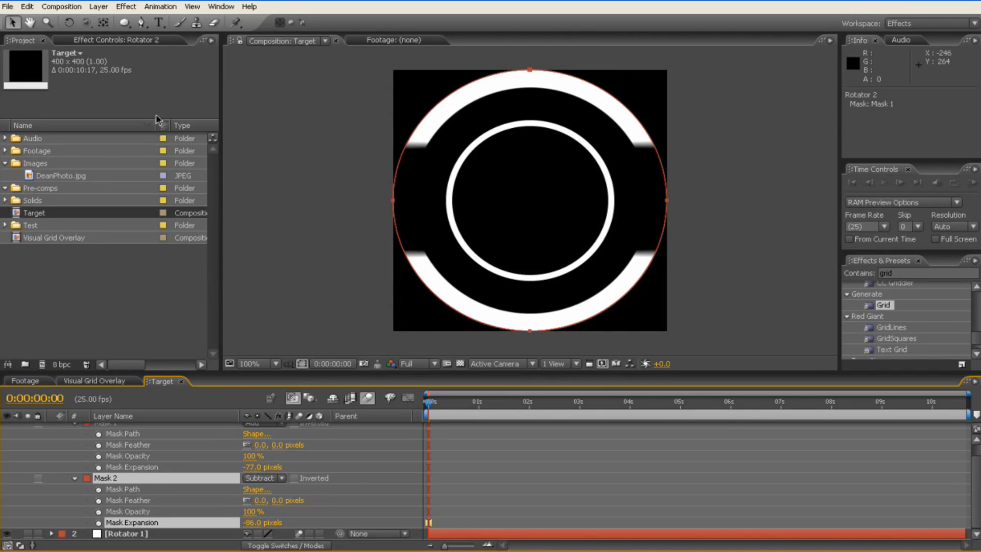
Draw a tall and a wide rectangle mask through the ring's centre and set them to Subtract
{"action": "left_click", "coordinate": [125, 23]}
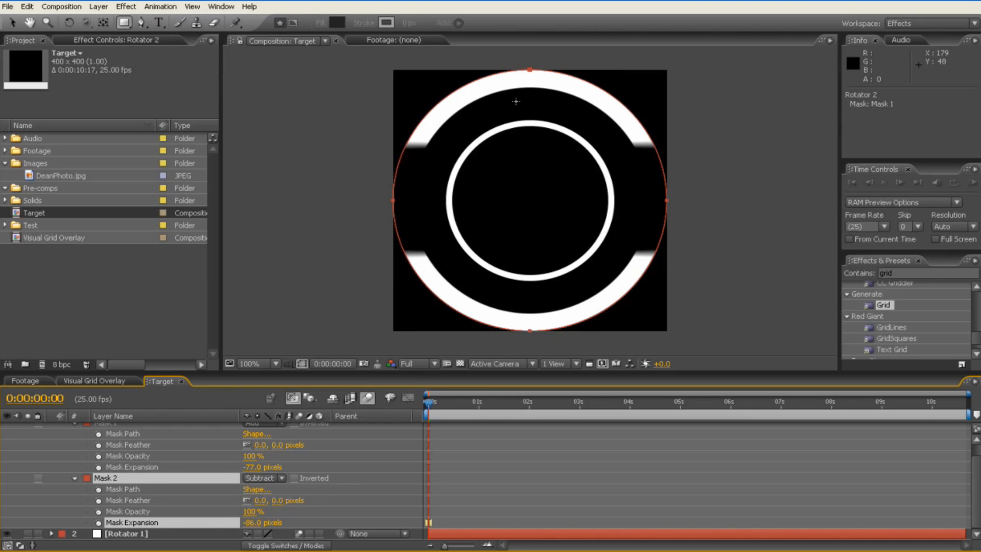
{"action": "left_click_drag", "start_coordinate": [514, 102], "coordinate": [547, 305]}
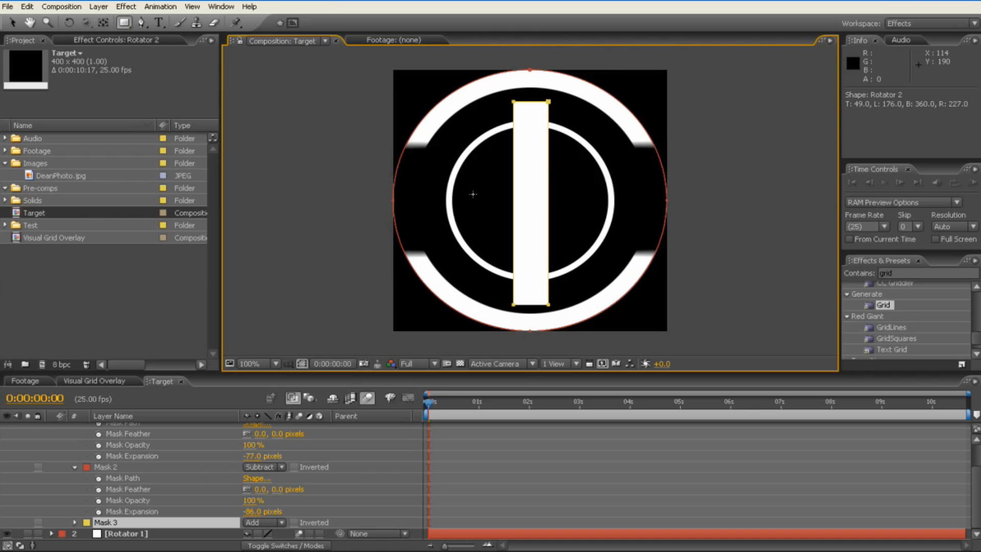
{"action": "mouse_move", "coordinate": [422, 185]}
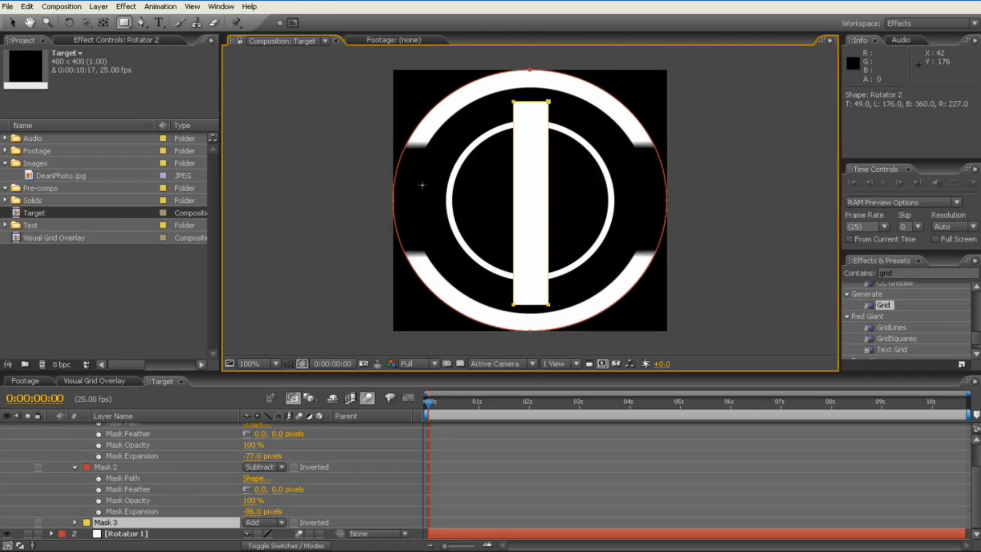
{"action": "left_click_drag", "start_coordinate": [420, 185], "coordinate": [637, 215]}
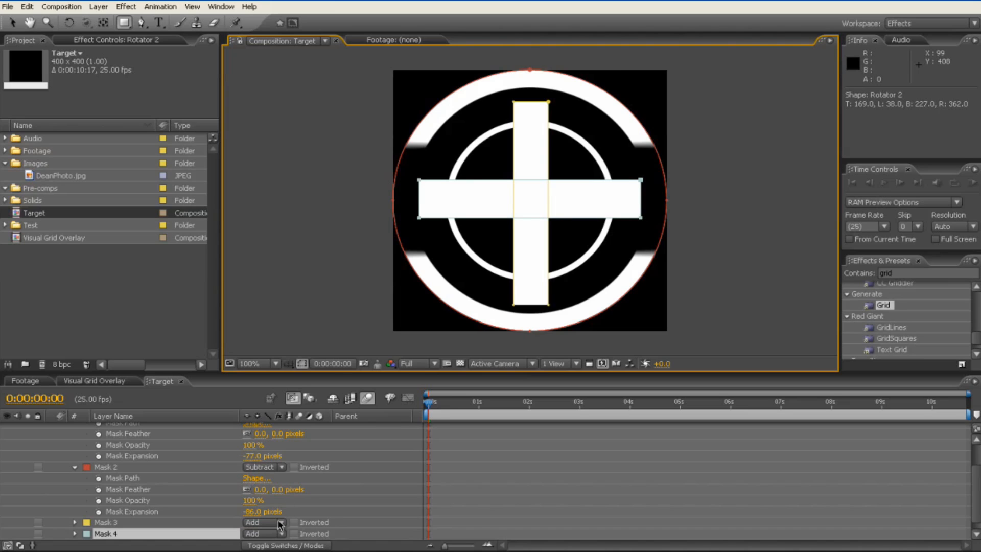
{"action": "left_click", "coordinate": [260, 522]}
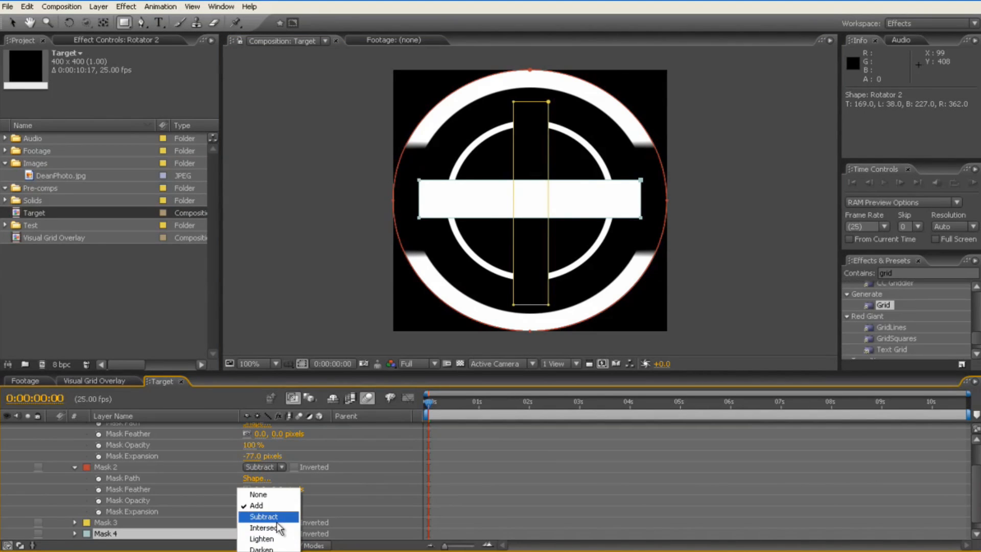
{"action": "left_click", "coordinate": [262, 516]}
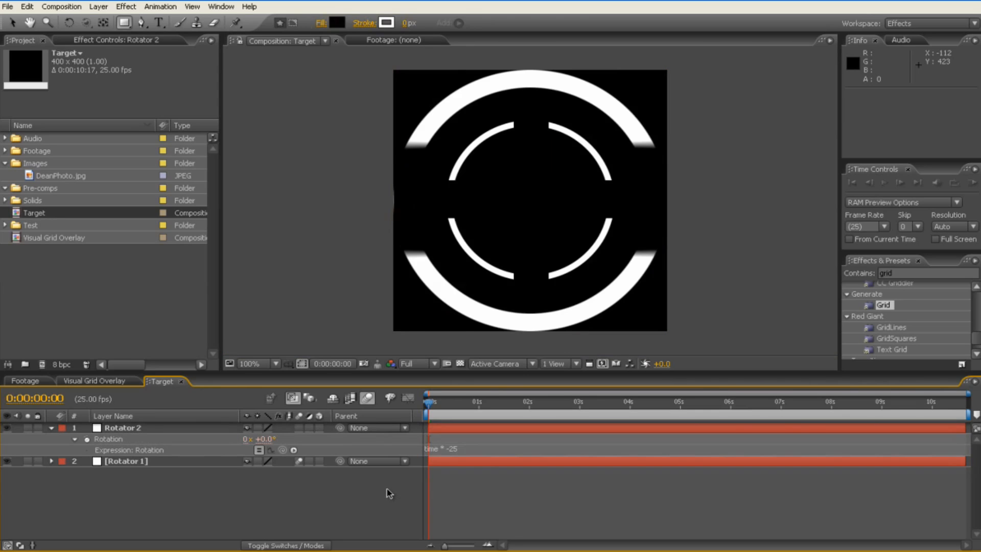
Scrub the timeline to verify Rotator 2 spins counterclockwise, then collapse its properties
{"action": "left_click", "coordinate": [506, 402]}
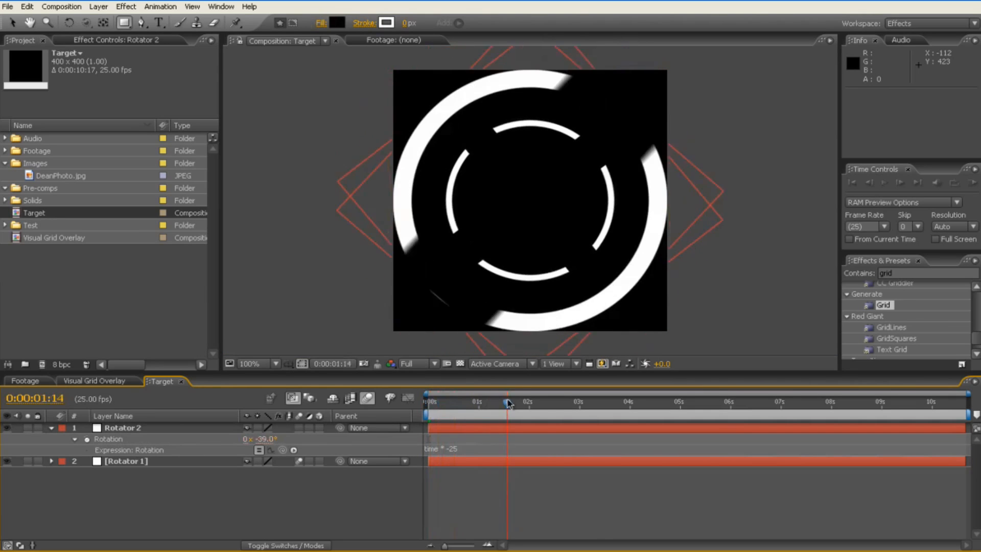
{"action": "left_click", "coordinate": [425, 401]}
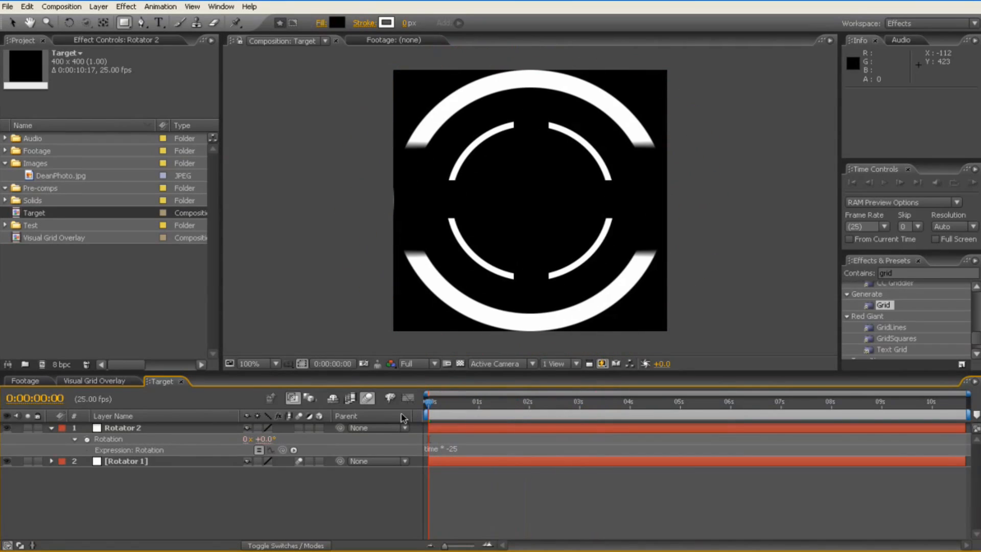
{"action": "left_click", "coordinate": [51, 427]}
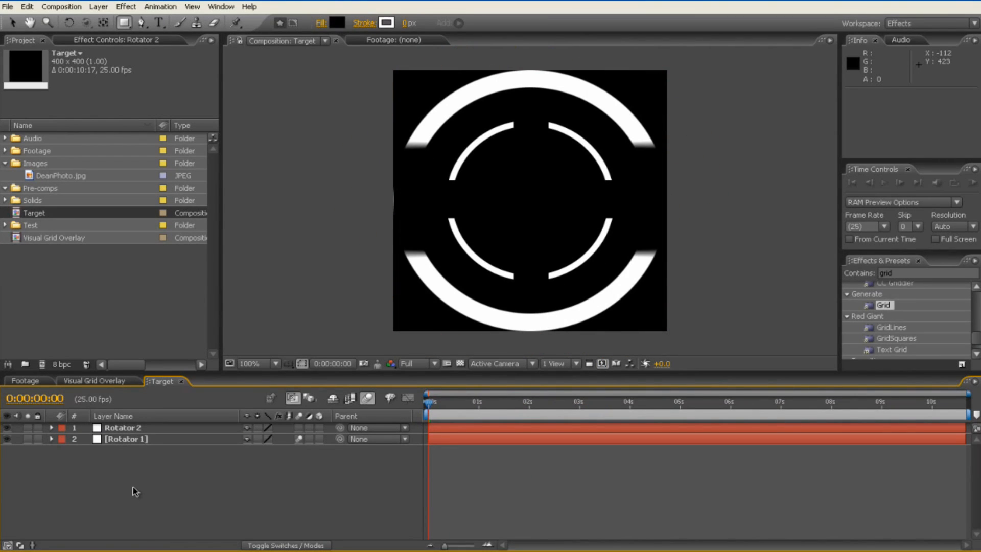
Add a thin white vertical solid renamed VerticalLine, then add a second solid for the horizontal line
{"action": "right_click", "coordinate": [135, 491]}
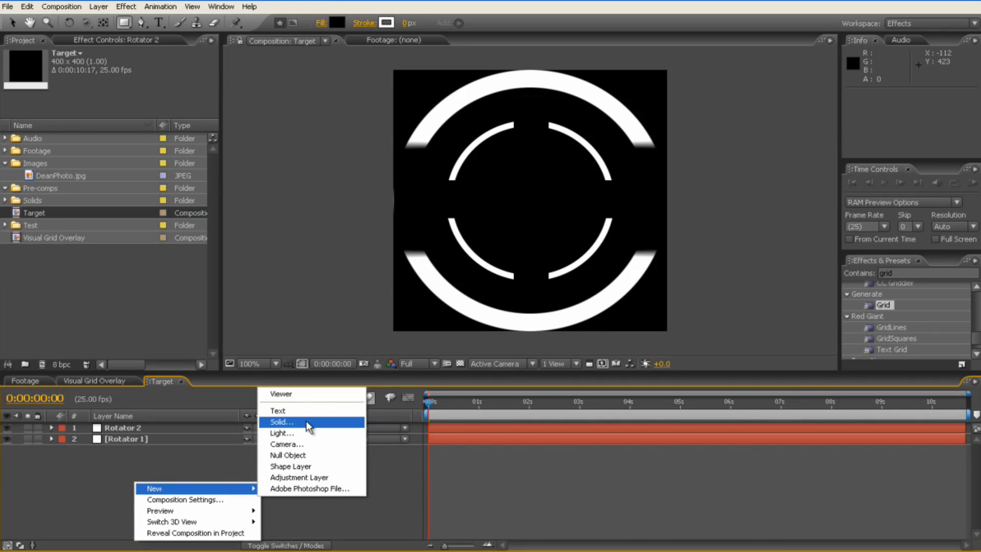
{"action": "left_click", "coordinate": [280, 421]}
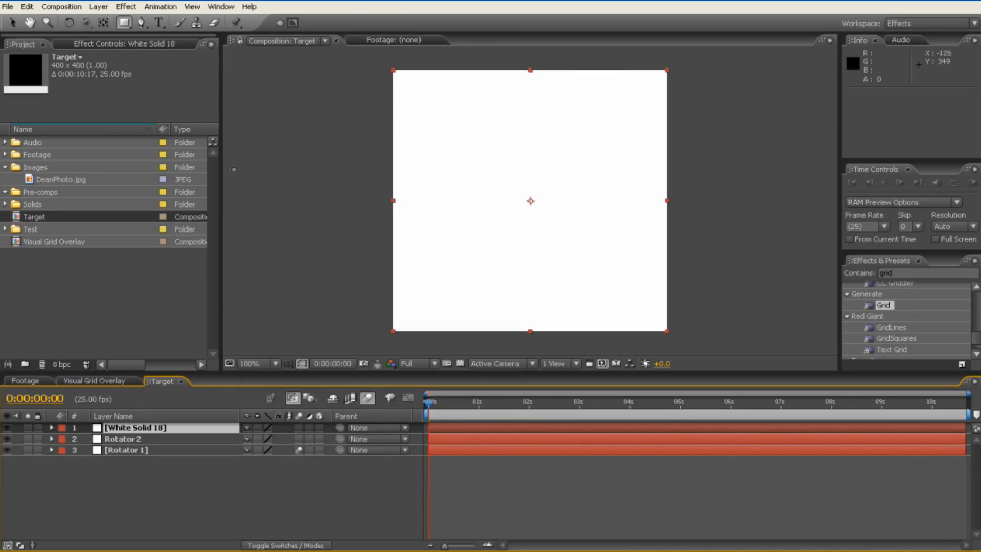
{"action": "mouse_move", "coordinate": [669, 207]}
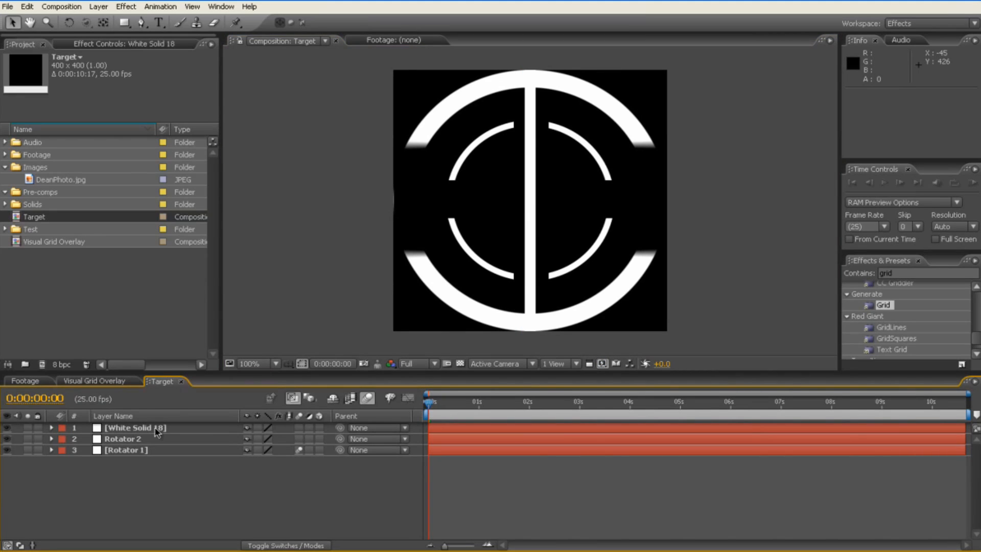
{"action": "double_click", "coordinate": [135, 427]}
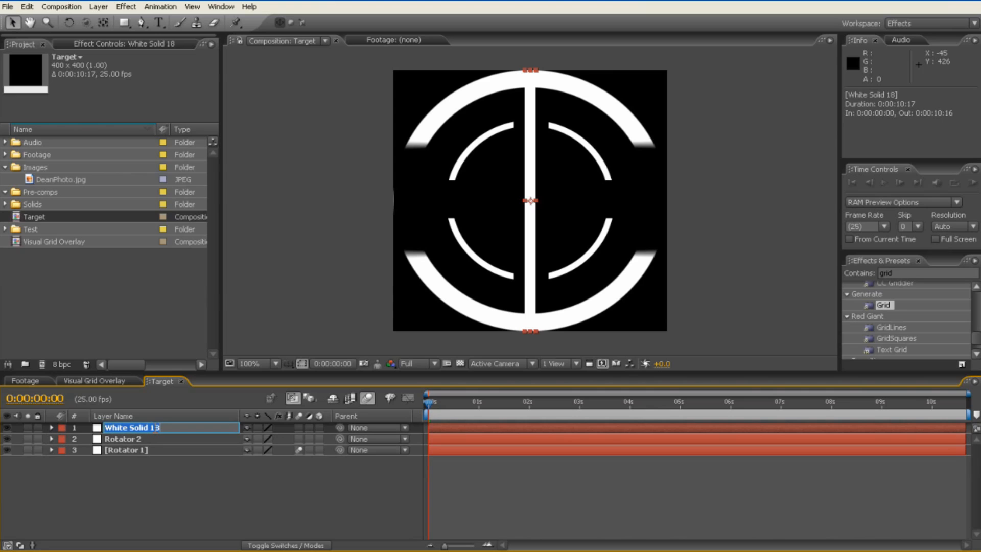
{"action": "type", "text": "Verti"}
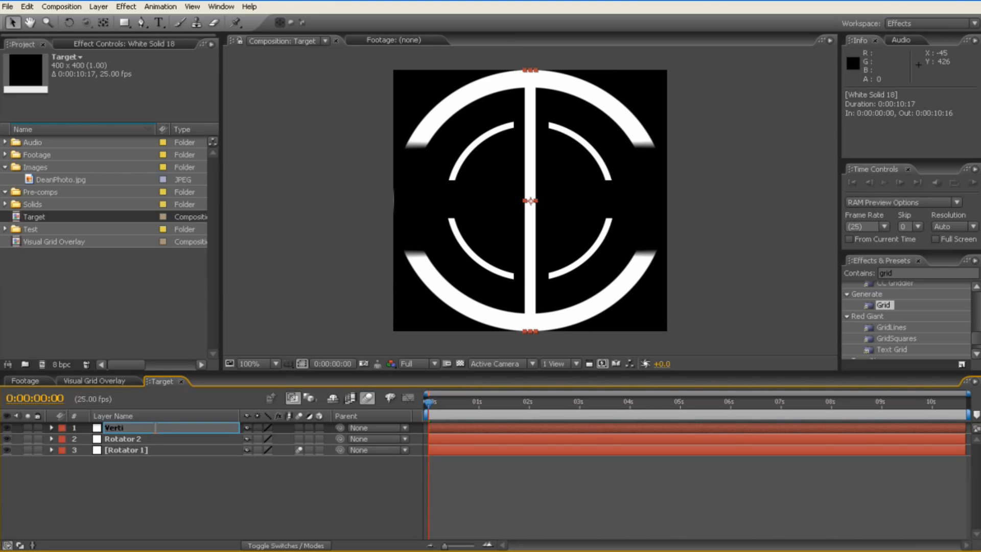
{"action": "type", "text": "calLine"}
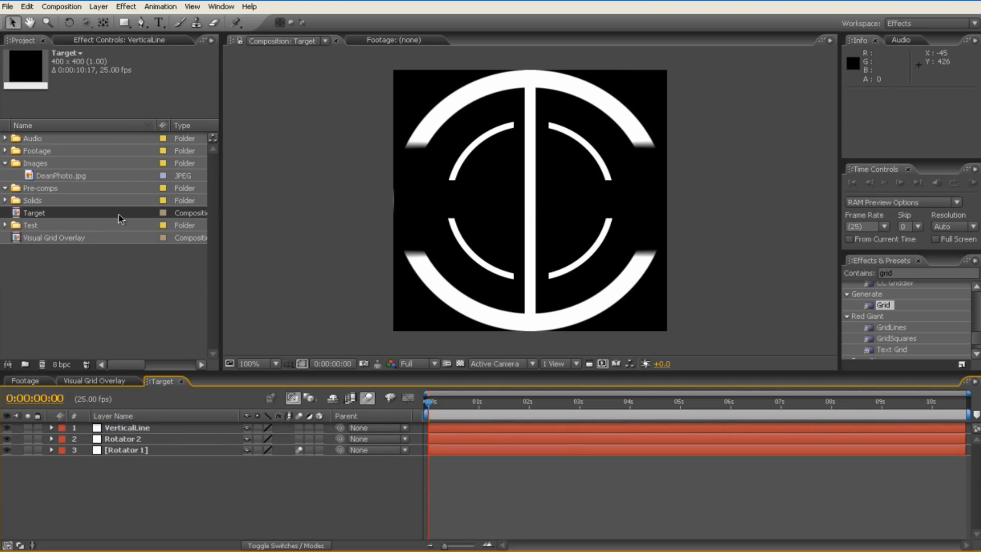
{"action": "mouse_move", "coordinate": [192, 513]}
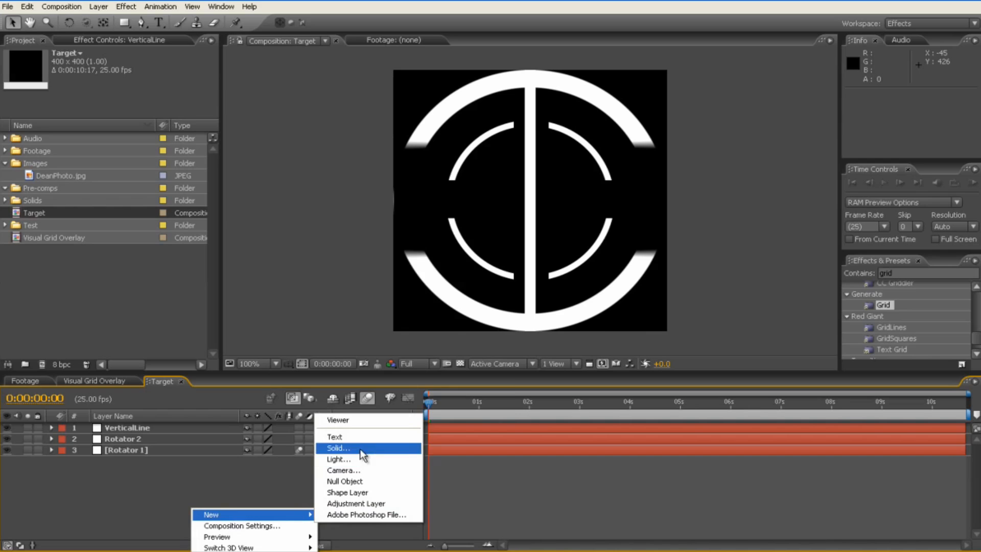
{"action": "left_click", "coordinate": [338, 447]}
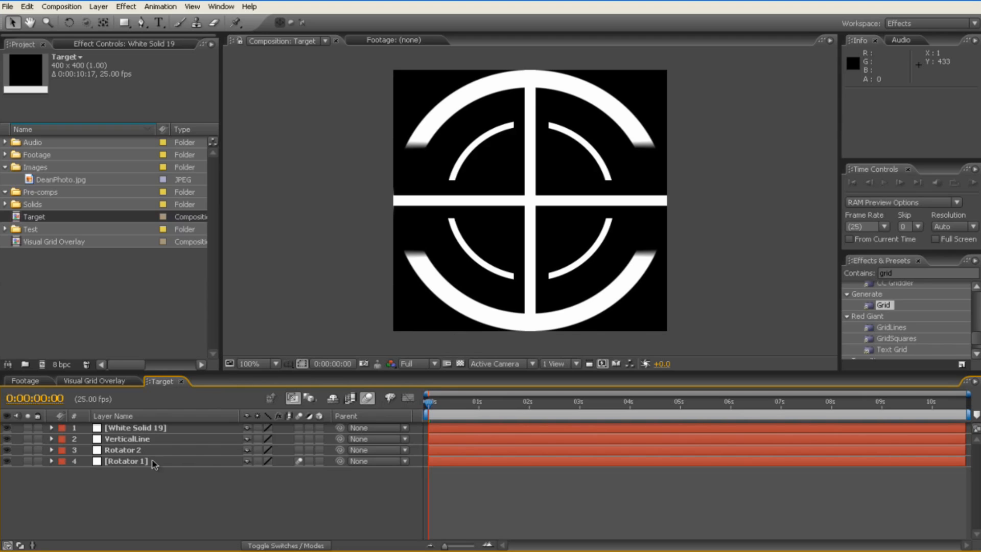
Add a full-frame white solid and rename the top white solid layer to Circle
{"action": "right_click", "coordinate": [157, 465]}
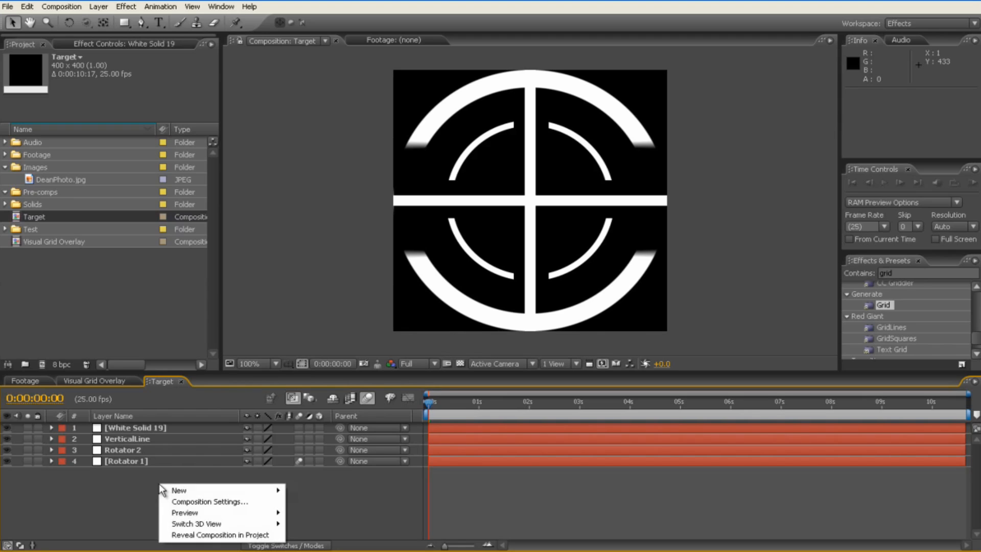
{"action": "mouse_move", "coordinate": [180, 490]}
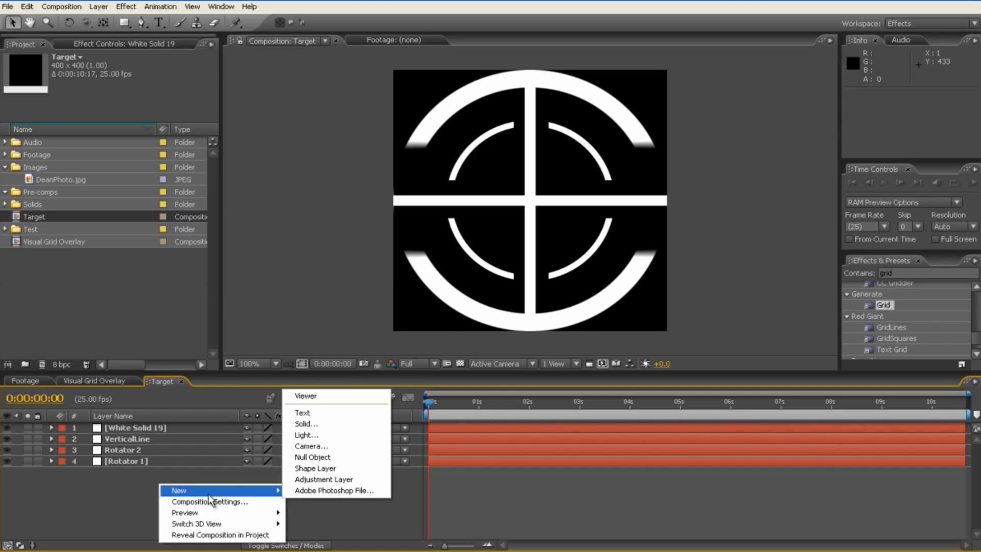
{"action": "mouse_move", "coordinate": [331, 413]}
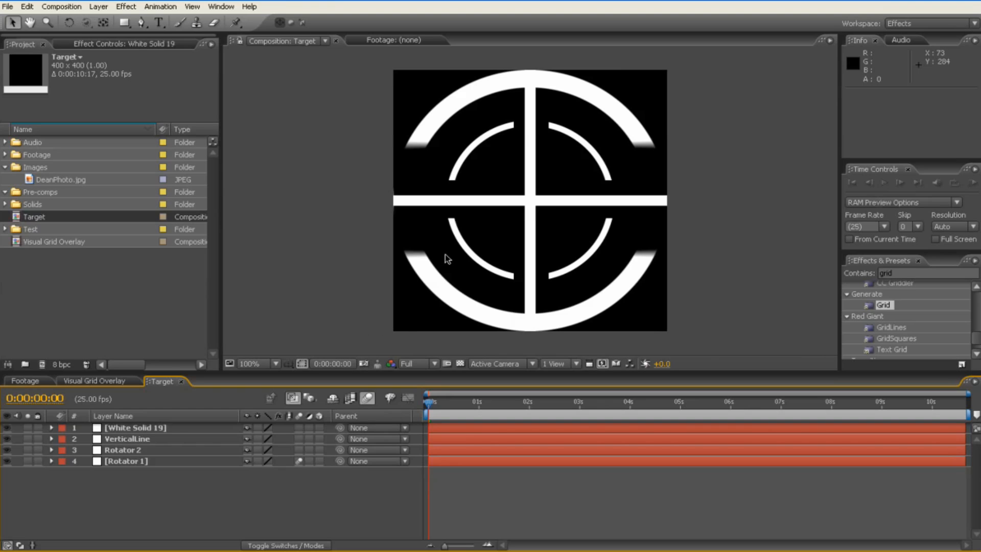
{"action": "mouse_move", "coordinate": [298, 455]}
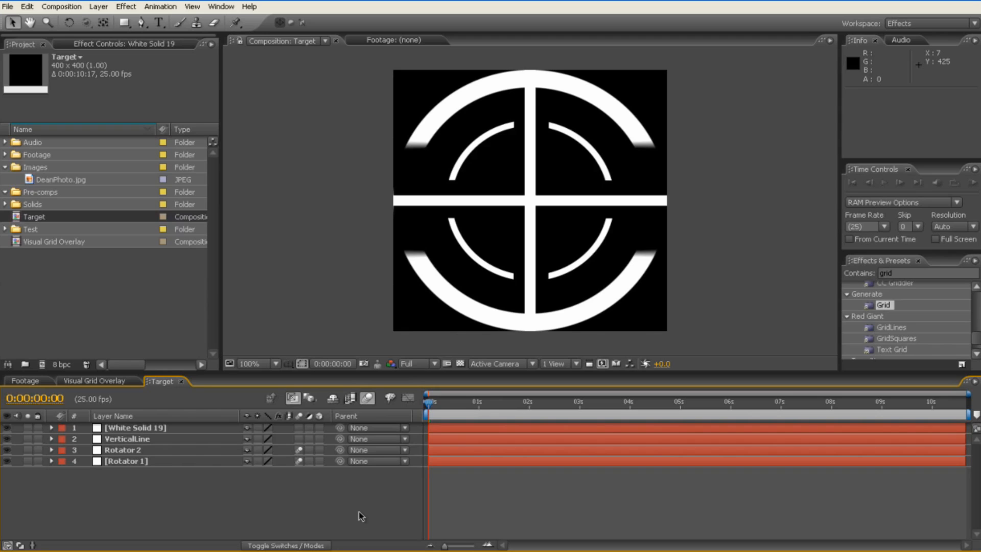
{"action": "mouse_move", "coordinate": [439, 208]}
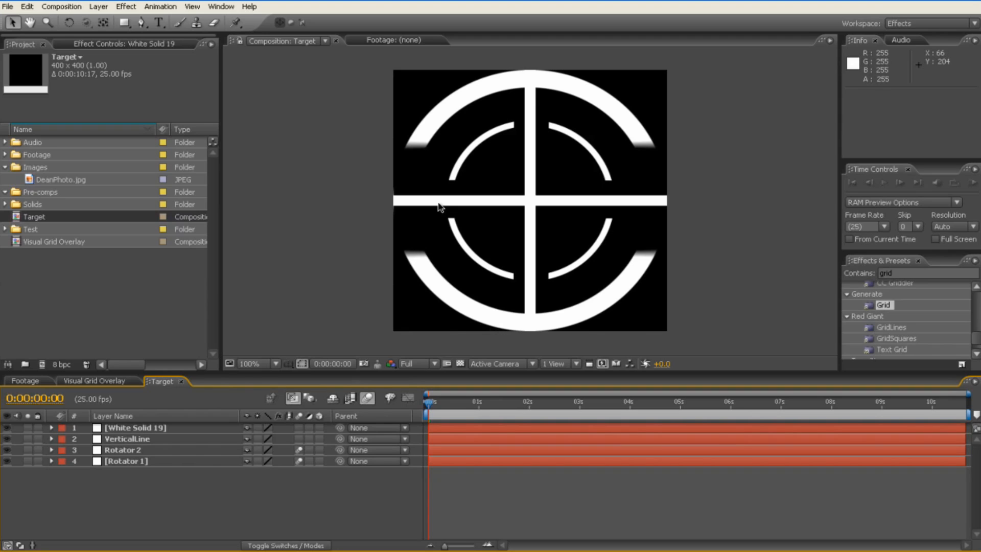
{"action": "mouse_move", "coordinate": [461, 246]}
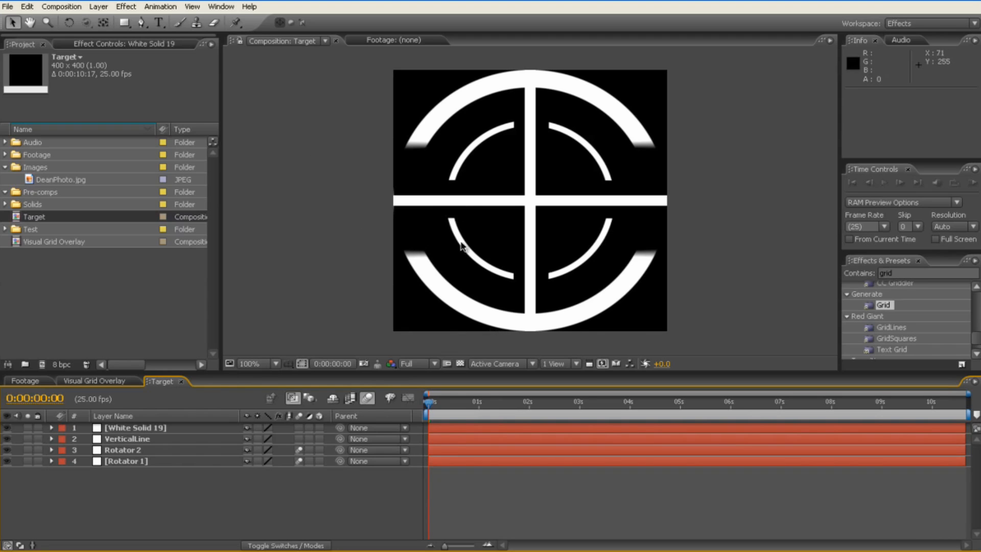
{"action": "mouse_move", "coordinate": [219, 491]}
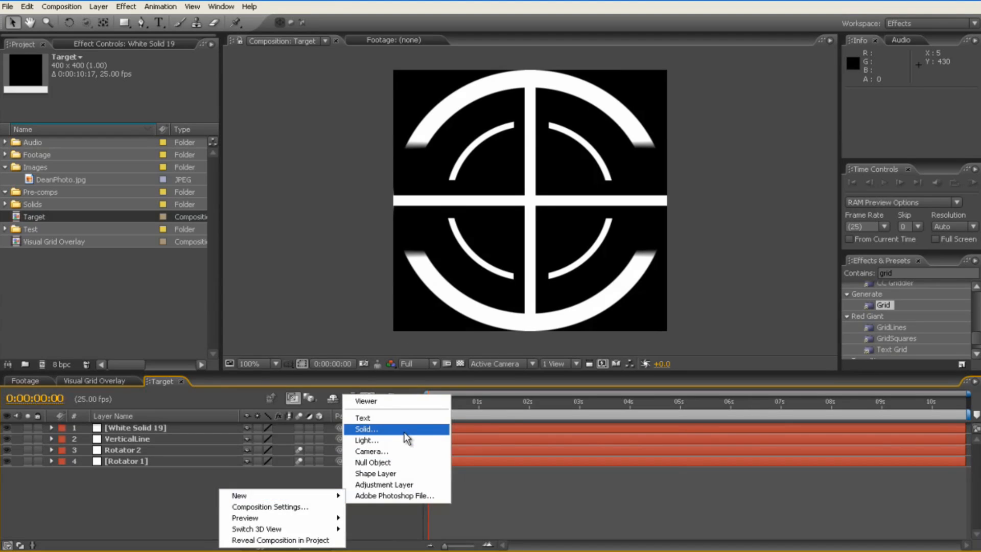
{"action": "left_click", "coordinate": [365, 428]}
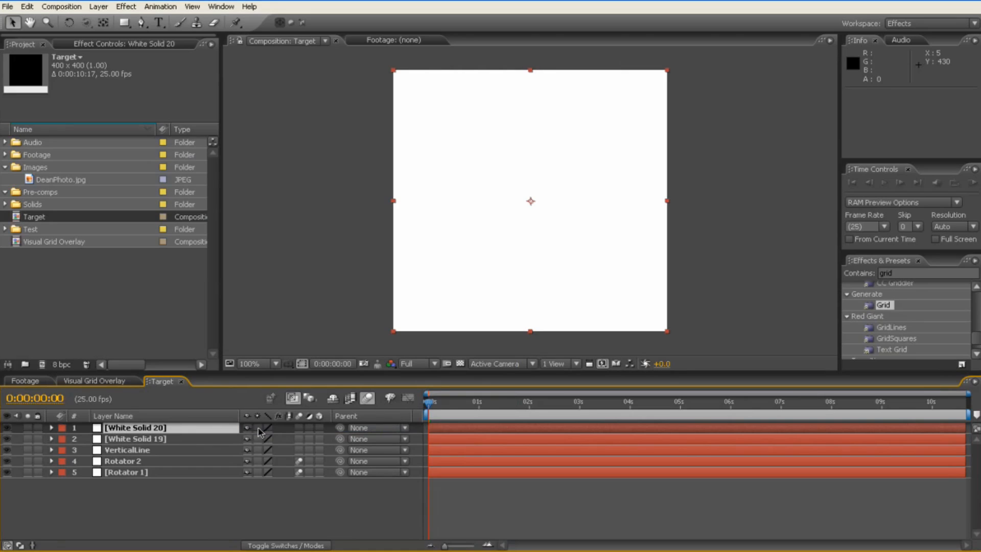
{"action": "mouse_move", "coordinate": [180, 286]}
{"action": "type", "text": "Gr"}
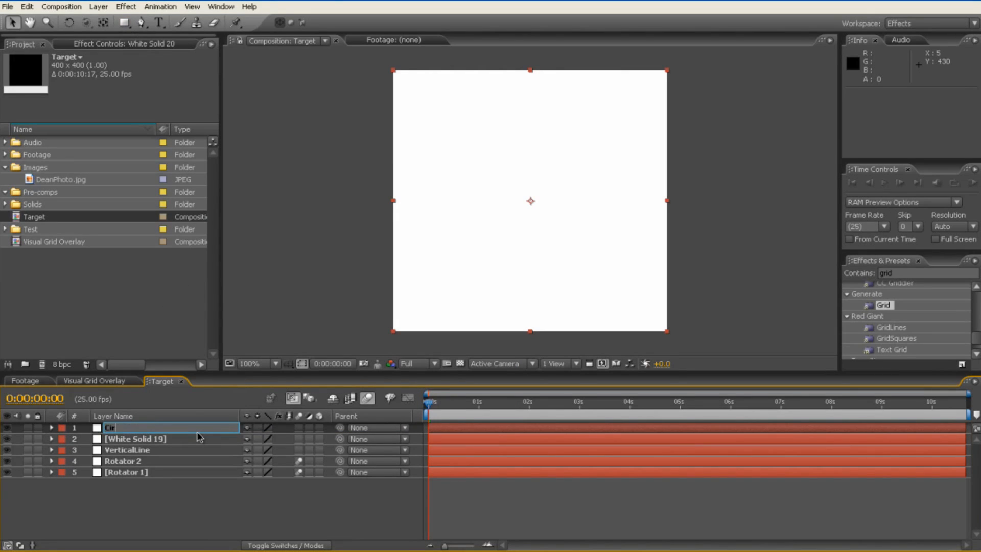
{"action": "type", "text": "Circle"}
{"action": "left_click", "coordinate": [170, 438]}
{"action": "type", "text": "HorizontalLine"}
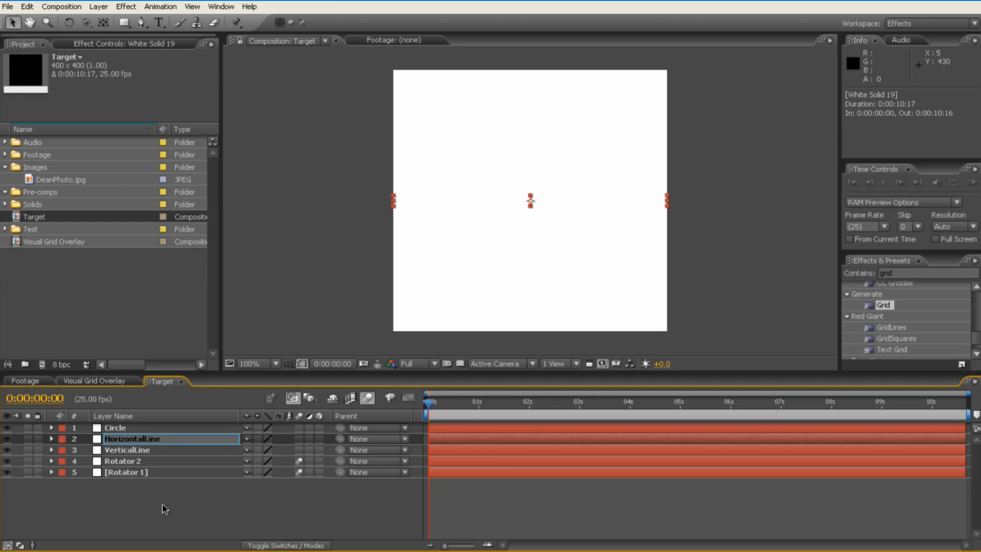
Mask the Circle layer with ellipse masks, setting the inner mask to Subtract to leave a thin white ring
{"action": "left_click", "coordinate": [114, 427]}
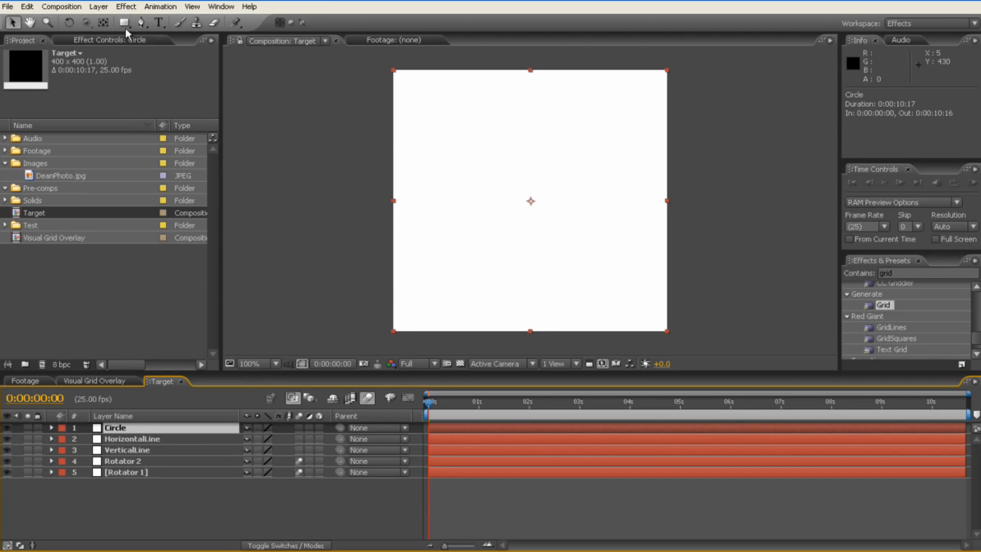
{"action": "left_click", "coordinate": [124, 22]}
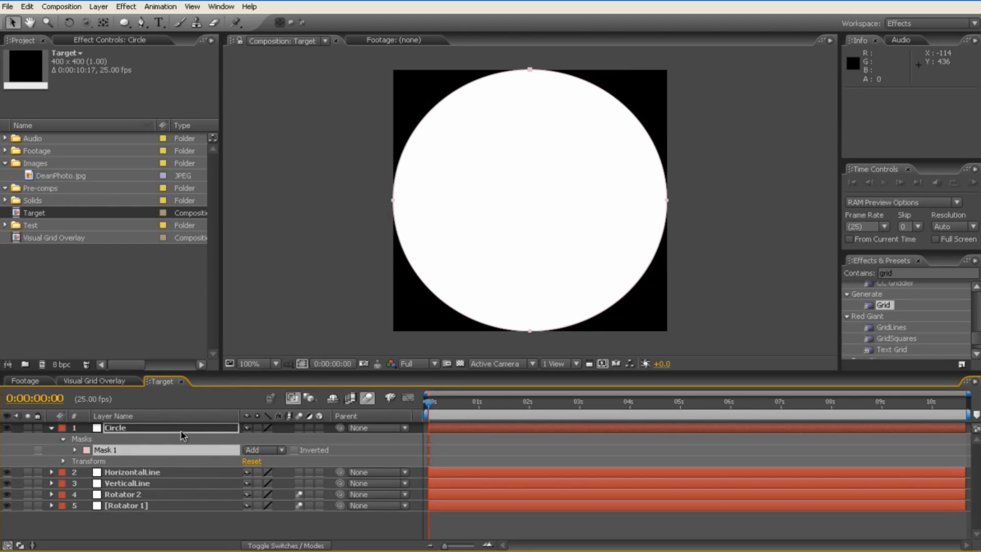
{"action": "left_click", "coordinate": [62, 449]}
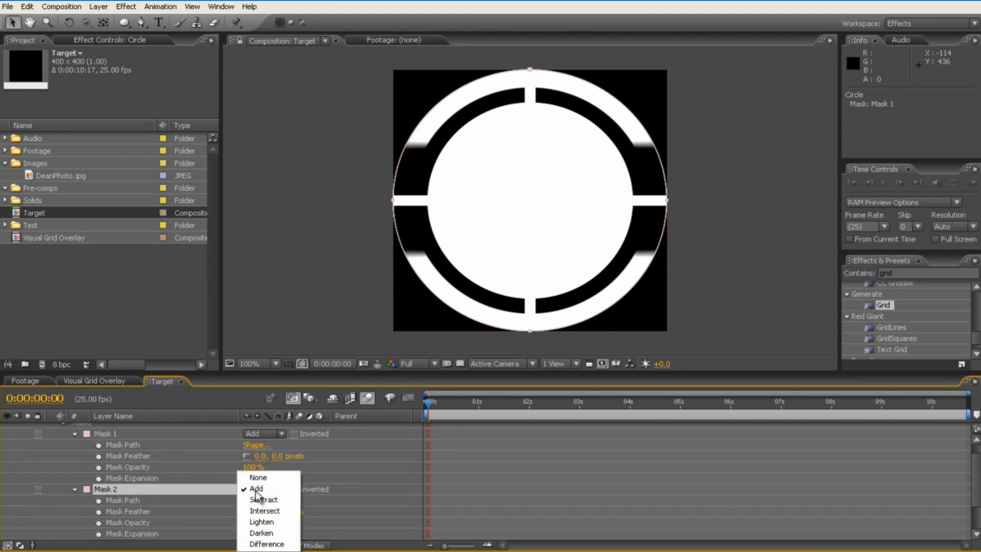
{"action": "left_click", "coordinate": [264, 499]}
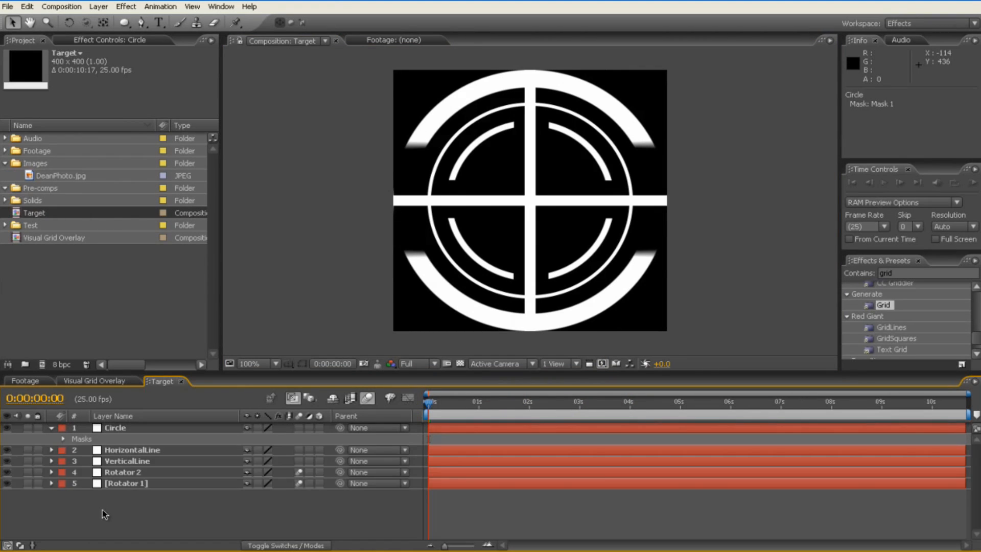
{"action": "left_click", "coordinate": [51, 427]}
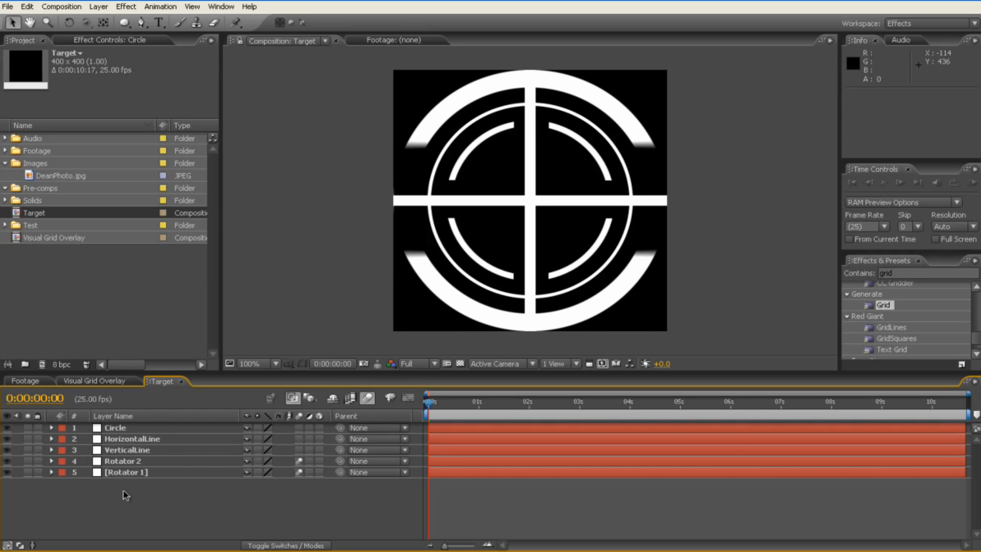
{"action": "mouse_move", "coordinate": [180, 491]}
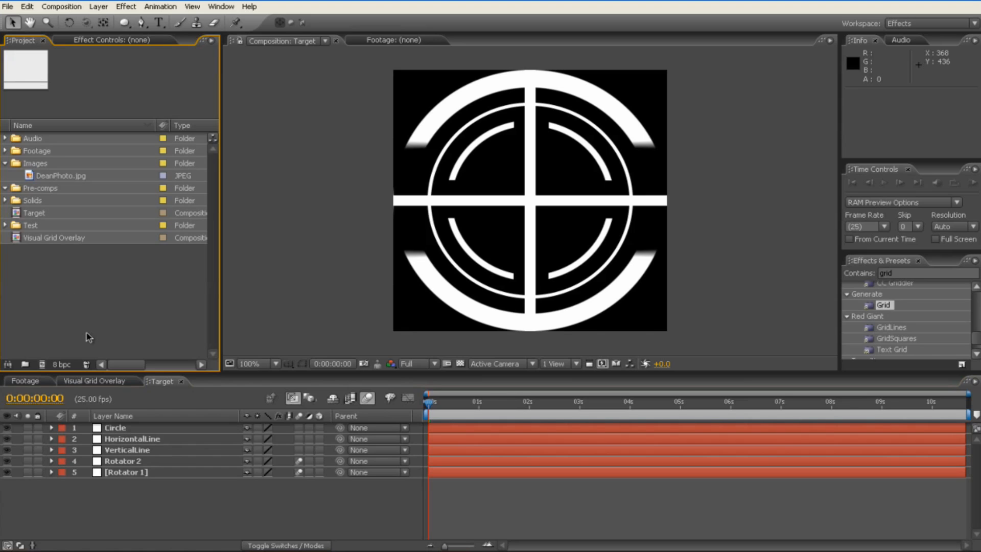
Create a new 400×400 composition named Spinning Gizmo from the Project panel
{"action": "right_click", "coordinate": [88, 336]}
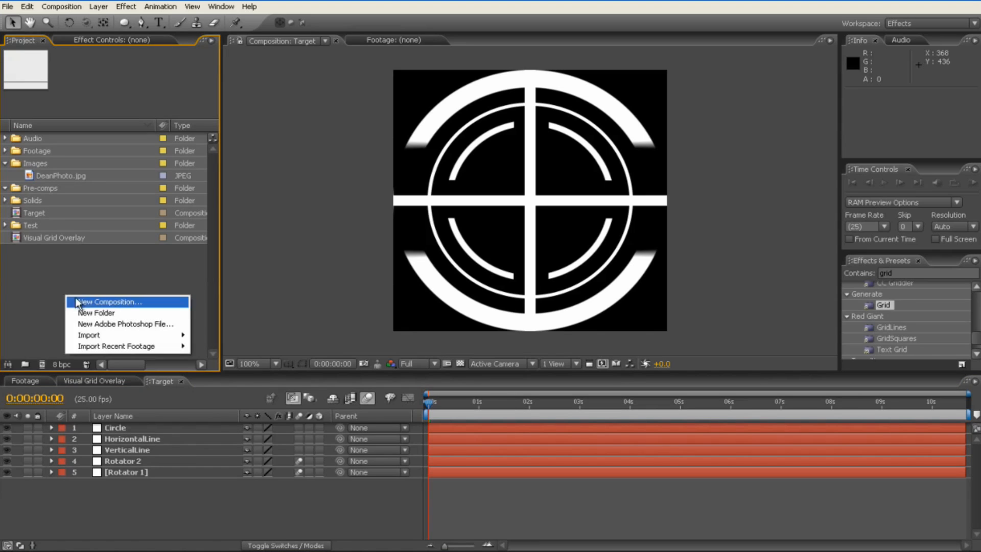
{"action": "left_click", "coordinate": [110, 301]}
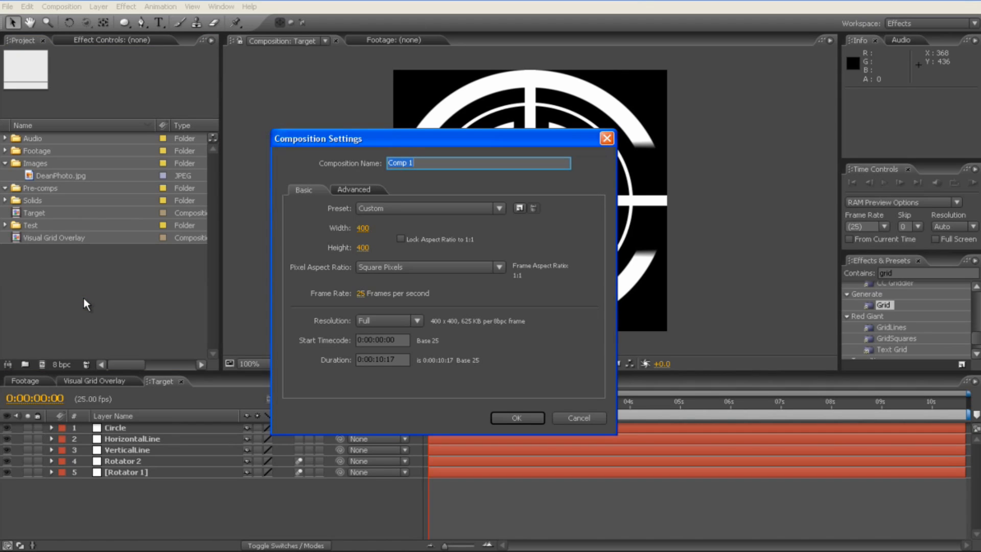
{"action": "type", "text": "Spinning G"}
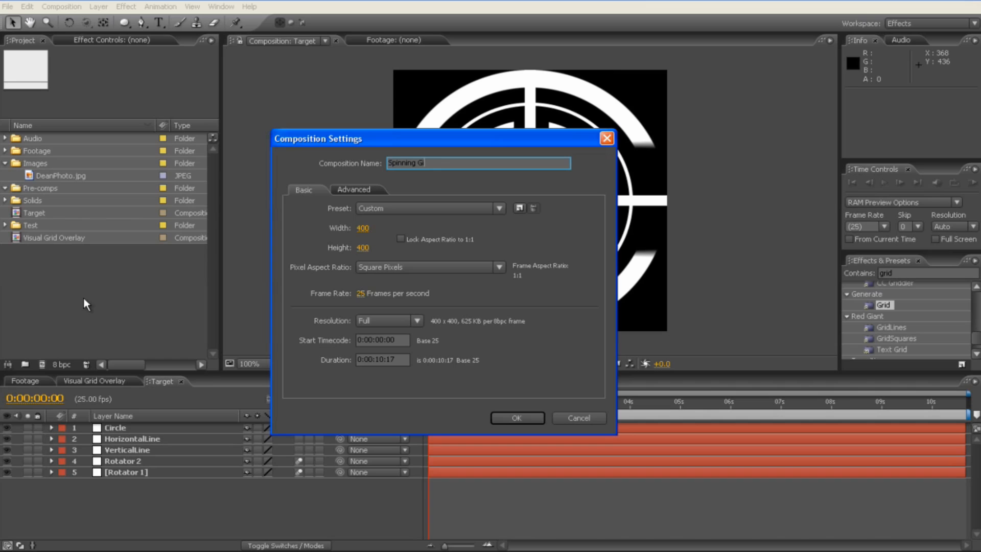
{"action": "type", "text": "izmo"}
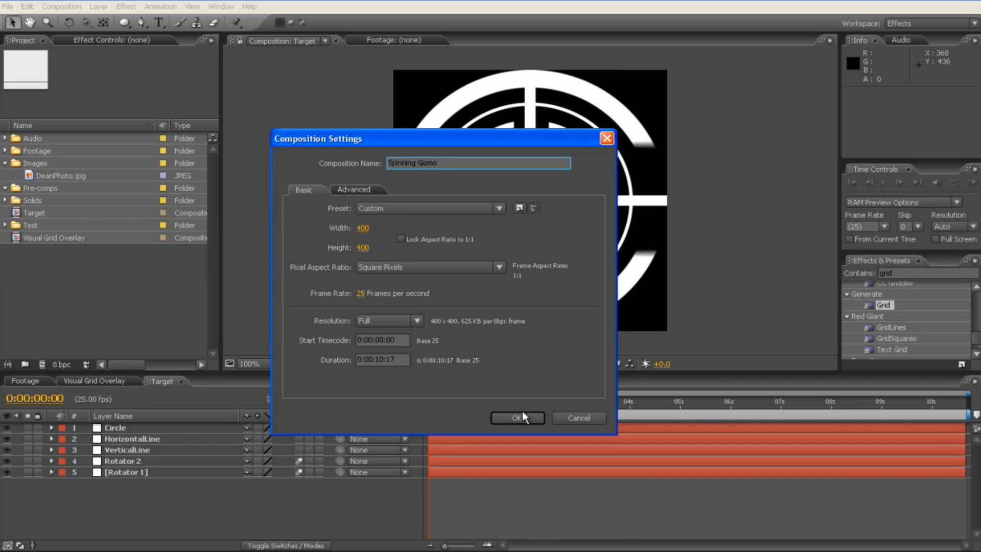
{"action": "left_click", "coordinate": [515, 417]}
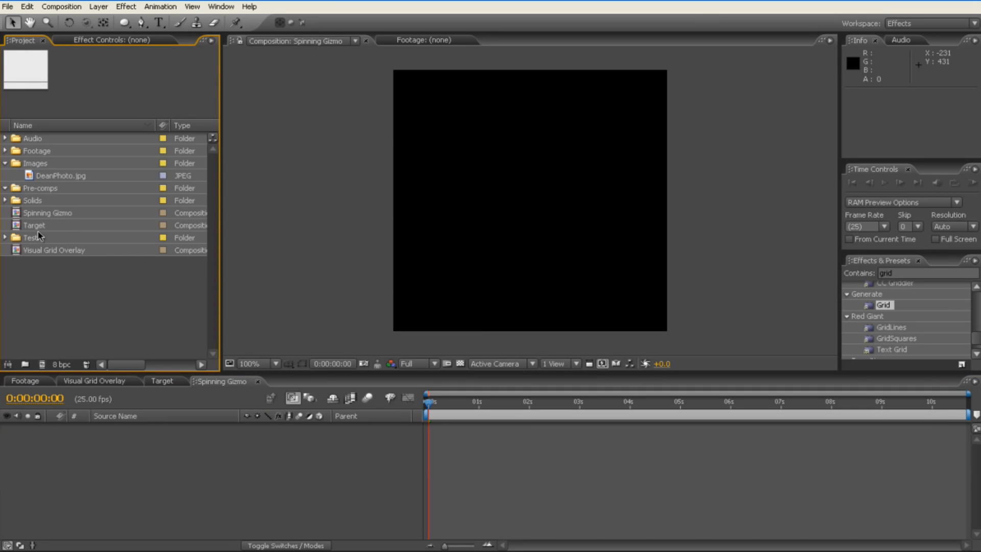
{"action": "mouse_move", "coordinate": [51, 227]}
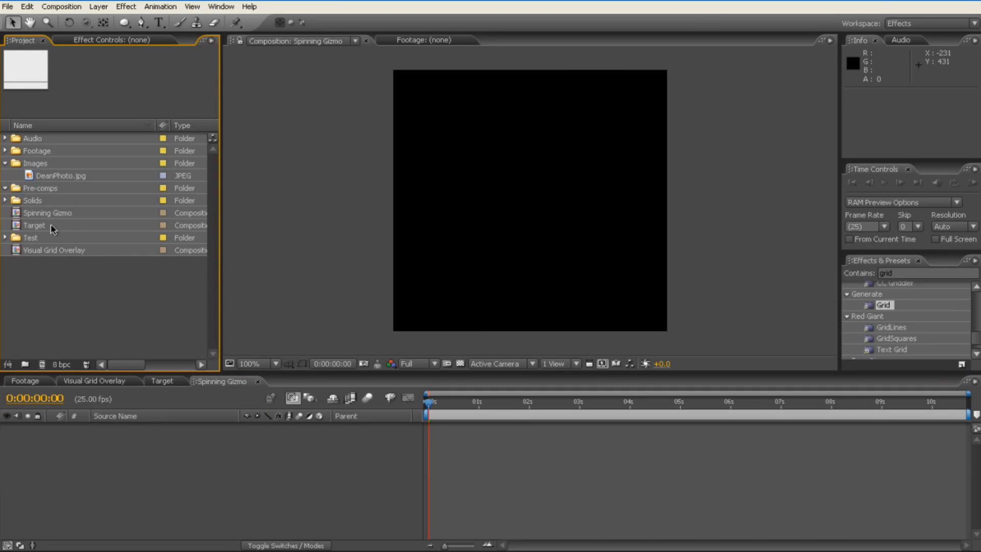
{"action": "mouse_move", "coordinate": [130, 349]}
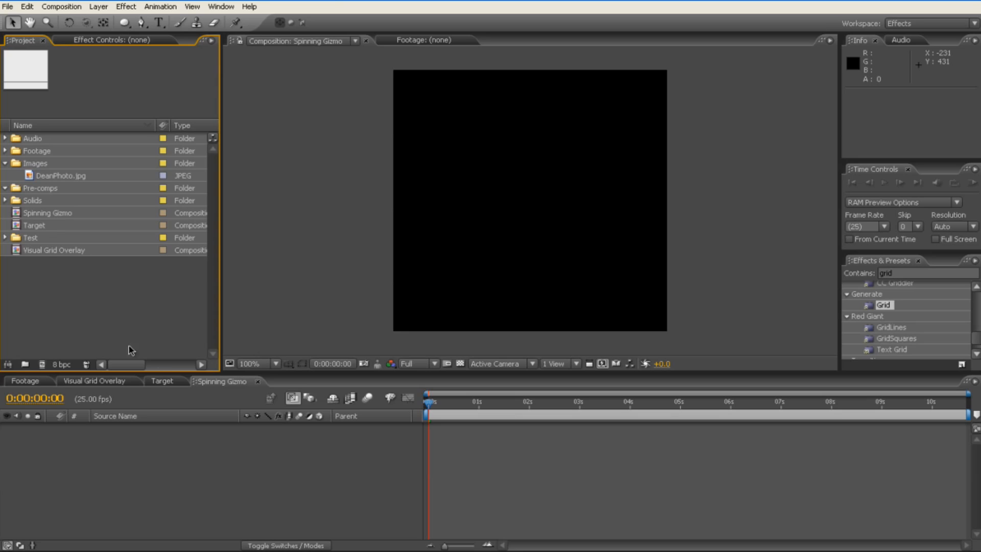
Copy Circle, Rotator 2 and Rotator 1 from Target and bring them into Spinning Gizmo
{"action": "left_click", "coordinate": [160, 381]}
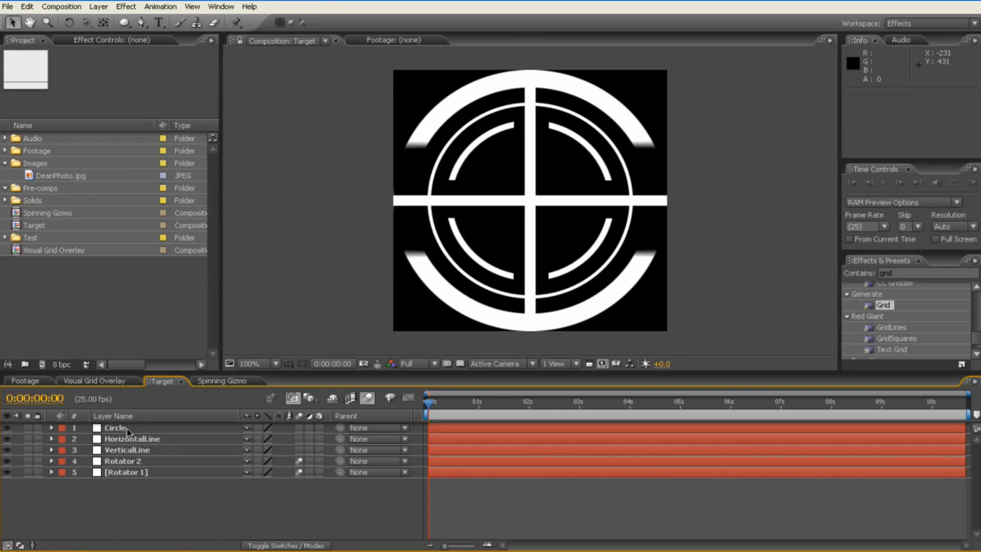
{"action": "left_click", "coordinate": [126, 472]}
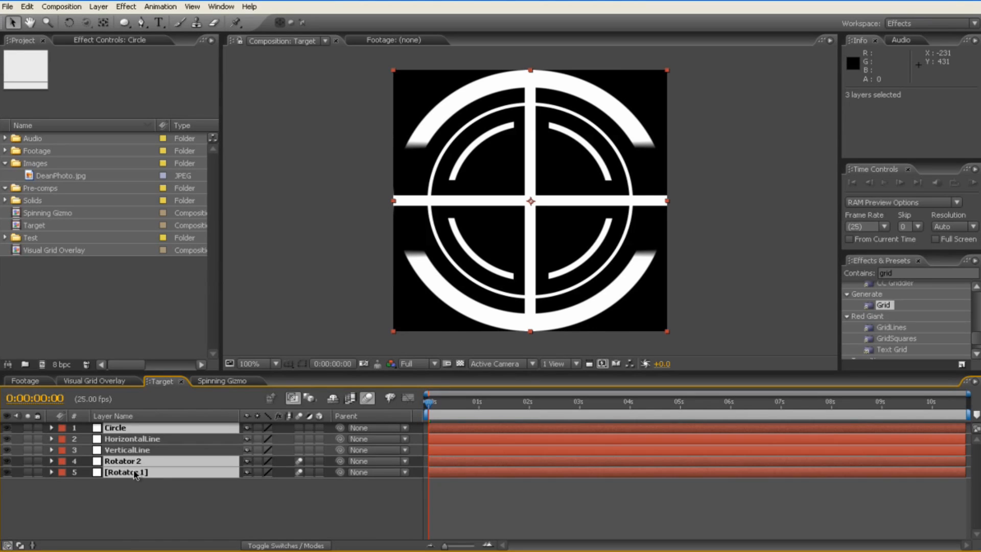
{"action": "key", "text": "ctrl+c"}
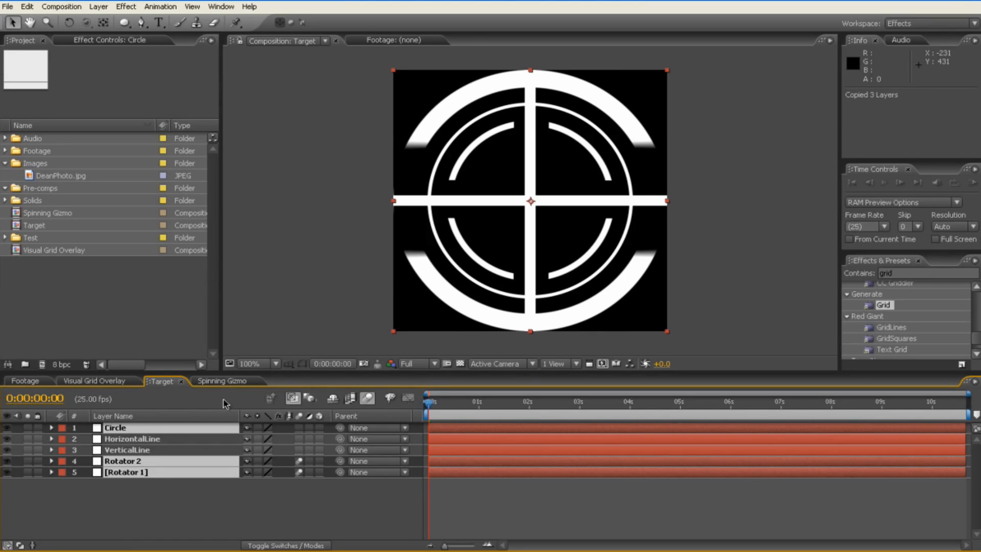
{"action": "left_click", "coordinate": [221, 381]}
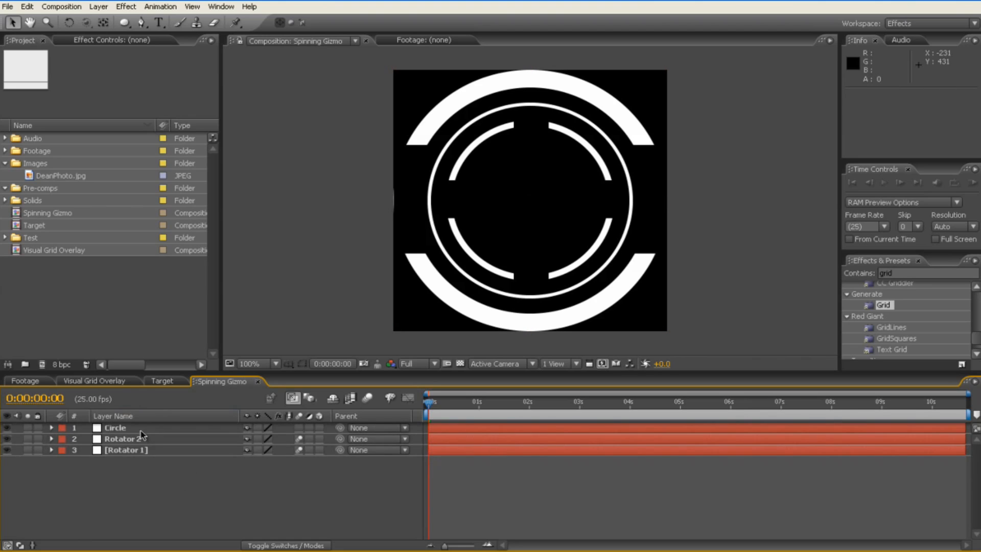
Edit the rotator rotation expressions to time*40 for Rotator 2 and time*-260 for Rotator 1
{"action": "left_click", "coordinate": [115, 427]}
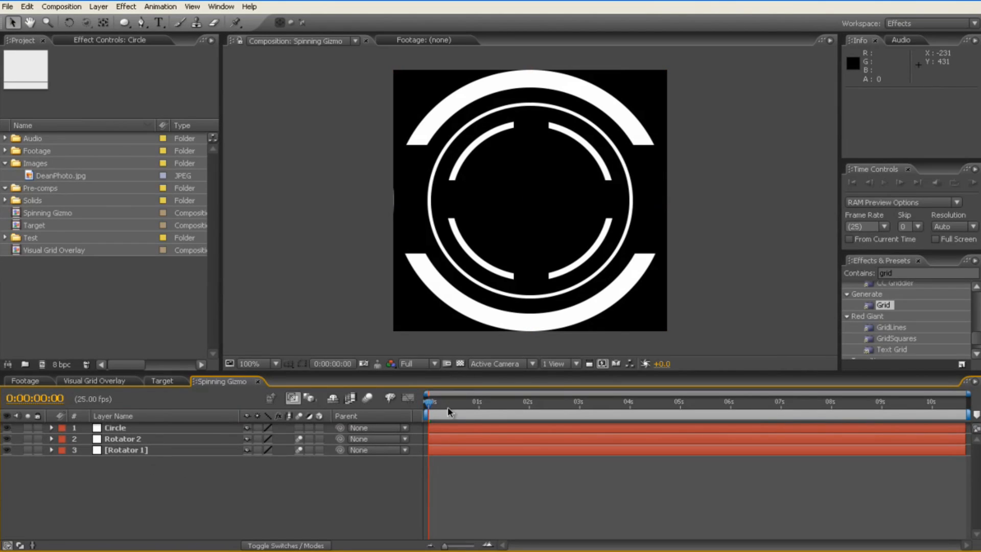
{"action": "left_click", "coordinate": [121, 438]}
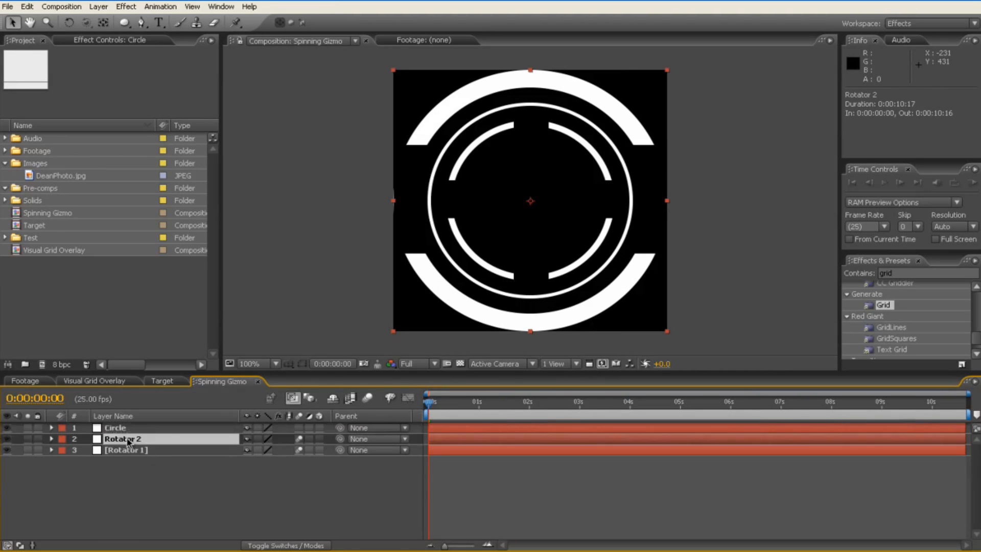
{"action": "left_click", "coordinate": [122, 438]}
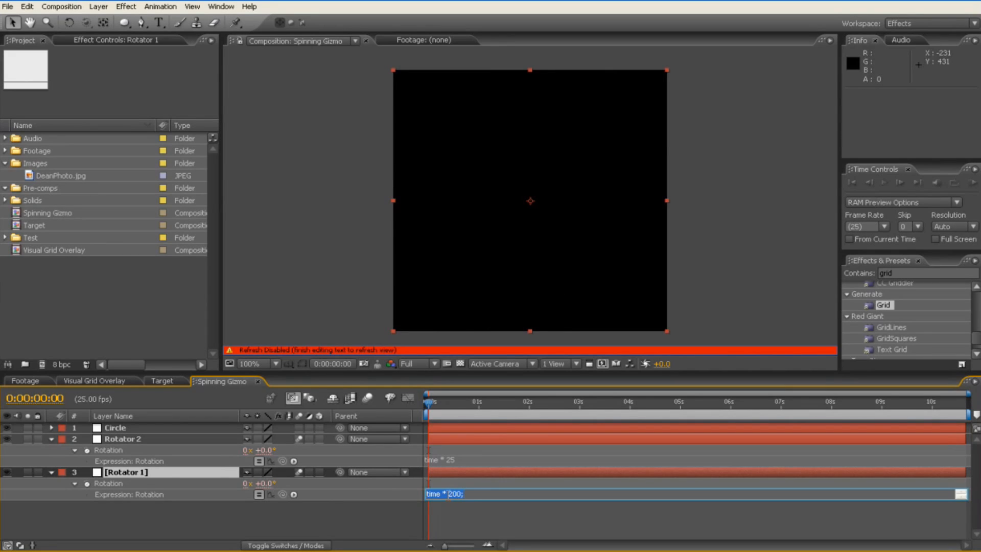
{"action": "type", "text": "*-"}
{"action": "left_click", "coordinate": [694, 460]}
{"action": "type", "text": "40"}
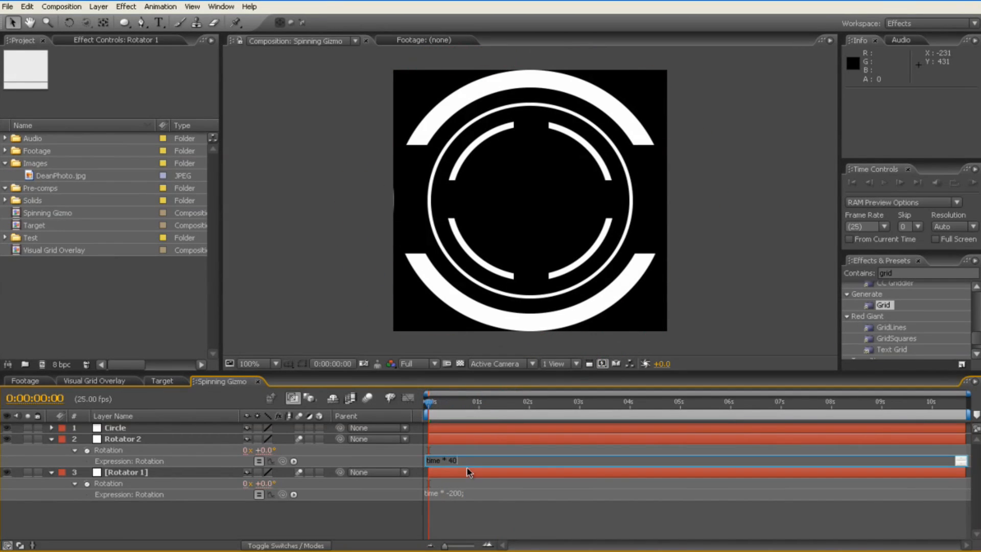
{"action": "left_click", "coordinate": [444, 493]}
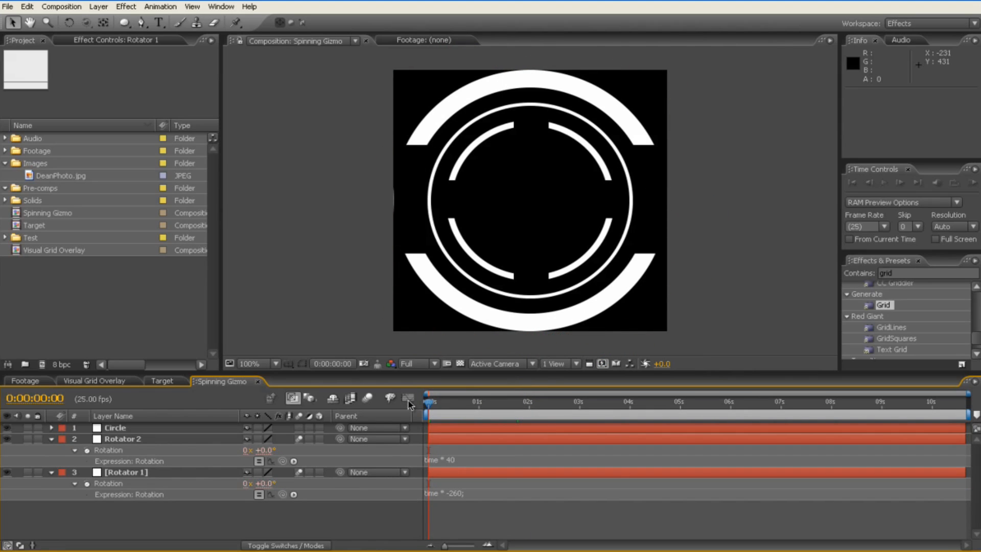
{"action": "mouse_move", "coordinate": [244, 515]}
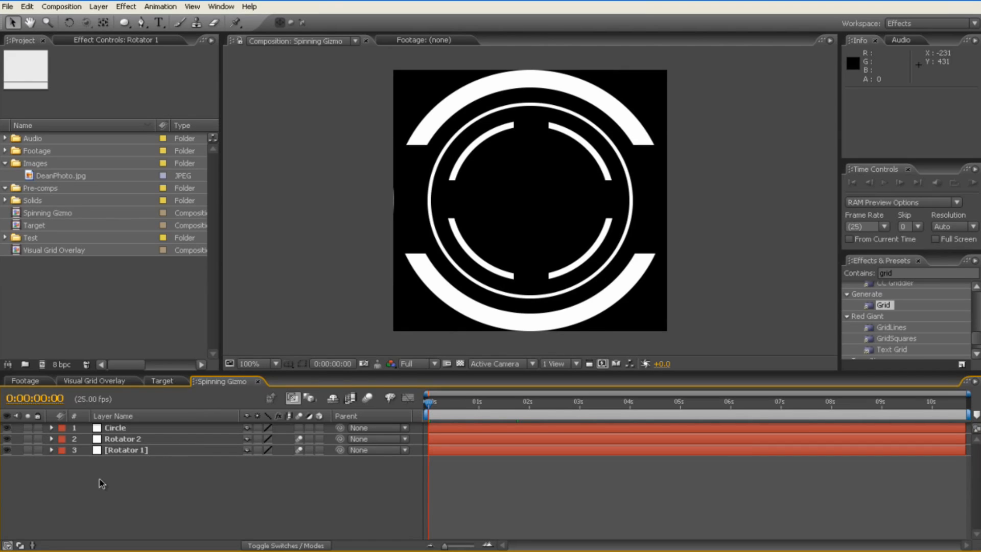
{"action": "mouse_move", "coordinate": [163, 473]}
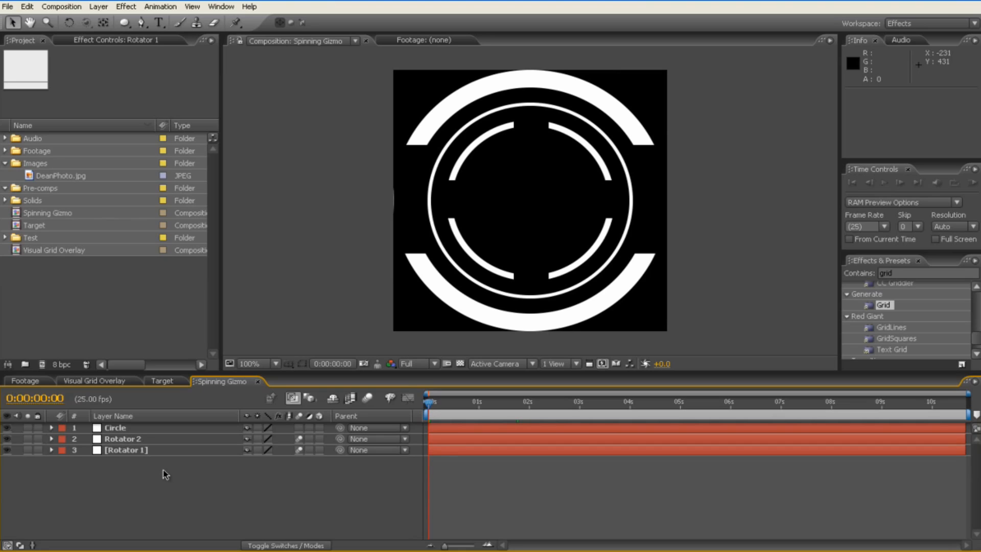
{"action": "mouse_move", "coordinate": [236, 466]}
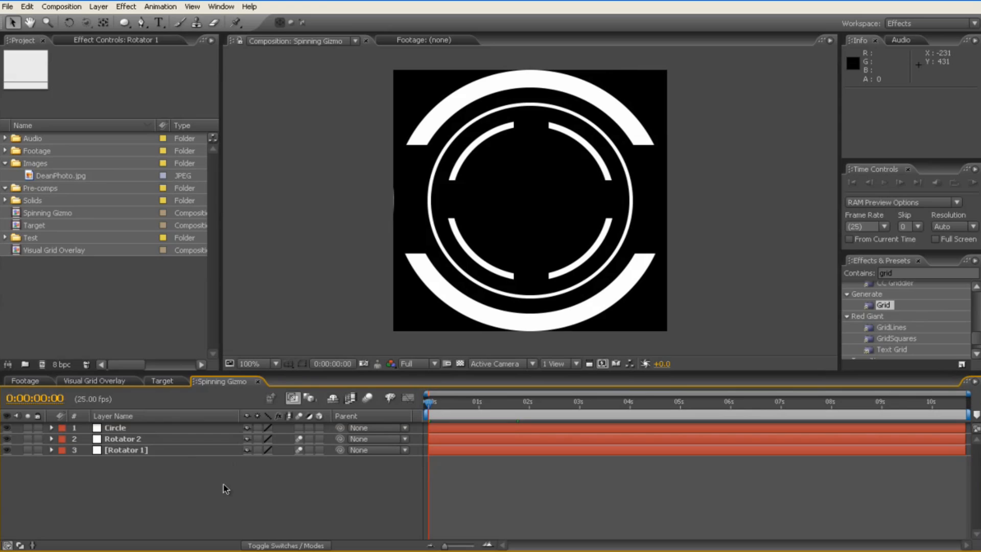
{"action": "mouse_move", "coordinate": [236, 494]}
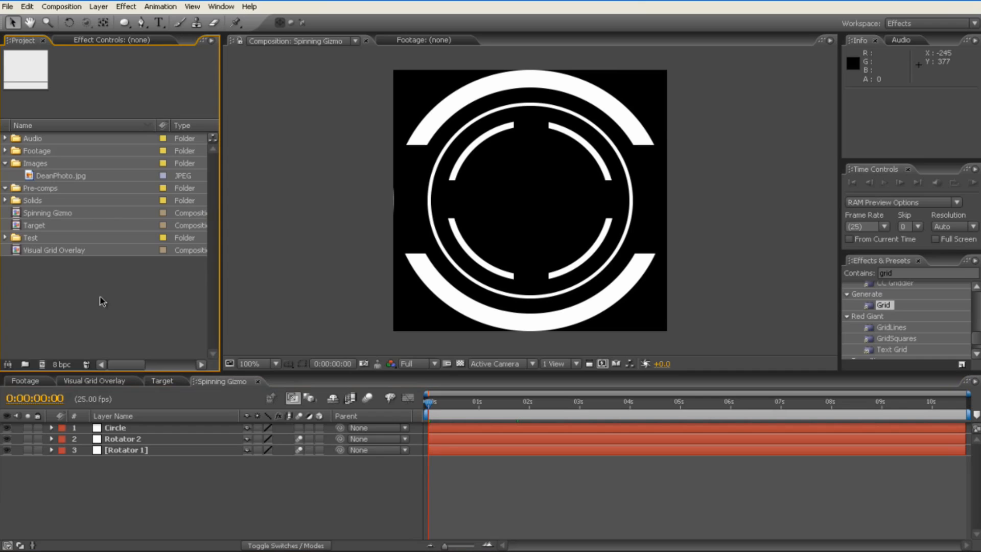
Create and open a new 1280×720, 25 fps composition named Scanner
{"action": "right_click", "coordinate": [100, 301]}
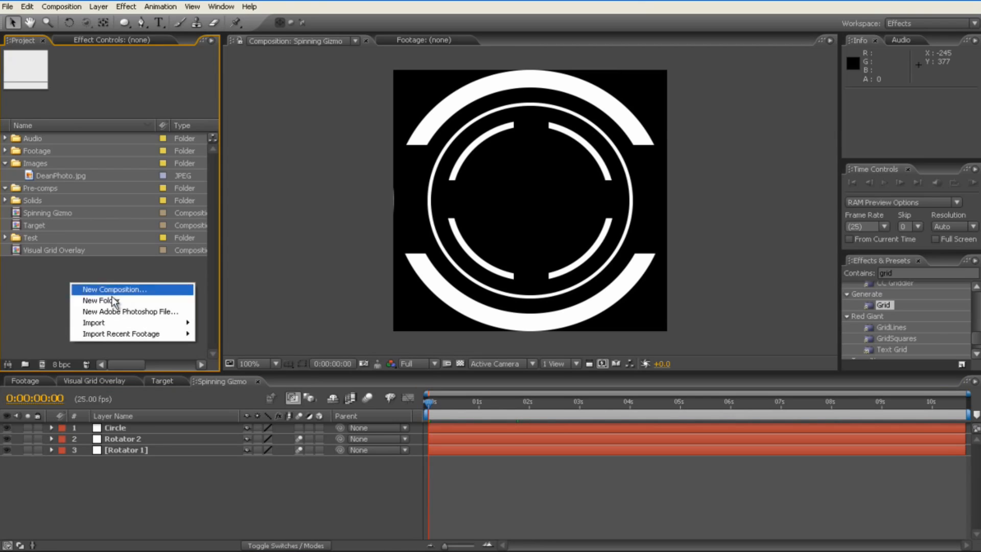
{"action": "left_click", "coordinate": [114, 289]}
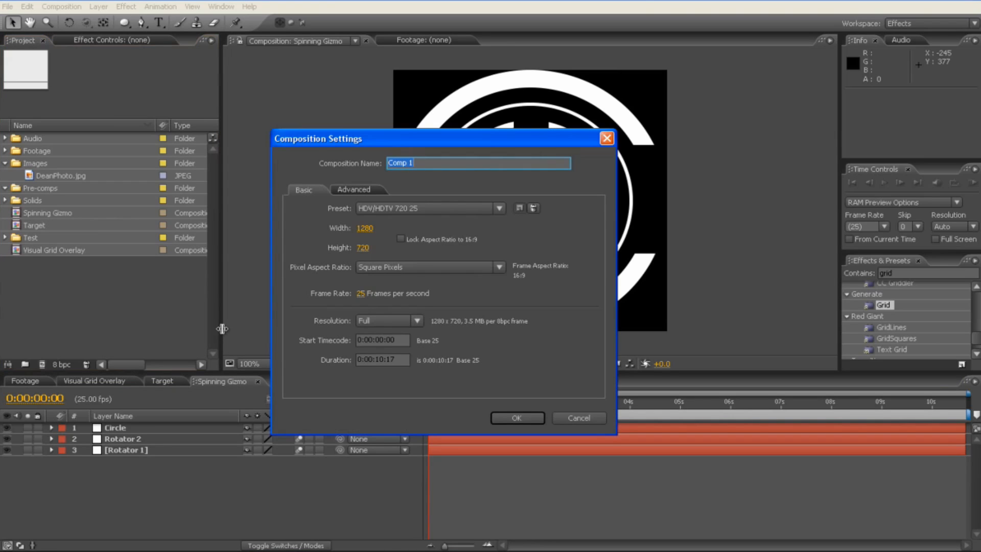
{"action": "type", "text": "Scanner"}
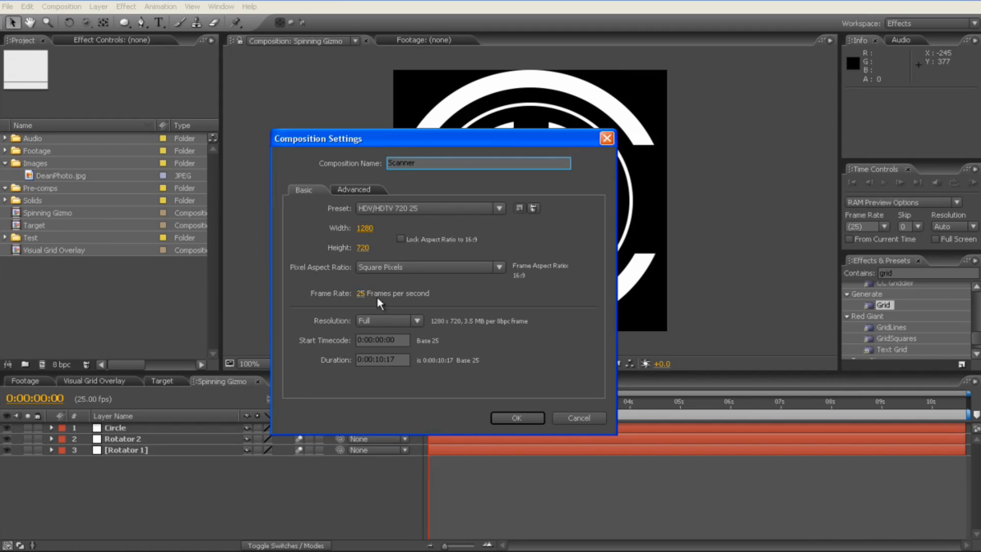
{"action": "left_click", "coordinate": [516, 418]}
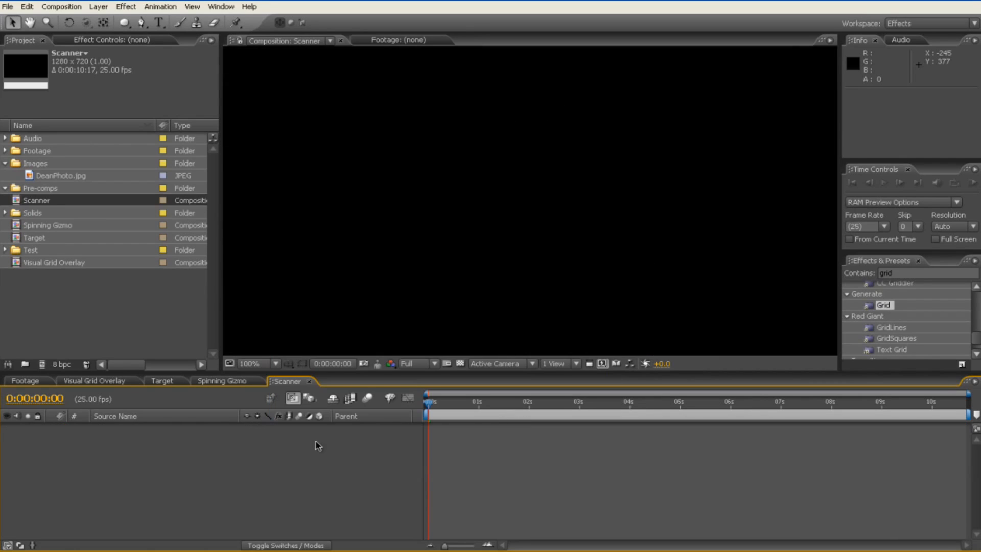
{"action": "mouse_move", "coordinate": [134, 472]}
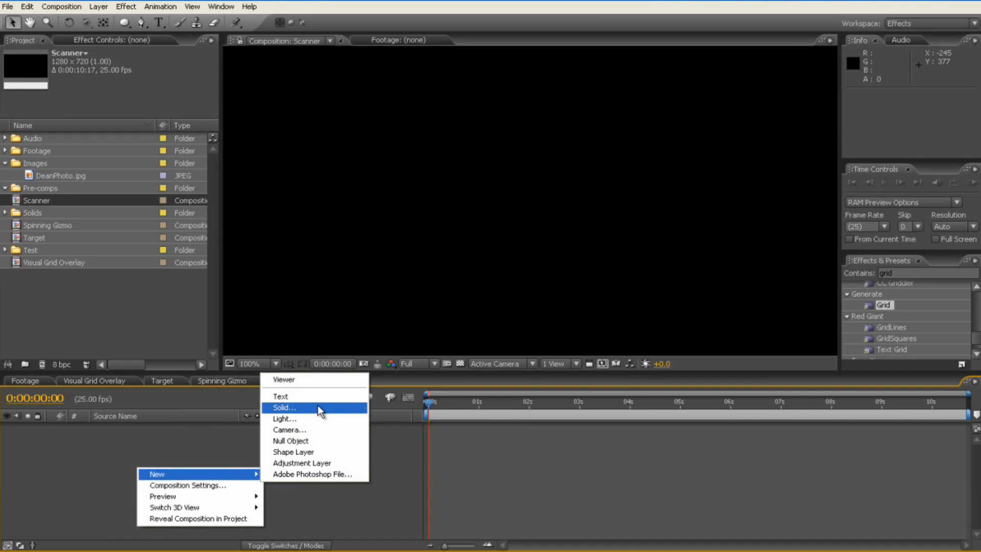
Add a full-frame white solid named Grid with a Grid effect, Border set to 10
{"action": "left_click", "coordinate": [283, 408]}
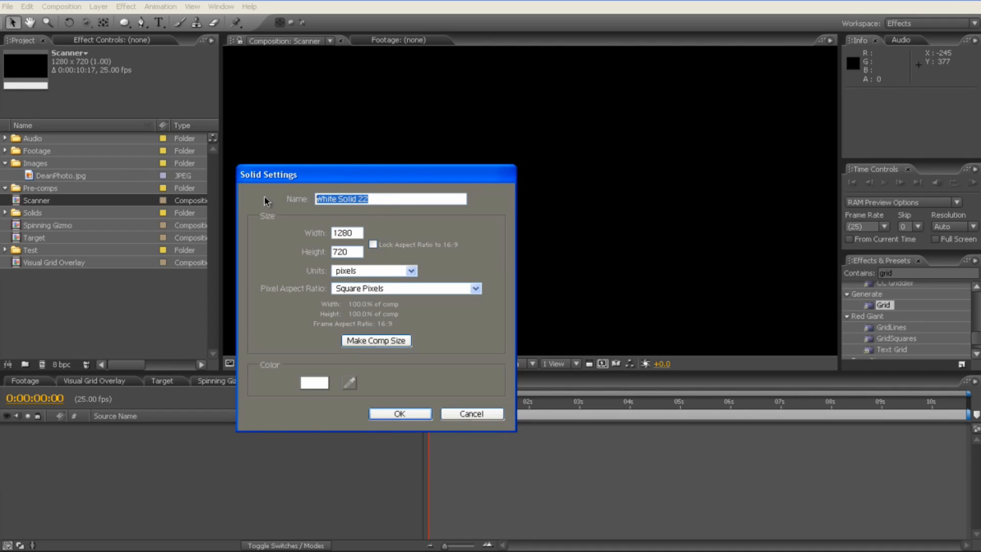
{"action": "type", "text": "Grid"}
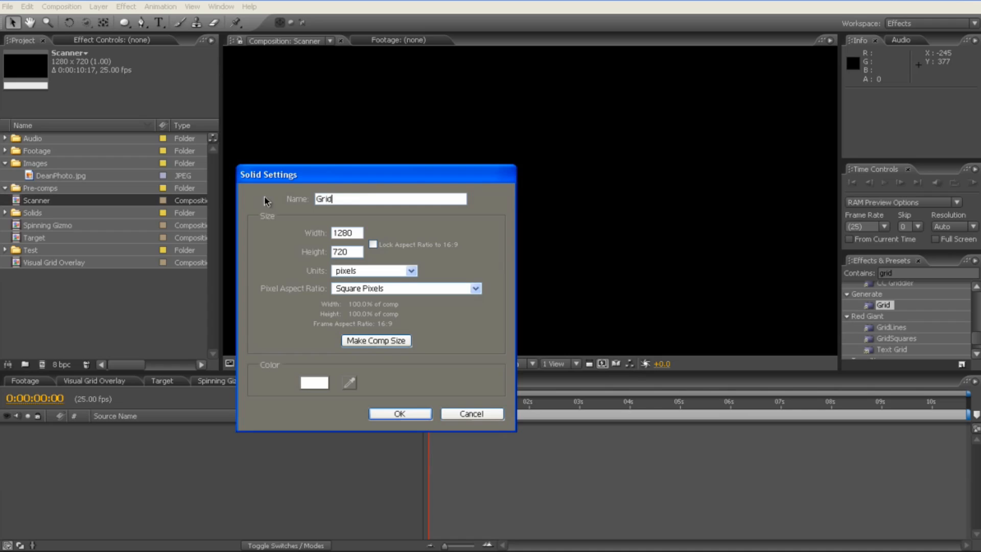
{"action": "left_click", "coordinate": [399, 413]}
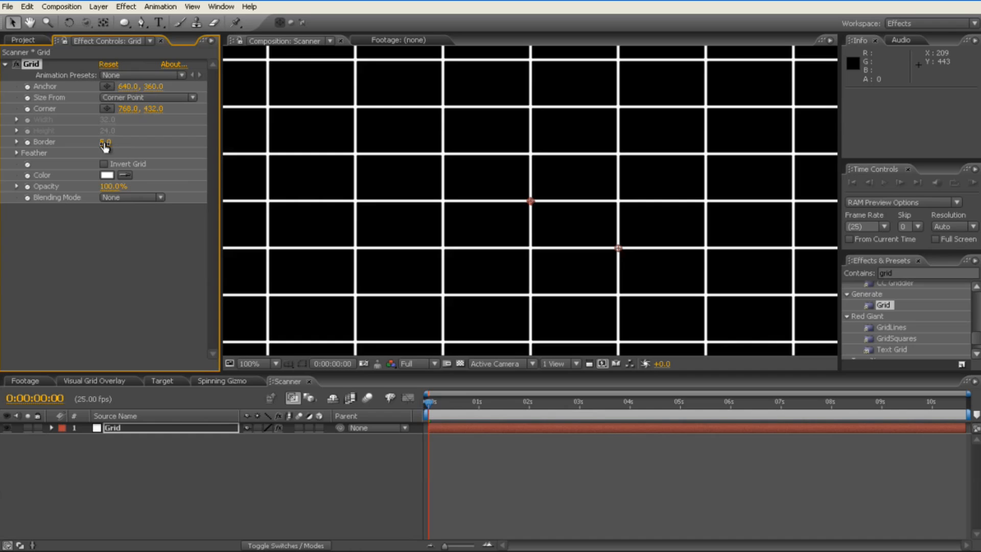
{"action": "left_click", "coordinate": [112, 142]}
{"action": "type", "text": "10"}
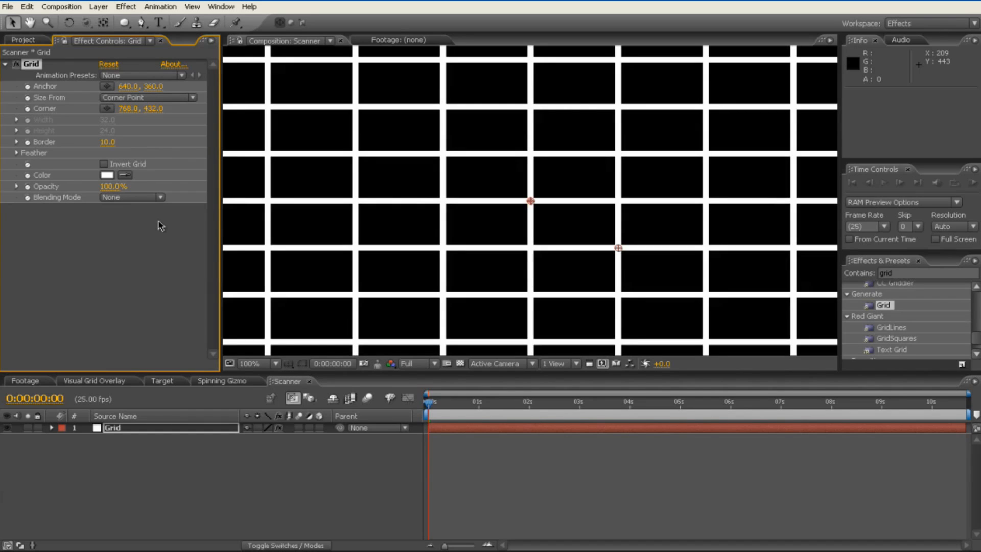
{"action": "mouse_move", "coordinate": [165, 431]}
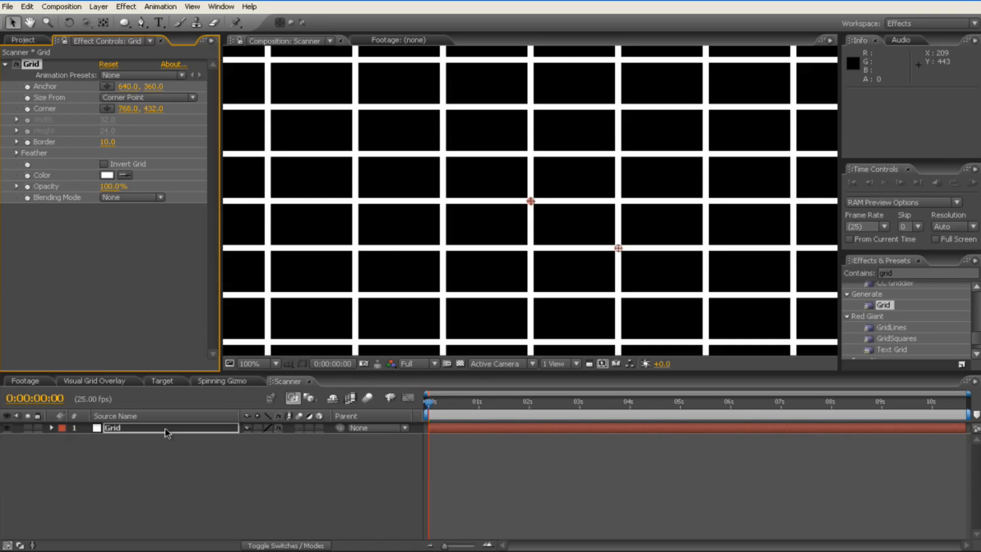
Scale the Grid layer down to about 24.6, 35.7 with constrain proportions off
{"action": "left_click", "coordinate": [51, 428]}
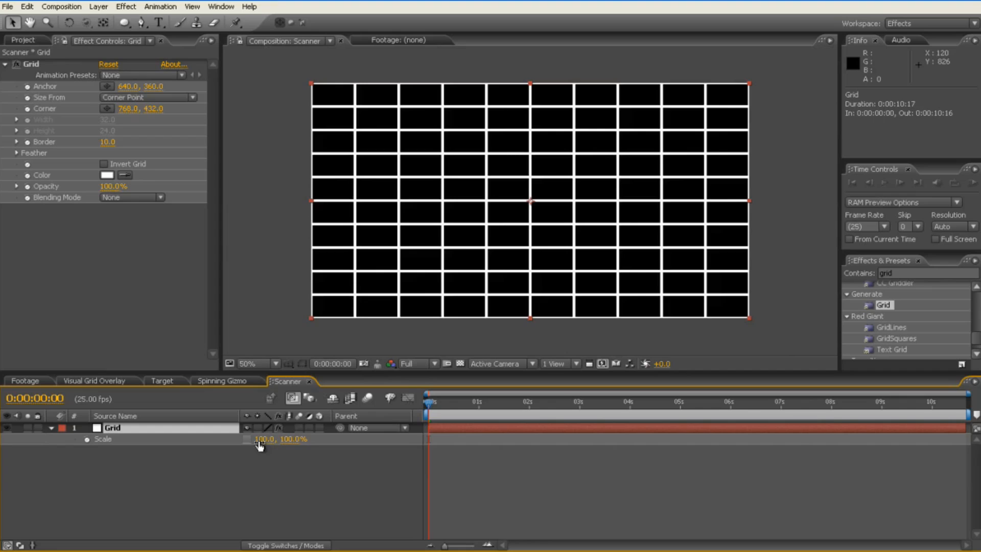
{"action": "double_click", "coordinate": [264, 438]}
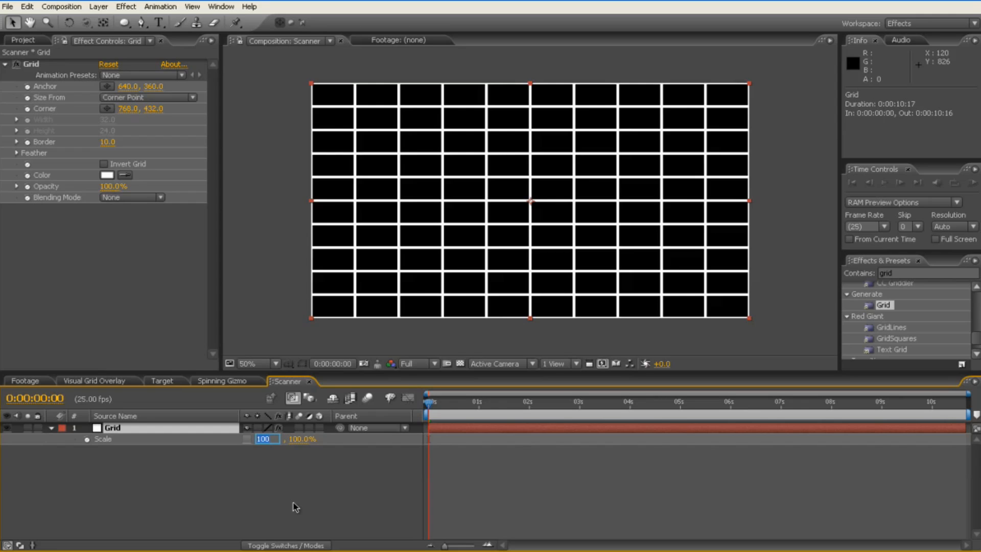
{"action": "type", "text": "24.6"}
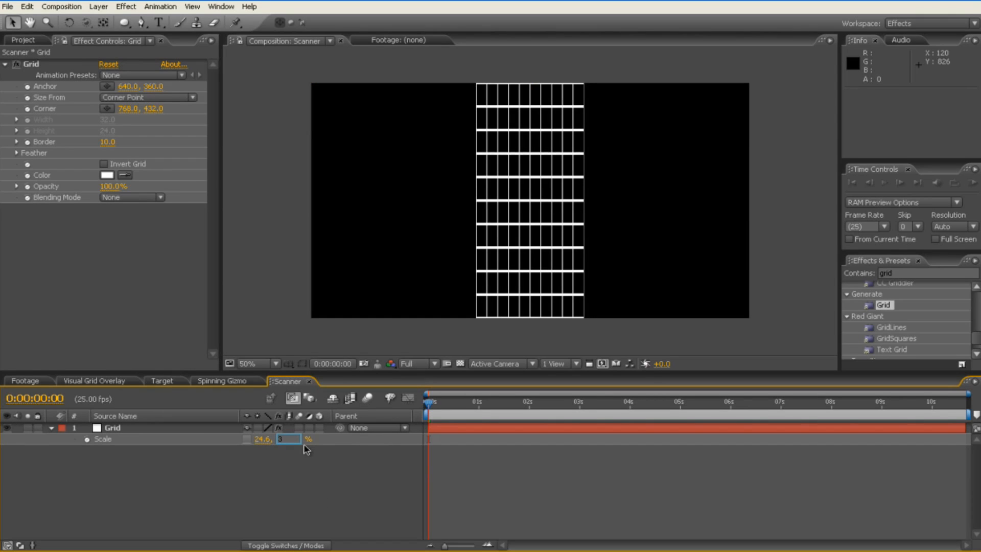
{"action": "type", "text": "35.7"}
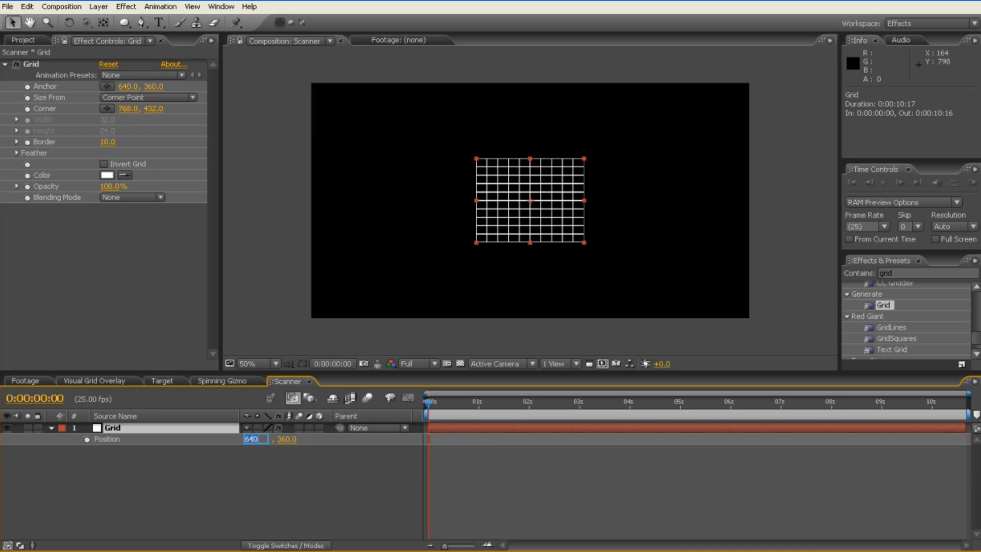
Set the Grid layer's Position to 1055, 538 in the lower-right of the frame
{"action": "type", "text": "1055.0"}
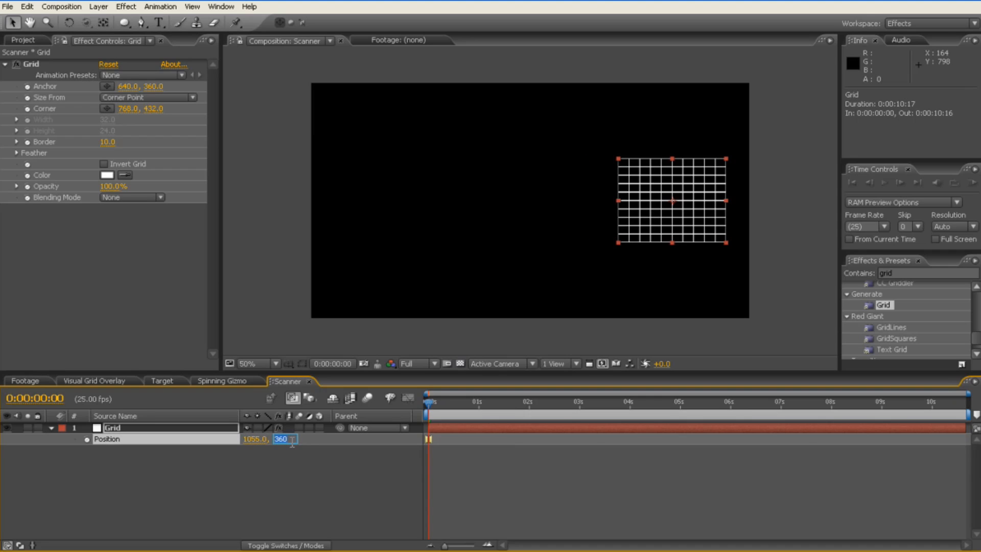
{"action": "type", "text": "538."}
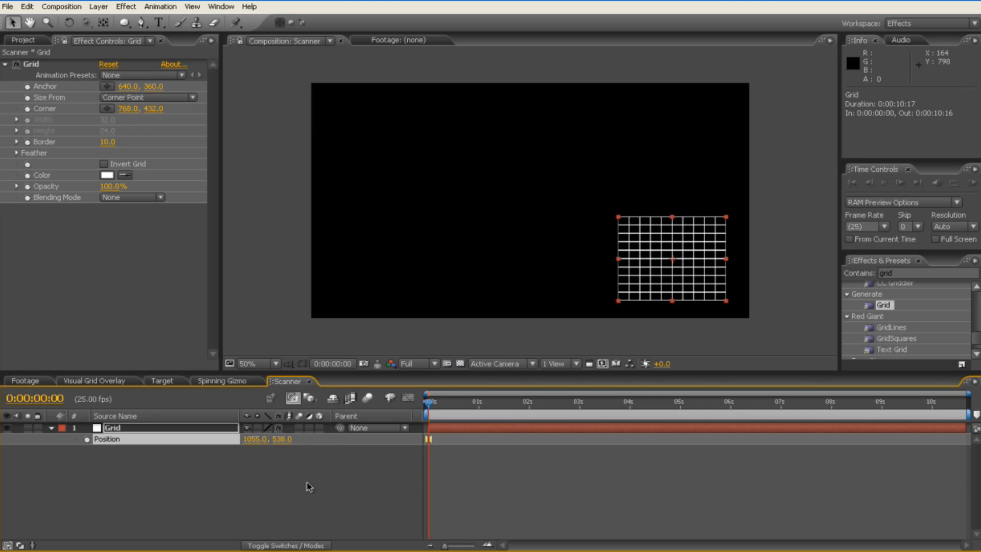
{"action": "left_click", "coordinate": [249, 363]}
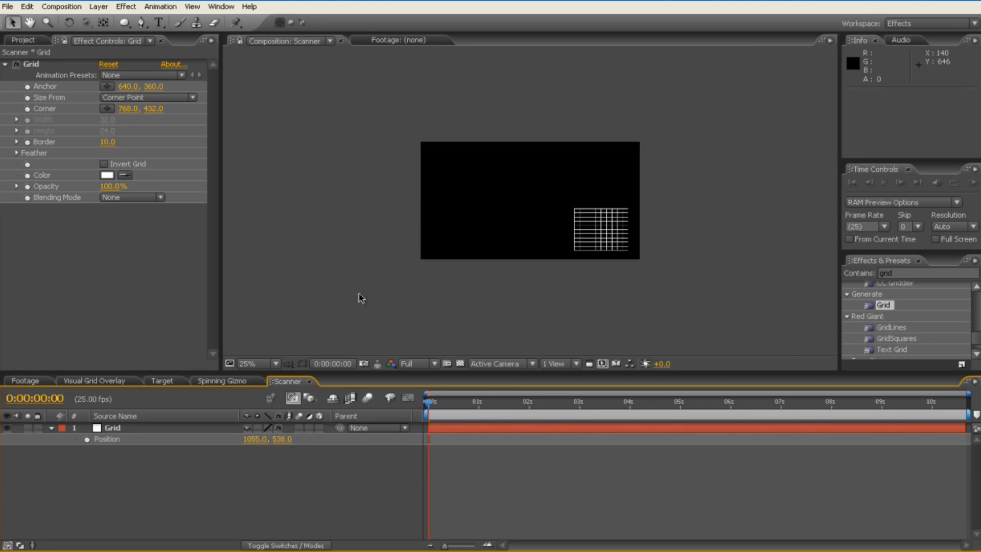
Review the Scanner composition's settings and leave them unchanged
{"action": "right_click", "coordinate": [318, 463]}
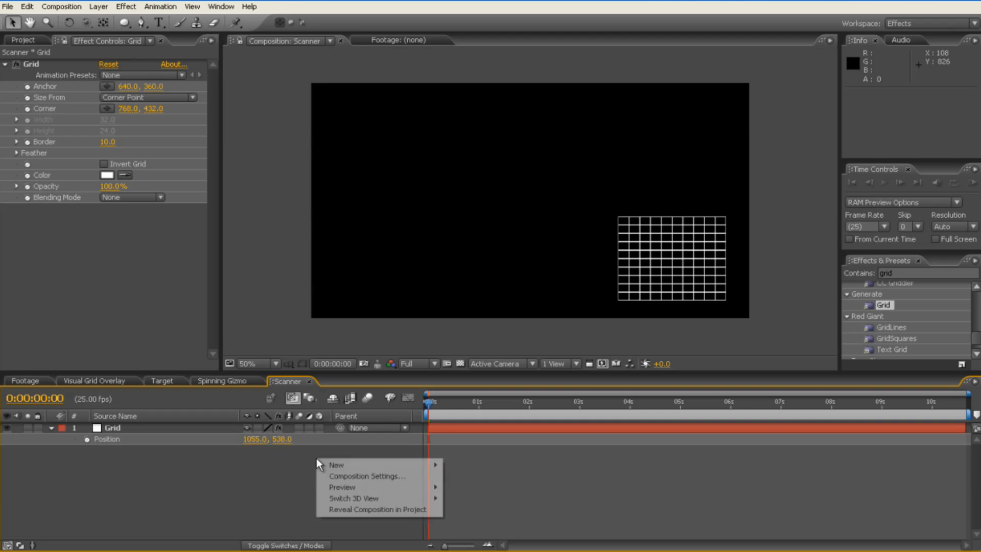
{"action": "left_click", "coordinate": [366, 476]}
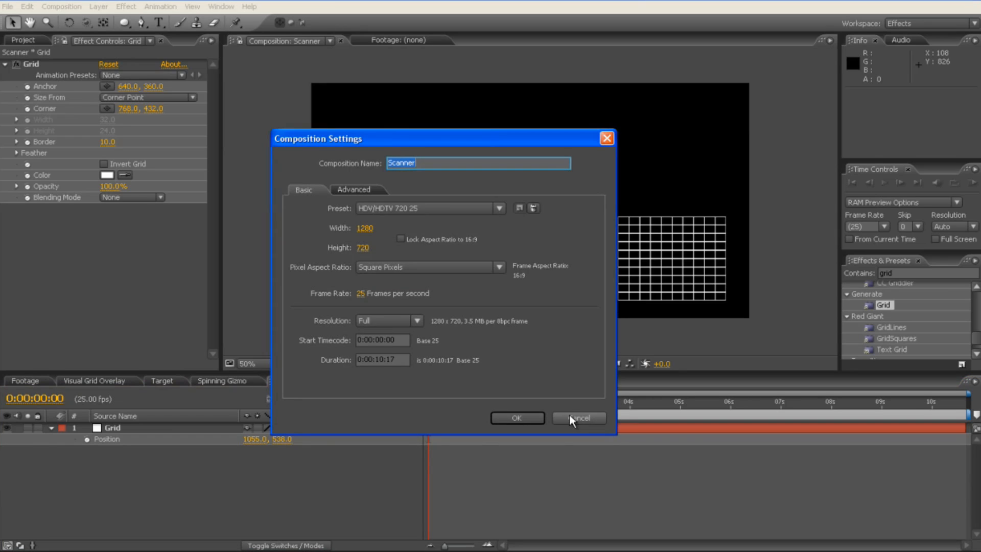
{"action": "left_click", "coordinate": [576, 417]}
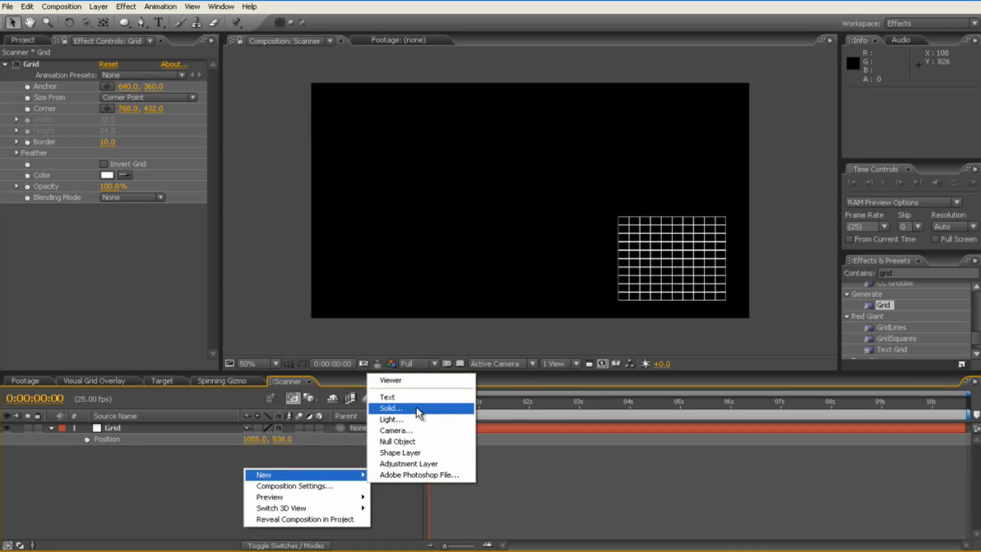
Create a full-frame white solid named HorizontalScanLine above the Grid layer
{"action": "left_click", "coordinate": [389, 408]}
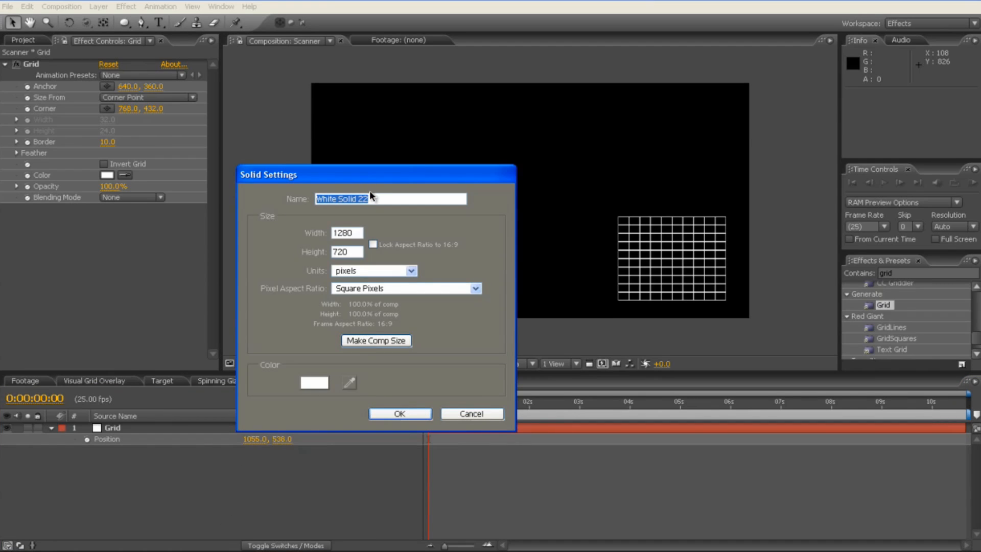
{"action": "type", "text": "HorizontalScanLine"}
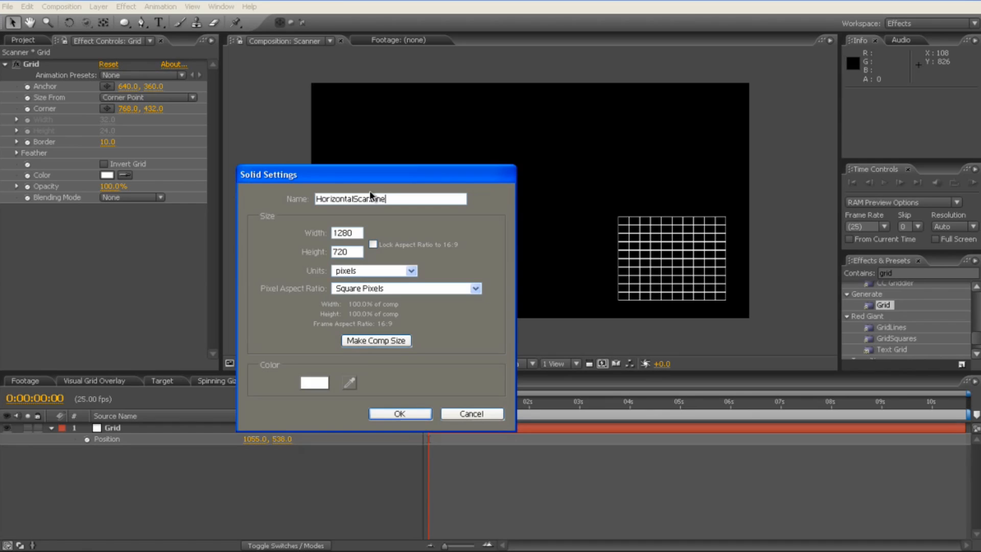
{"action": "left_click", "coordinate": [399, 414]}
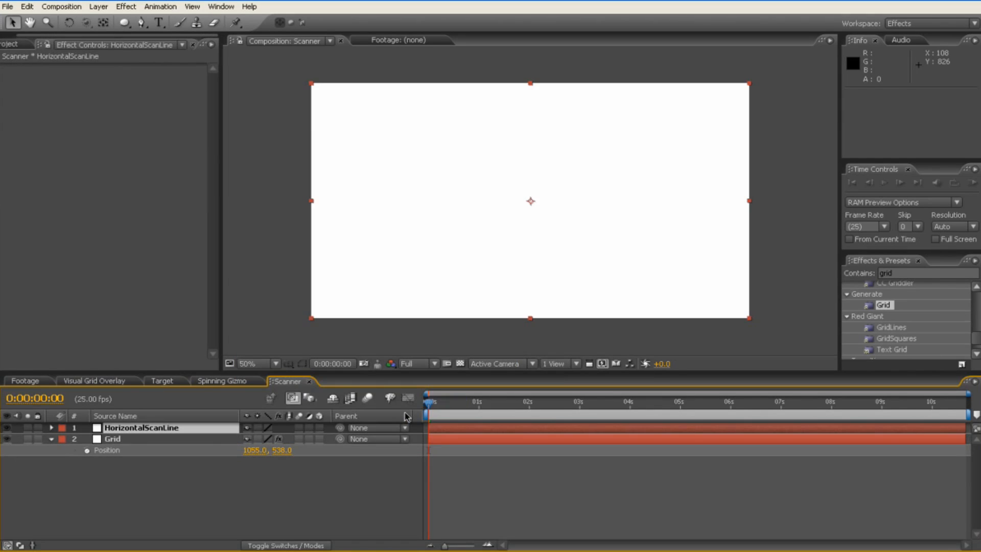
Scale HorizontalScanLine to 25 by 0.5 and position it at 1055, 411
{"action": "left_click", "coordinate": [51, 427]}
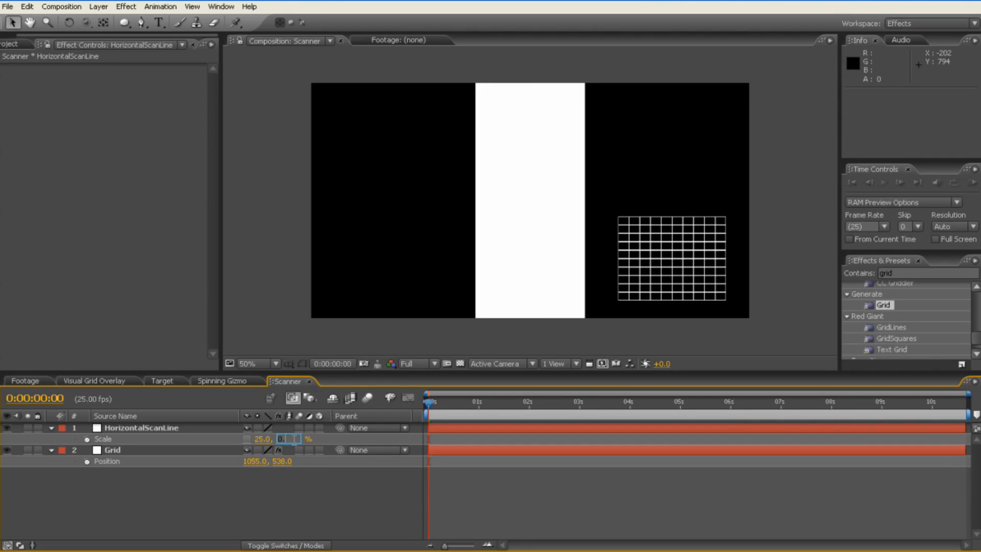
{"action": "type", "text": "0.5"}
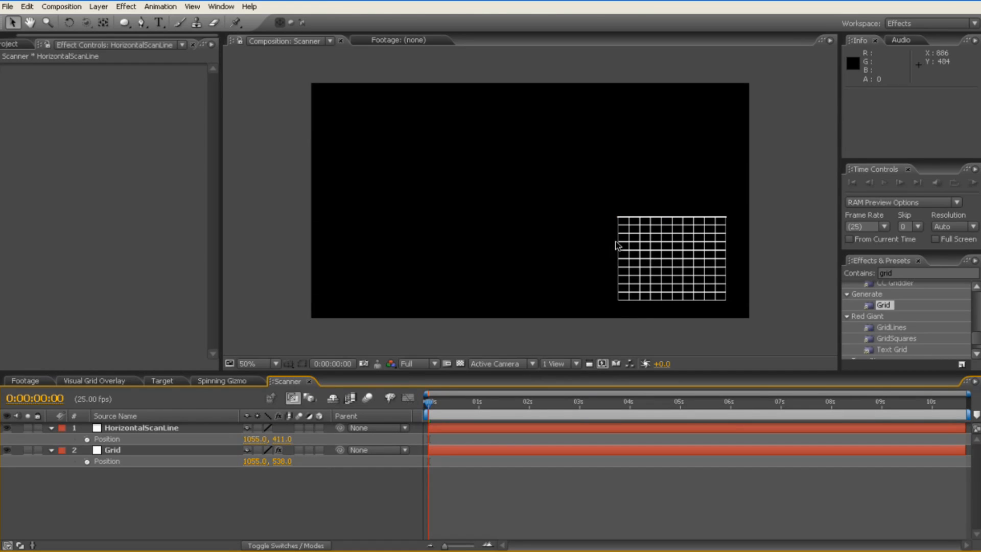
{"action": "mouse_move", "coordinate": [459, 280]}
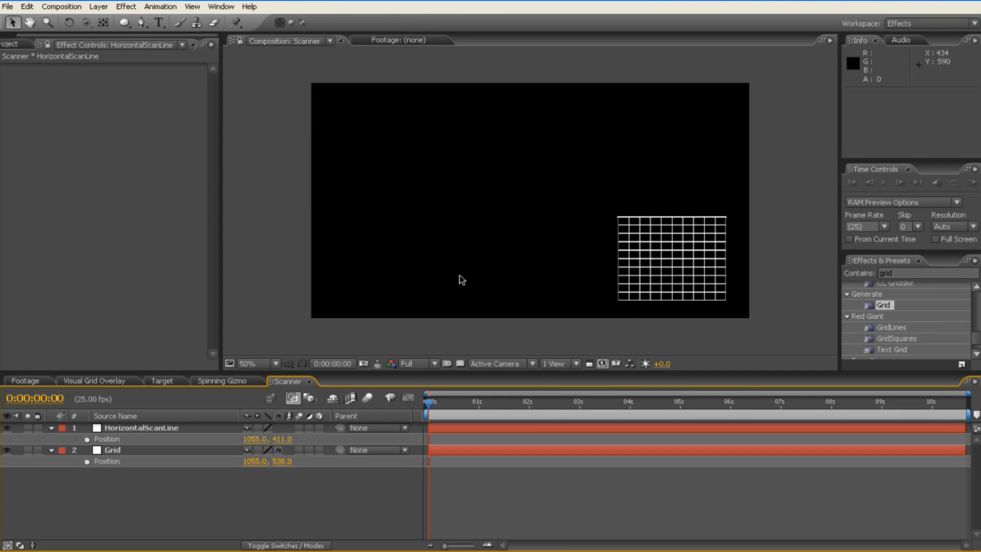
{"action": "mouse_move", "coordinate": [572, 246]}
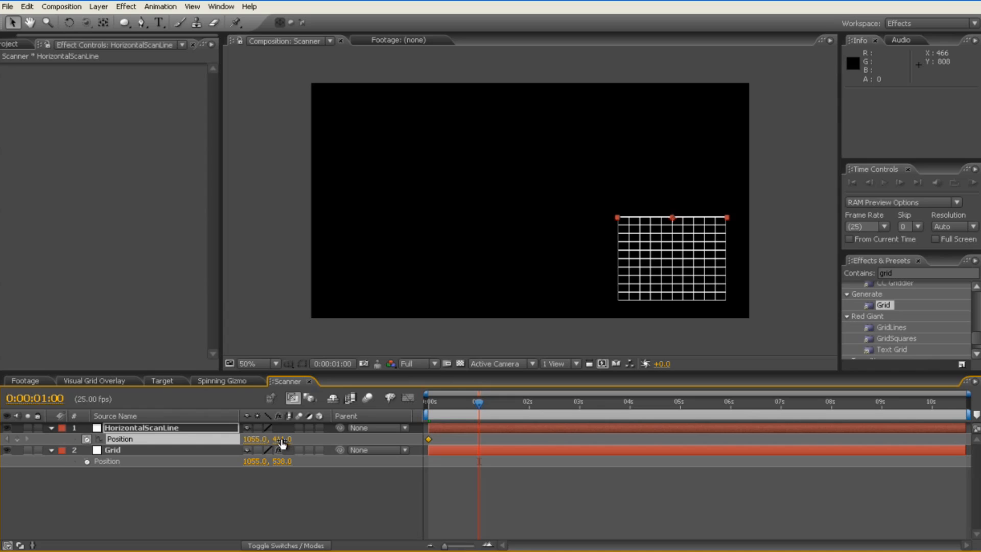
Keyframe Position from y 411 at 0s to y 666 at 1s and paste the pair at each following second
{"action": "left_click", "coordinate": [282, 438]}
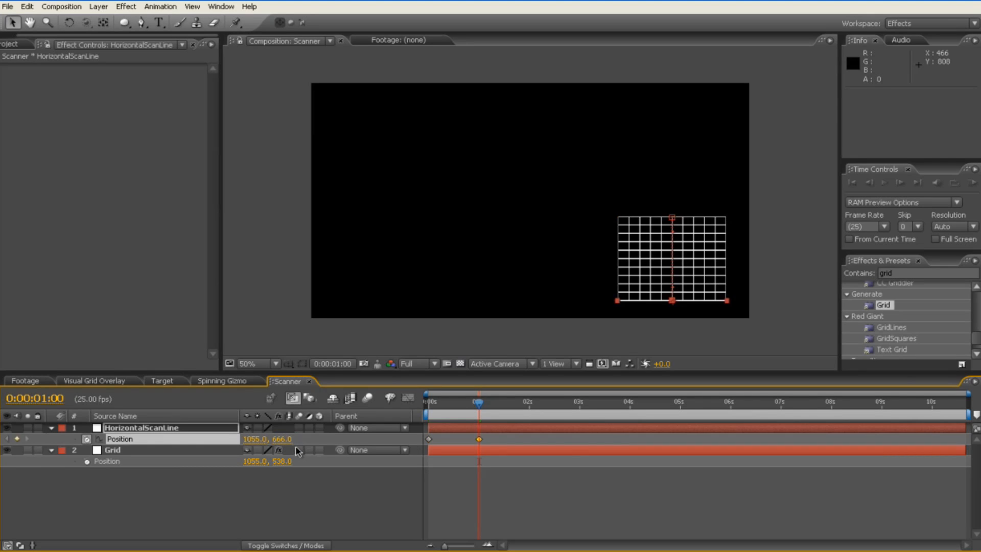
{"action": "left_click", "coordinate": [246, 364]}
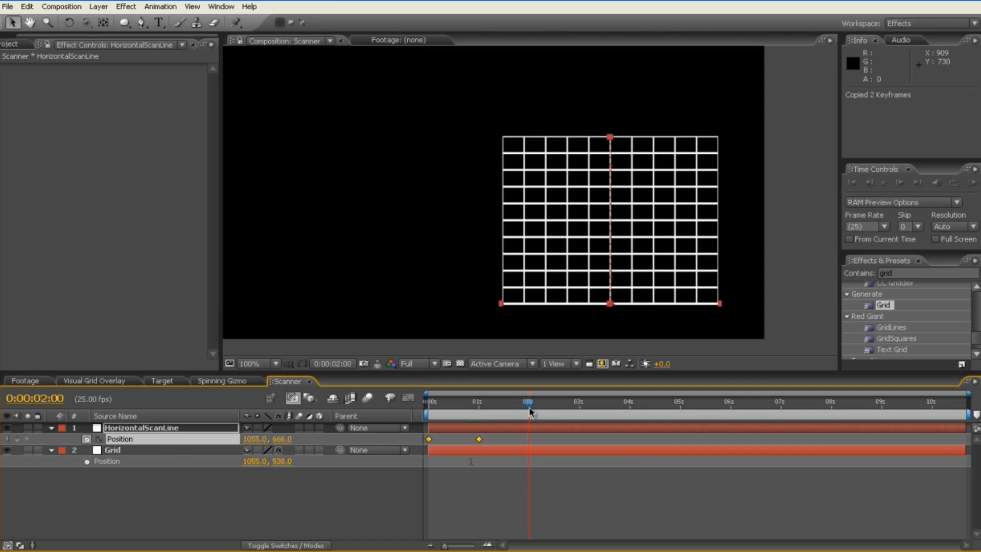
{"action": "key", "text": "ctrl+v"}
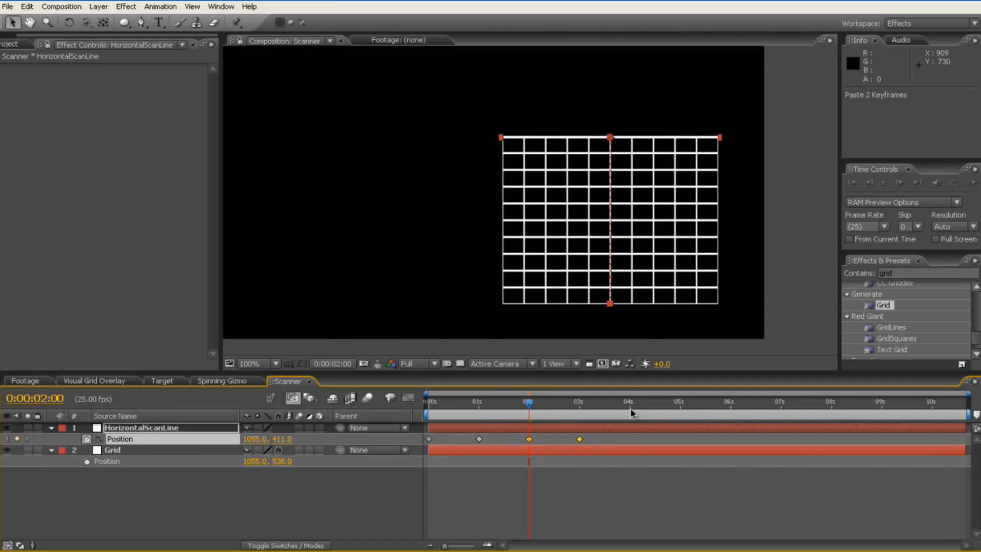
{"action": "left_click", "coordinate": [731, 401]}
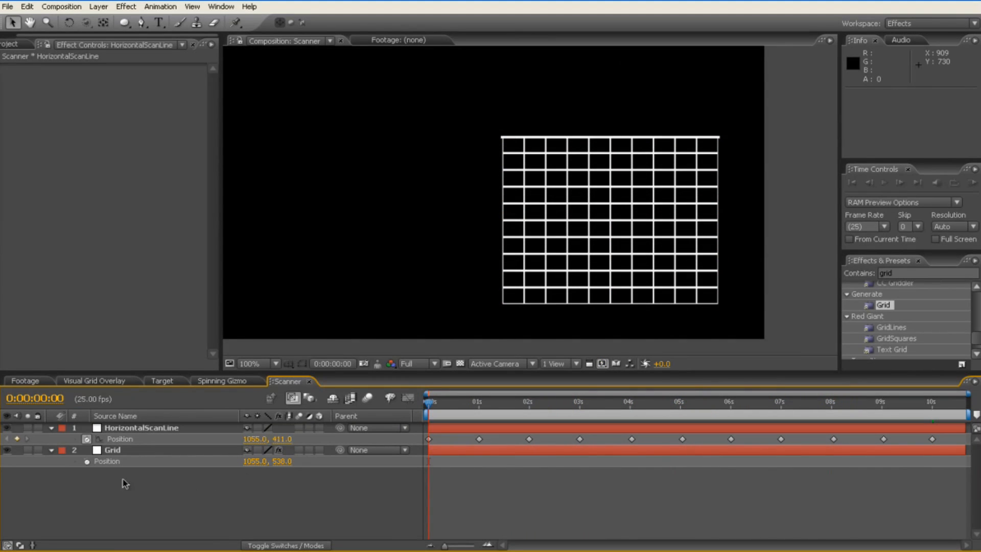
Create a new full-frame solid named VertialScanLine
{"action": "right_click", "coordinate": [124, 481]}
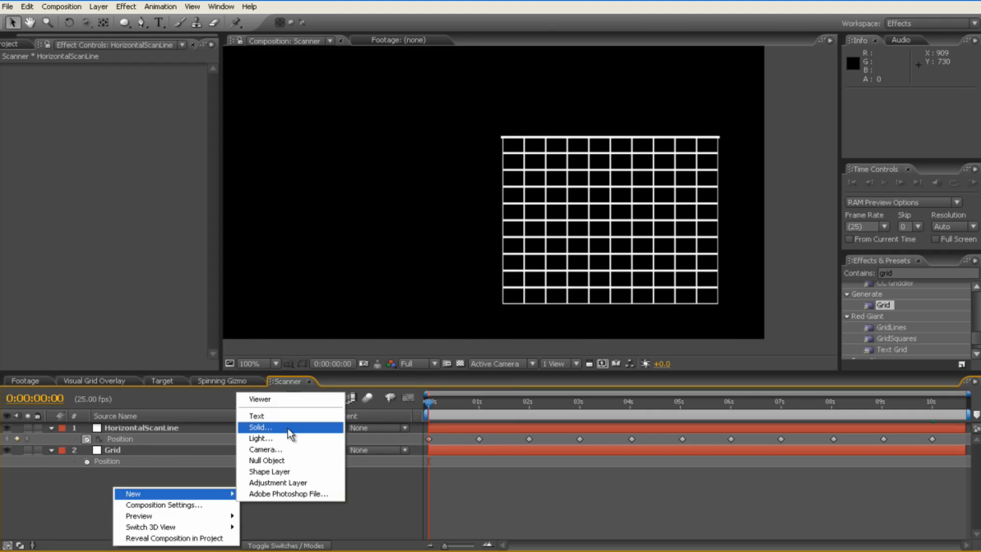
{"action": "left_click", "coordinate": [260, 427]}
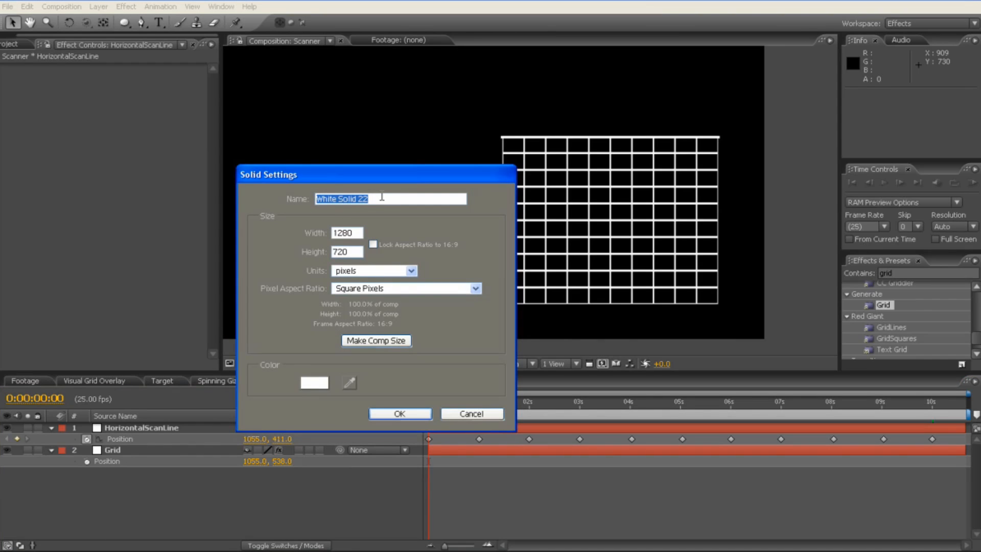
{"action": "type", "text": "Vertial"}
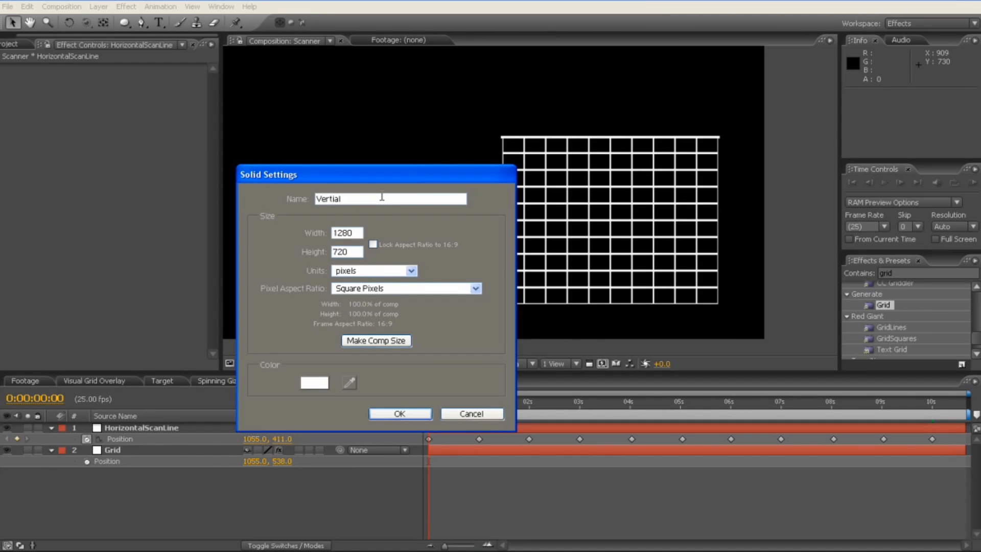
{"action": "type", "text": "ScanLine"}
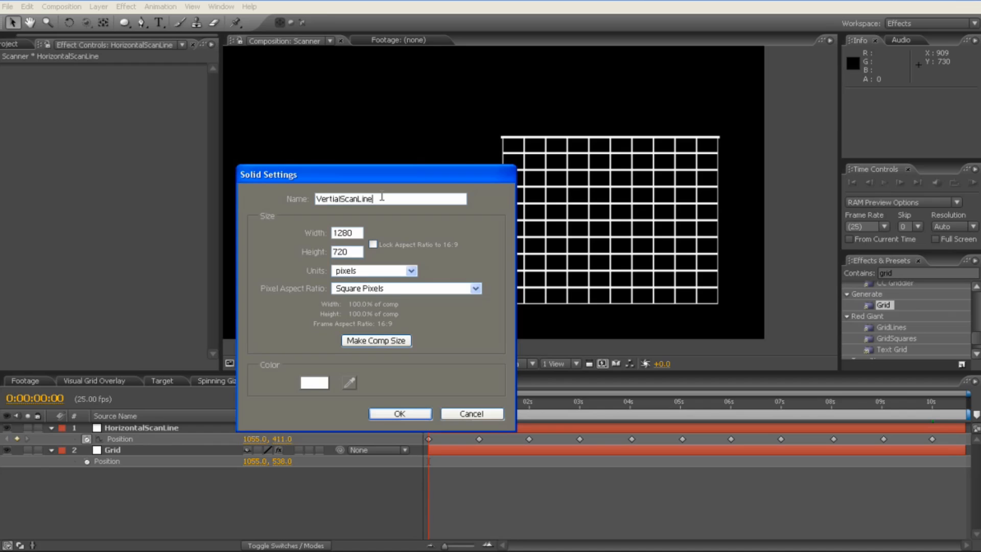
{"action": "left_click", "coordinate": [399, 414]}
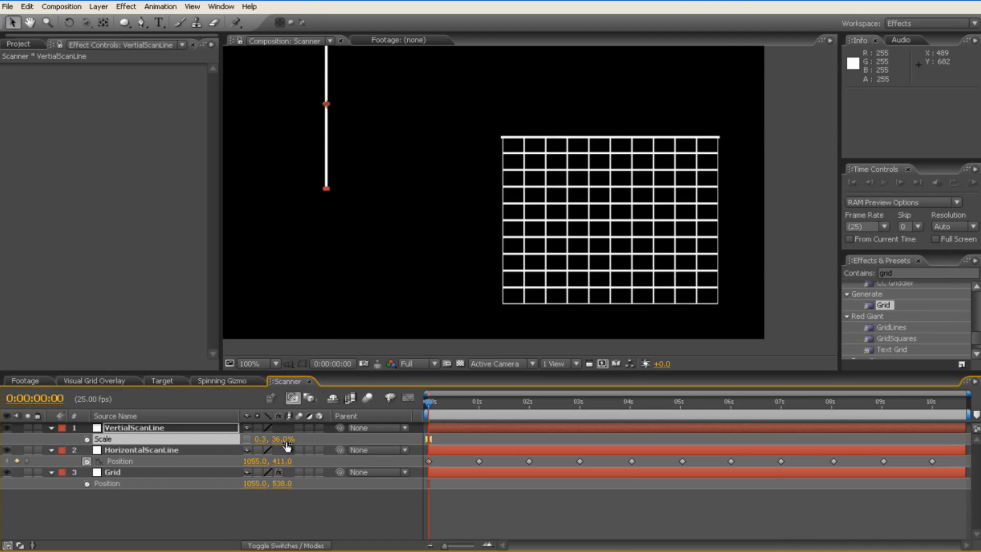
{"action": "mouse_move", "coordinate": [196, 451]}
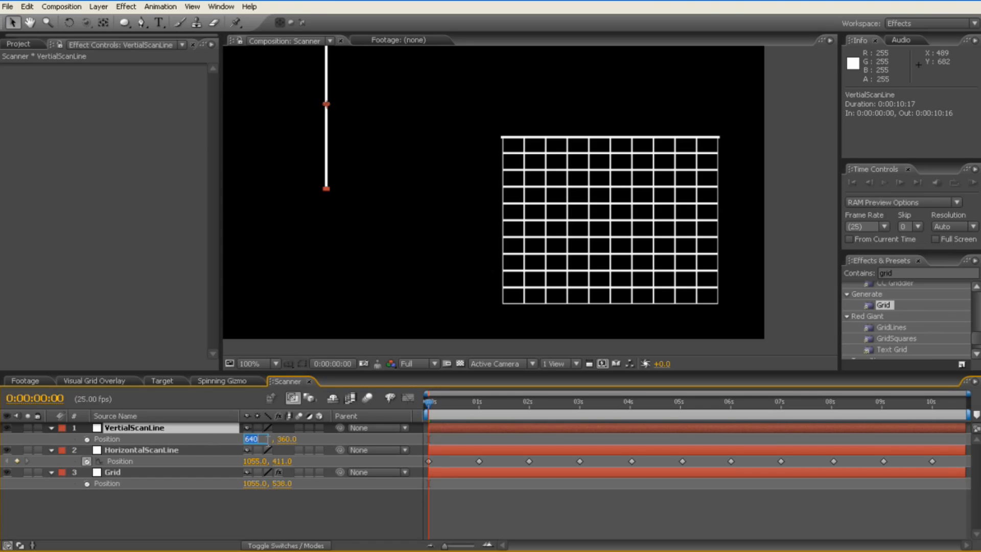
Scale VerticalScanLine to 0.3, 36% and set its Position to 896, 537 on the grid's left edge
{"action": "type", "text": "8"}
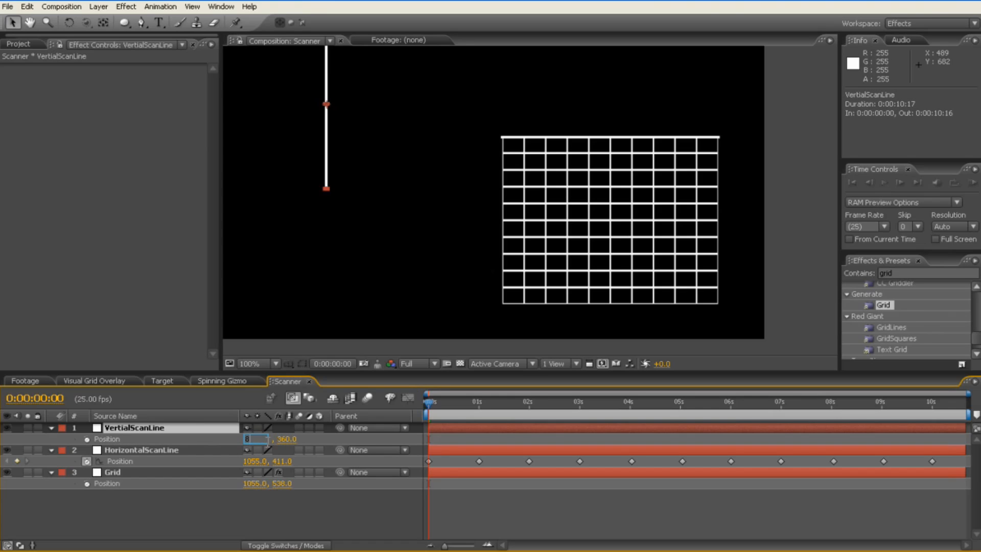
{"action": "type", "text": "896.0"}
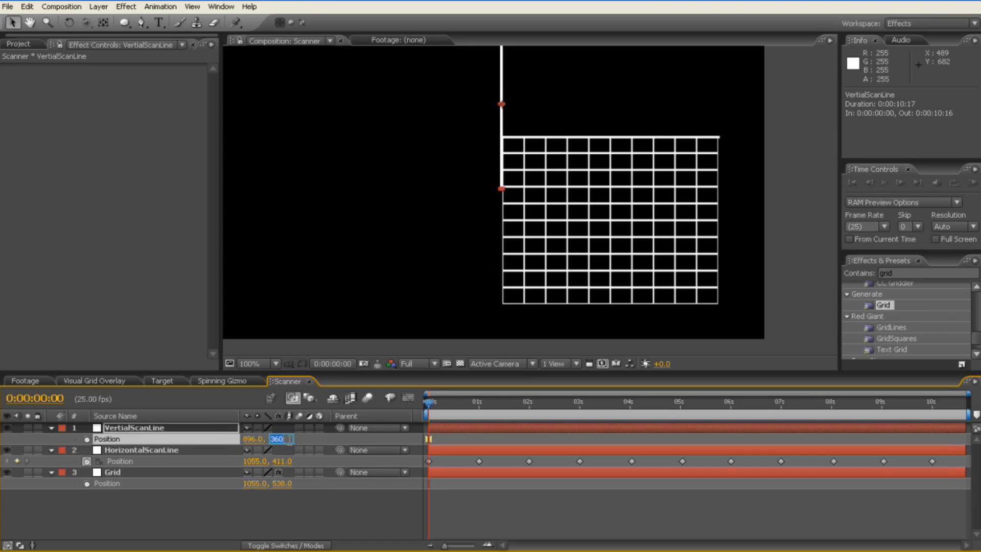
{"action": "type", "text": "537."}
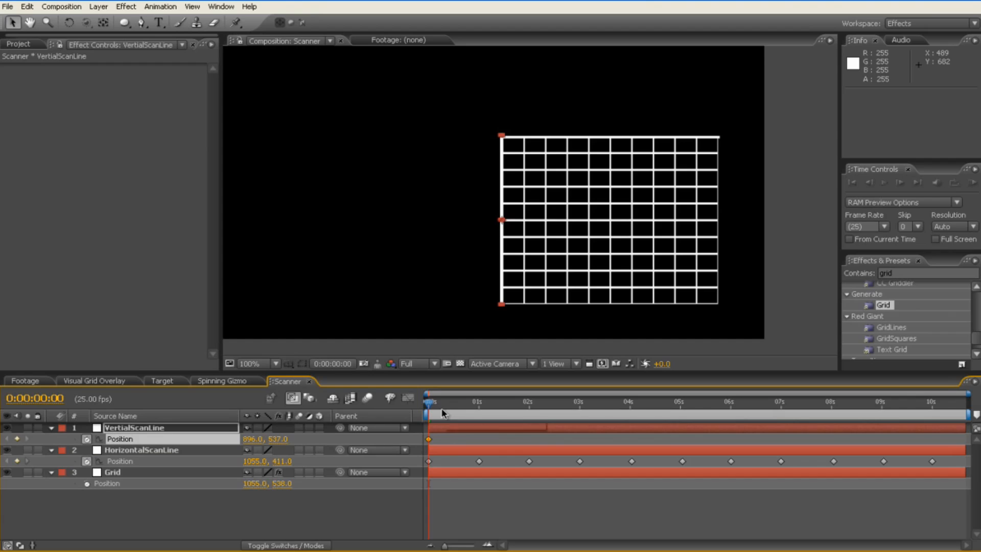
{"action": "mouse_move", "coordinate": [503, 409]}
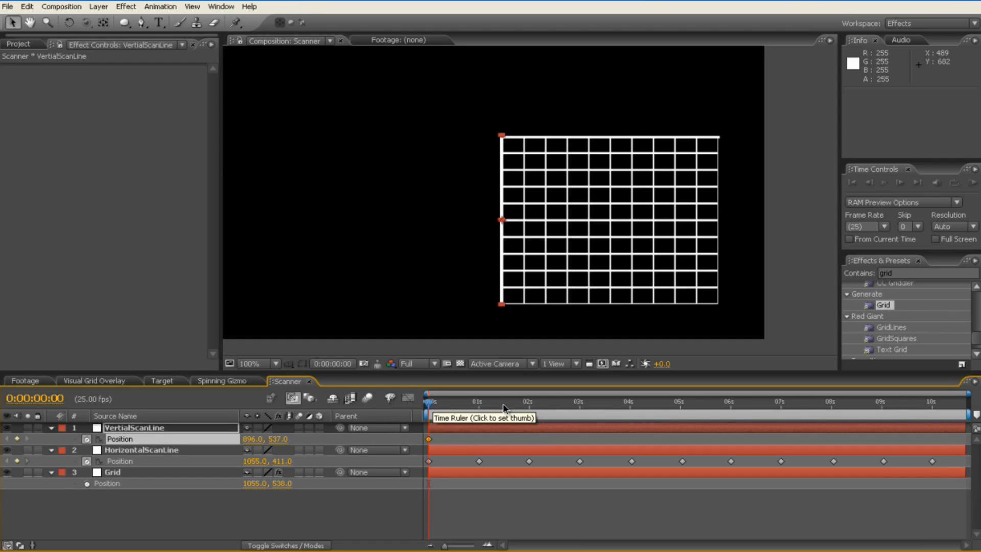
Keyframe VerticalScanLine's Position at 0 and 1:12, paste the pair along the timeline to 10s, and return to 0
{"action": "left_click", "coordinate": [502, 401]}
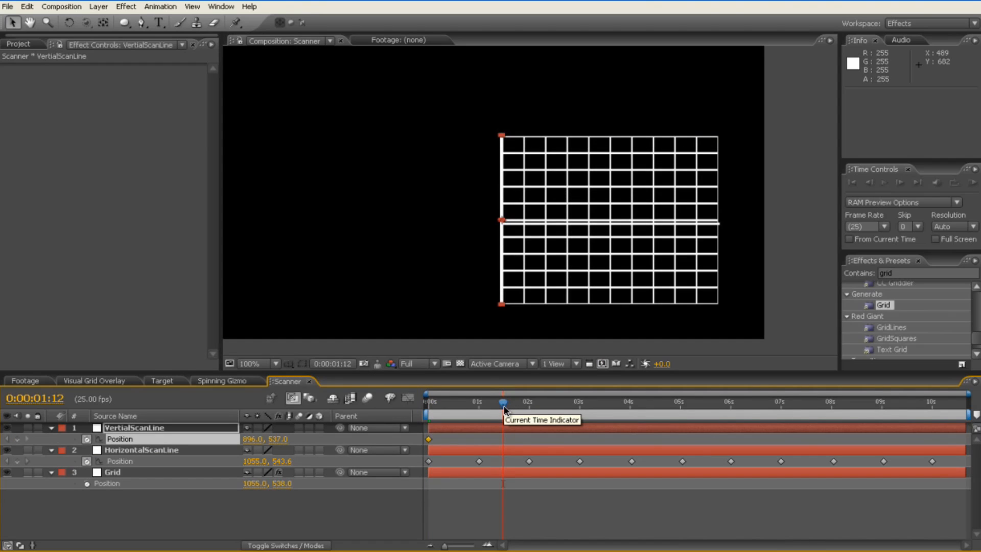
{"action": "mouse_move", "coordinate": [457, 403]}
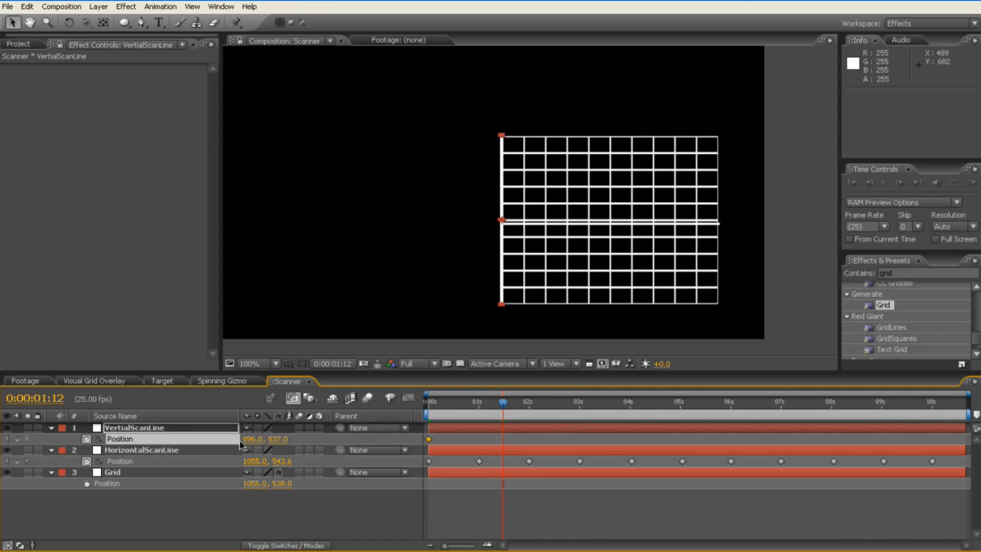
{"action": "mouse_move", "coordinate": [504, 255]}
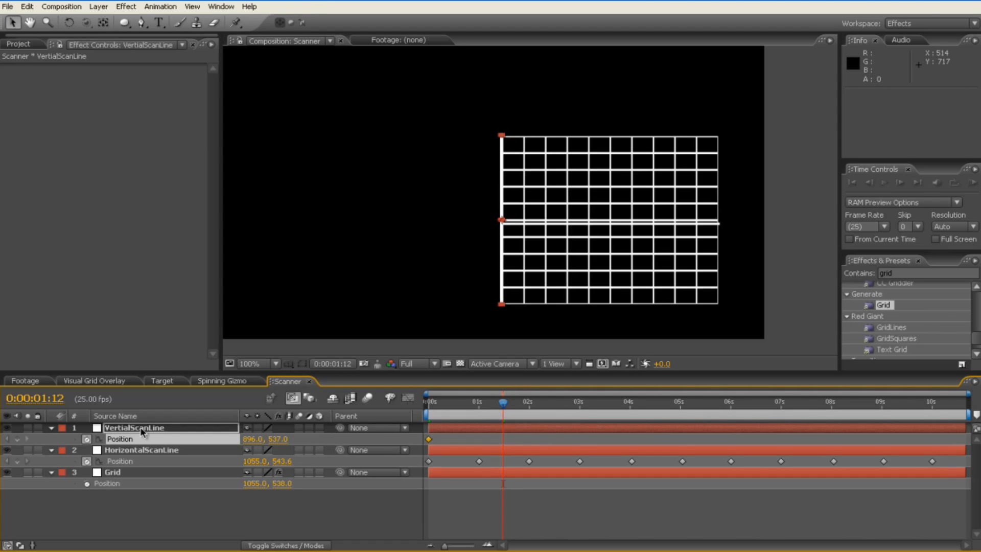
{"action": "double_click", "coordinate": [251, 439]}
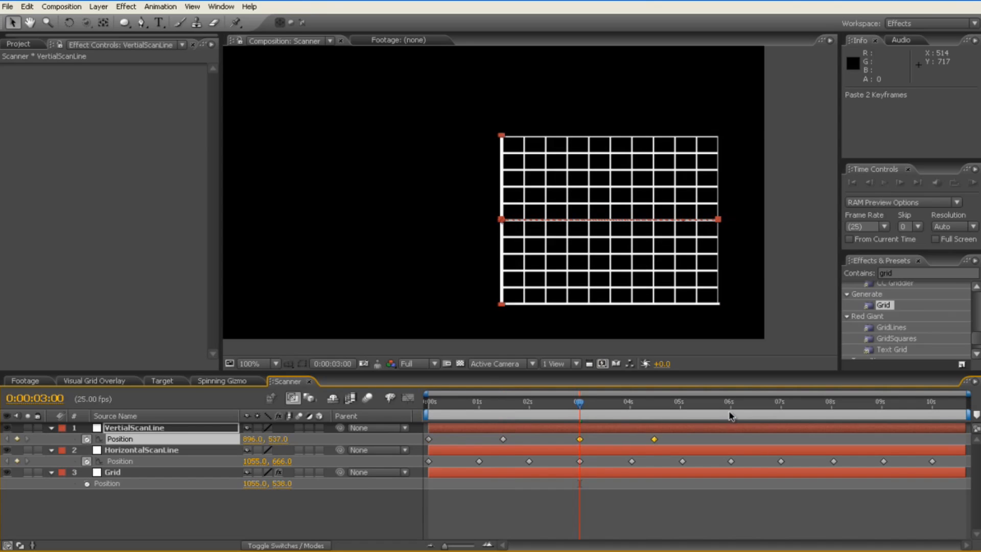
{"action": "left_click", "coordinate": [730, 400]}
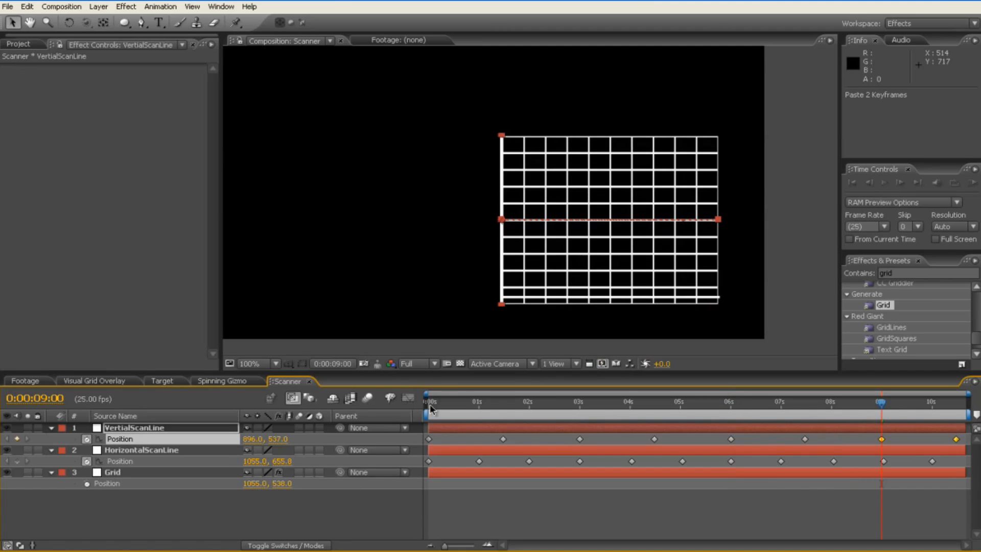
{"action": "left_click", "coordinate": [521, 401]}
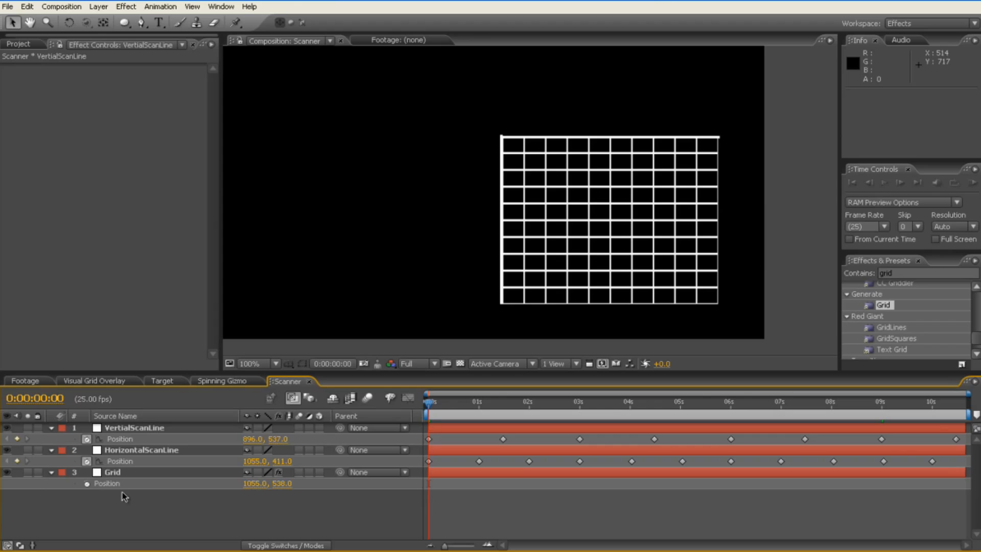
Drop Spinning Gizmo into the Scanner comp at 21% scale toward the top-left and duplicate it to four copies
{"action": "left_click", "coordinate": [246, 363]}
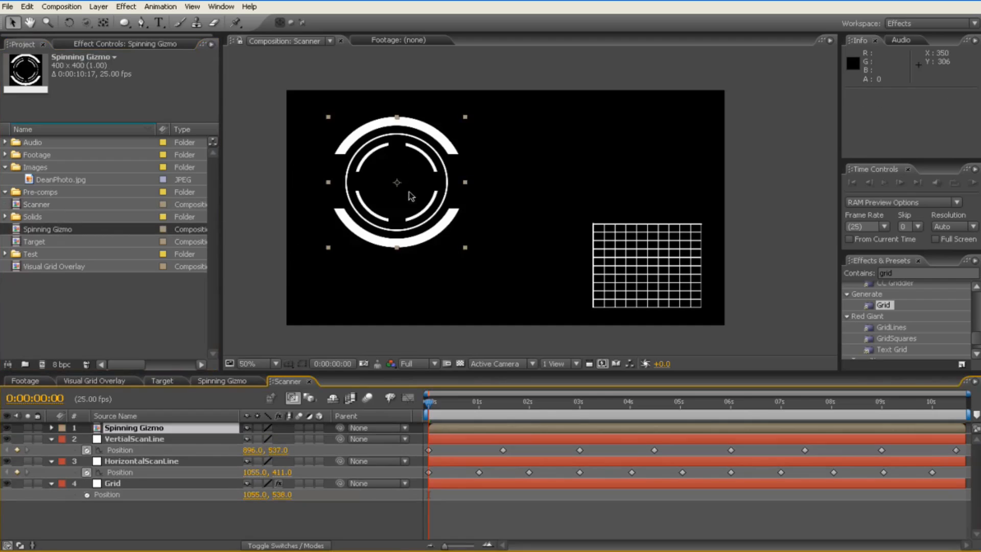
{"action": "left_click_drag", "start_coordinate": [396, 181], "coordinate": [416, 192]}
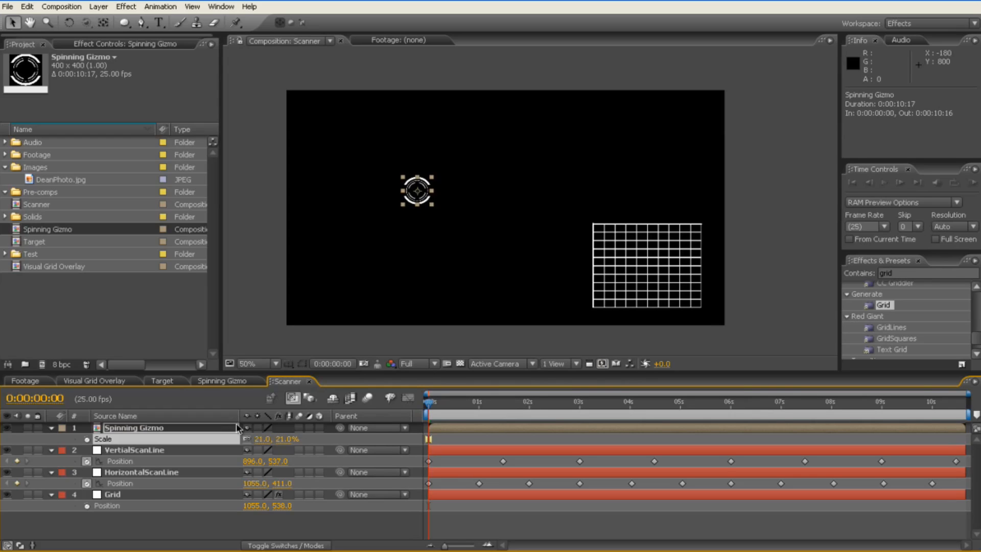
{"action": "mouse_move", "coordinate": [423, 206]}
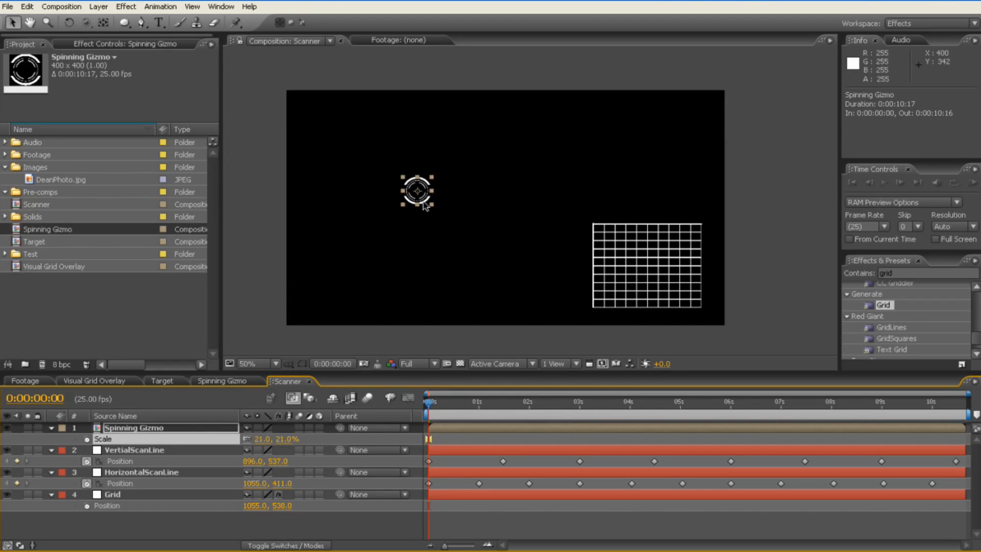
{"action": "left_click_drag", "start_coordinate": [416, 191], "coordinate": [307, 112]}
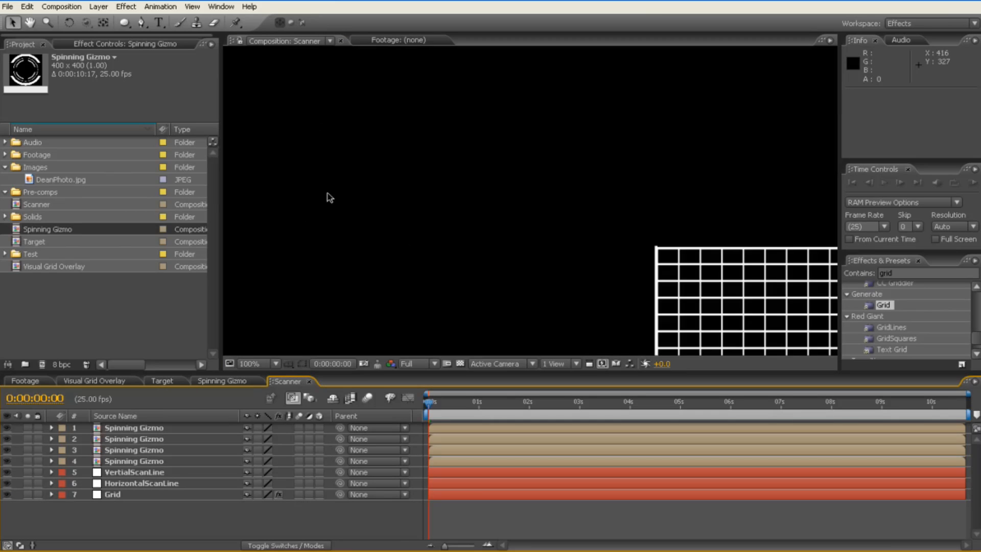
Give the Spinning Gizmo copies rotation offsets of 30°, 80° and 150°, scrubbing to check them spin
{"action": "left_click", "coordinate": [433, 400]}
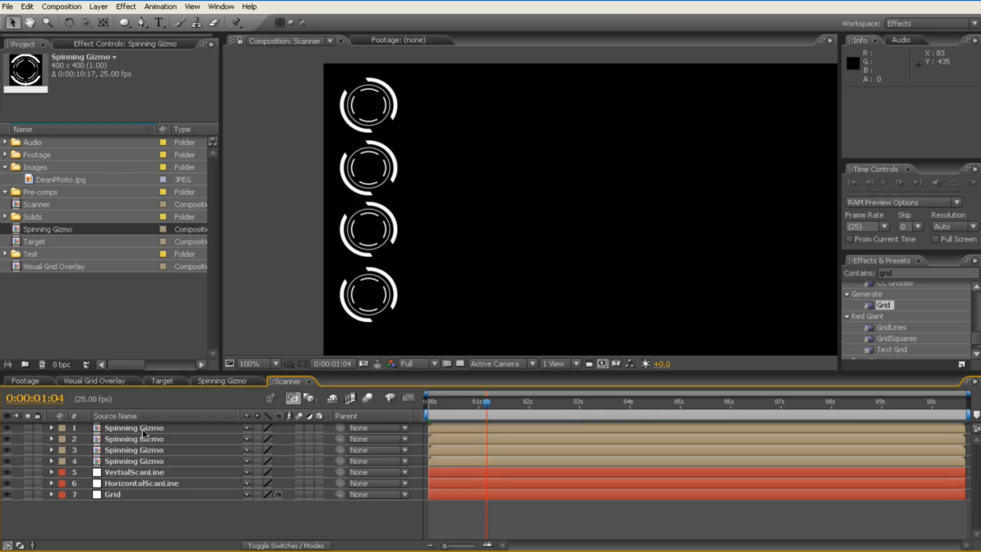
{"action": "mouse_move", "coordinate": [381, 114]}
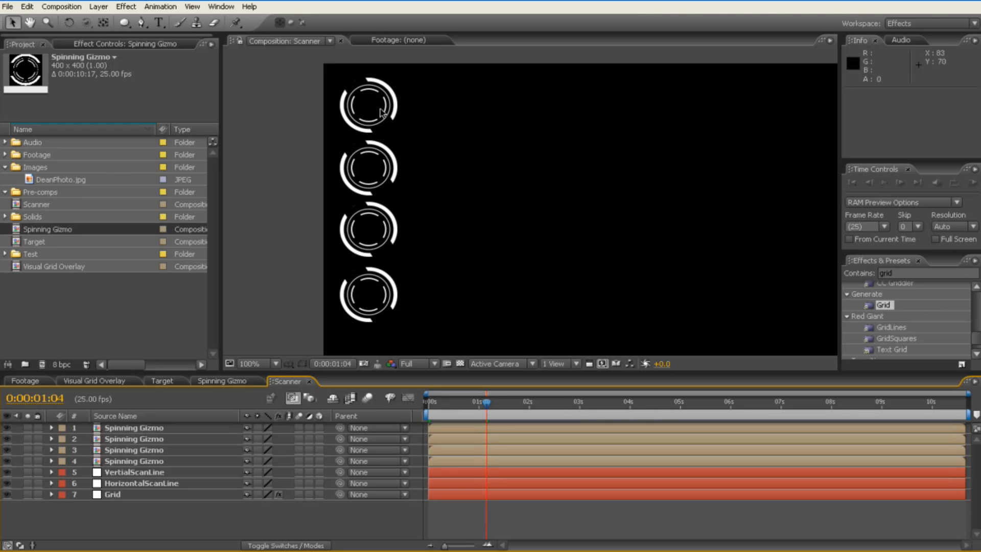
{"action": "mouse_move", "coordinate": [174, 431]}
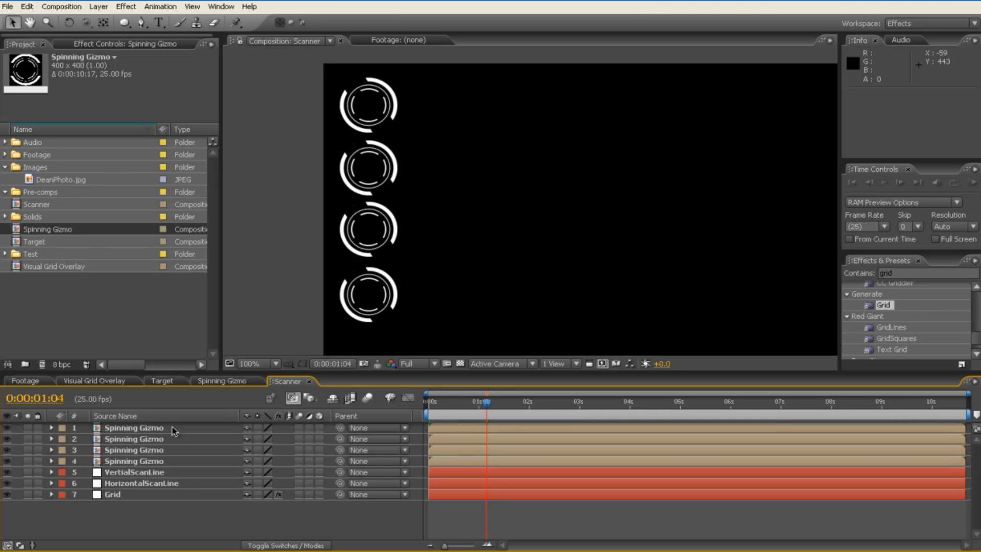
{"action": "left_click", "coordinate": [133, 428]}
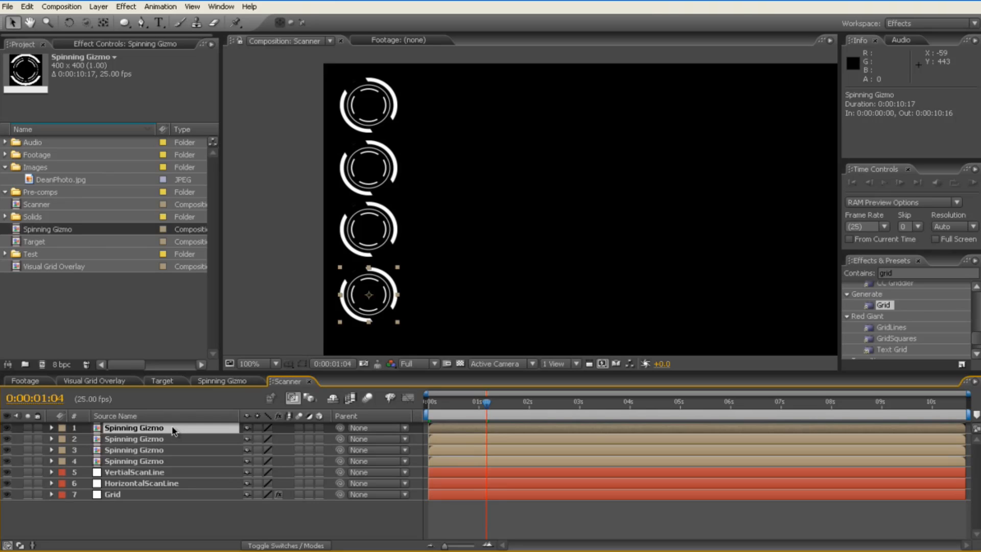
{"action": "left_click", "coordinate": [51, 427]}
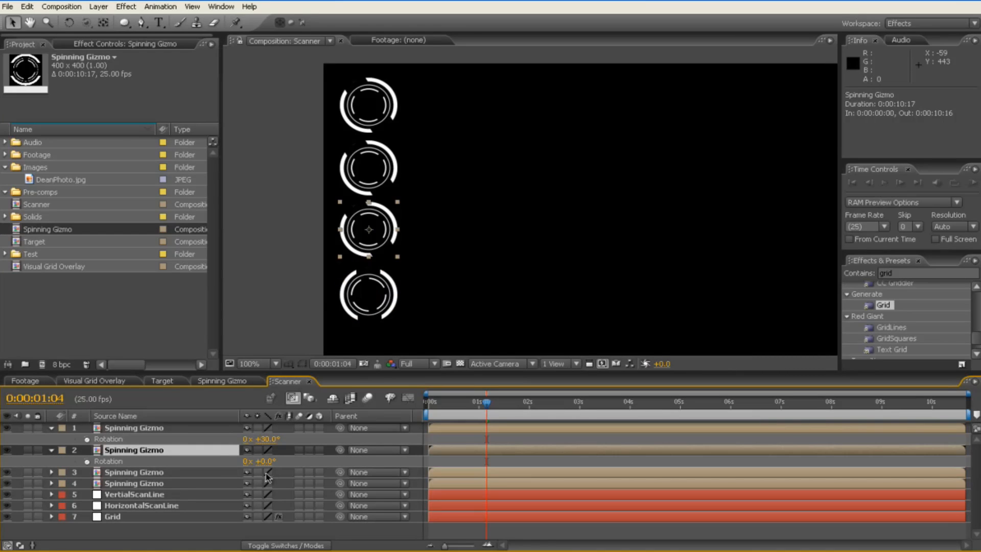
{"action": "double_click", "coordinate": [259, 461]}
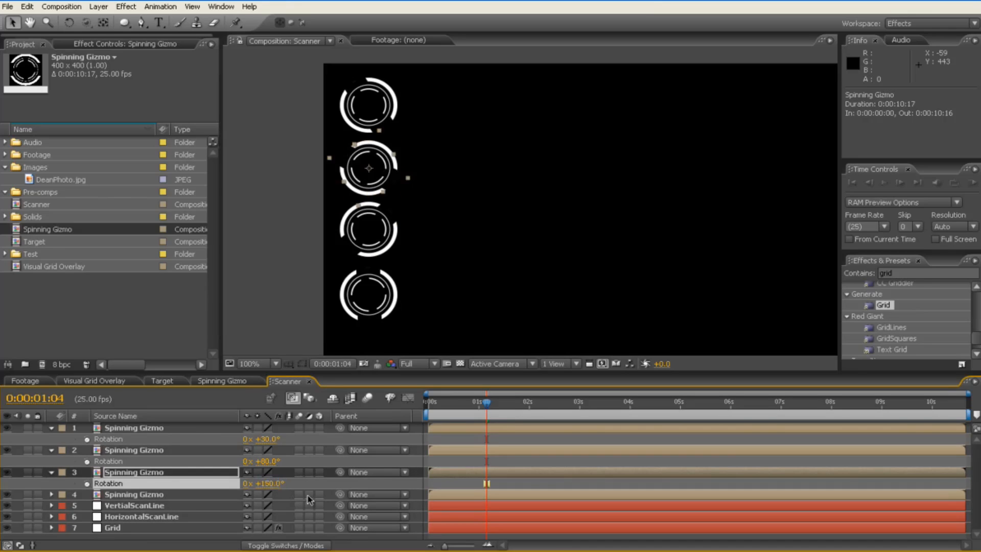
{"action": "left_click", "coordinate": [448, 404]}
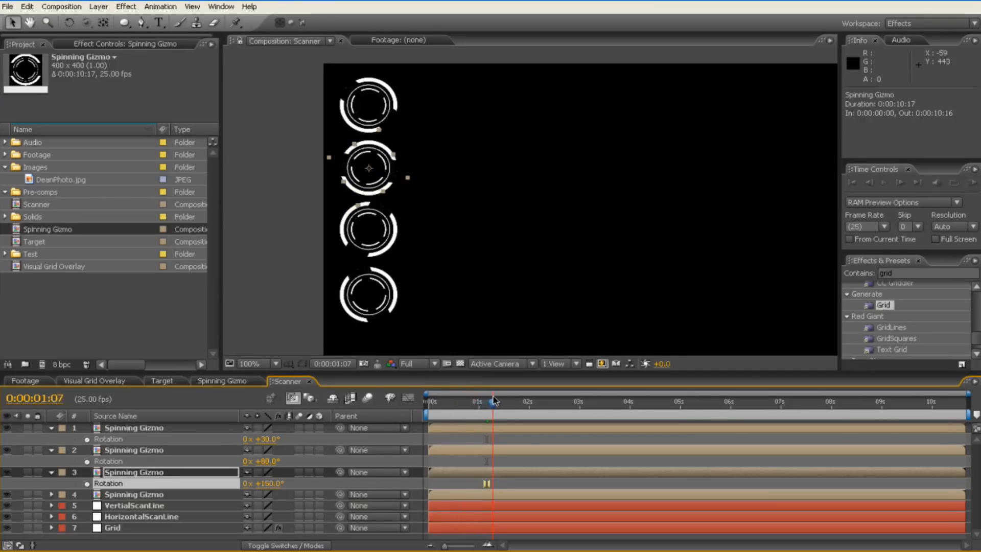
{"action": "left_click_drag", "start_coordinate": [493, 400], "coordinate": [534, 401]}
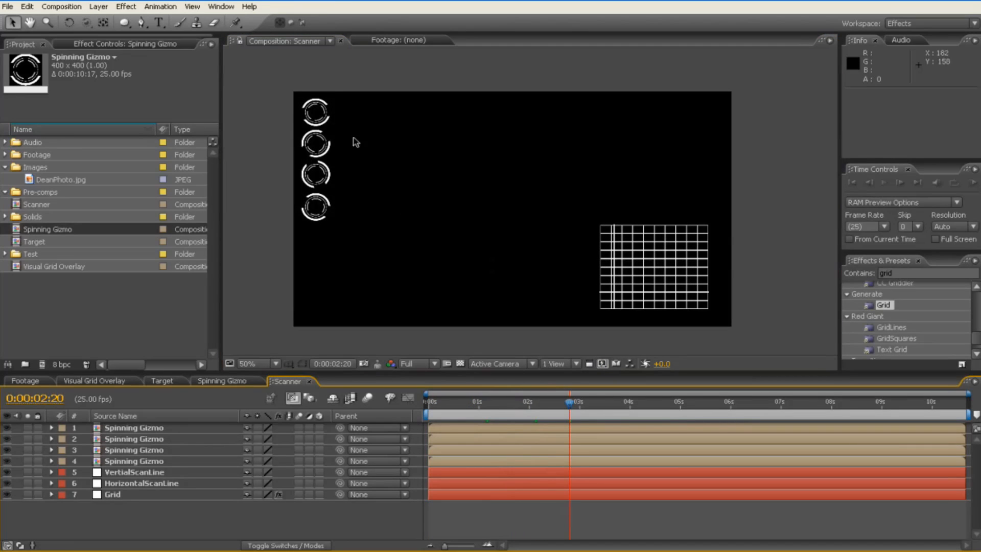
{"action": "mouse_move", "coordinate": [400, 122]}
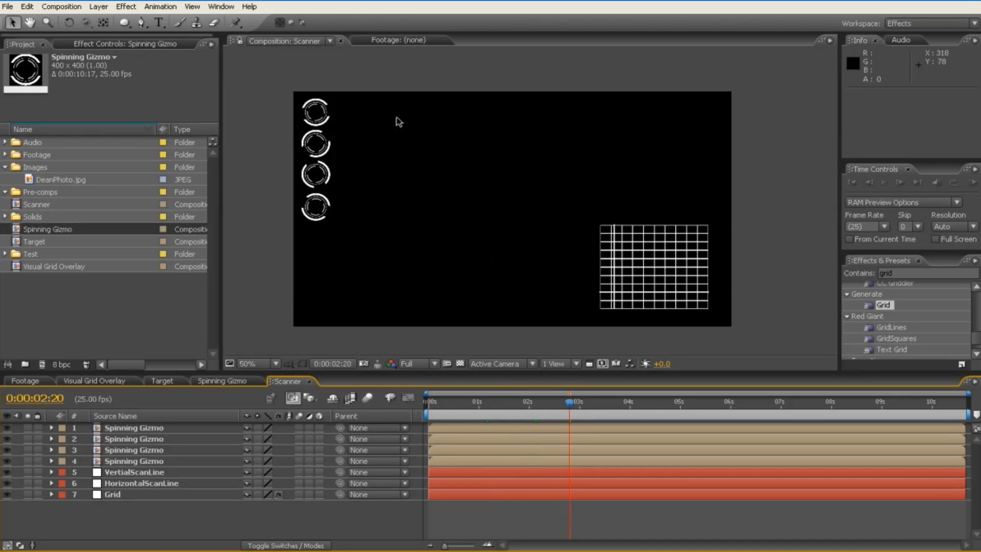
{"action": "mouse_move", "coordinate": [359, 143]}
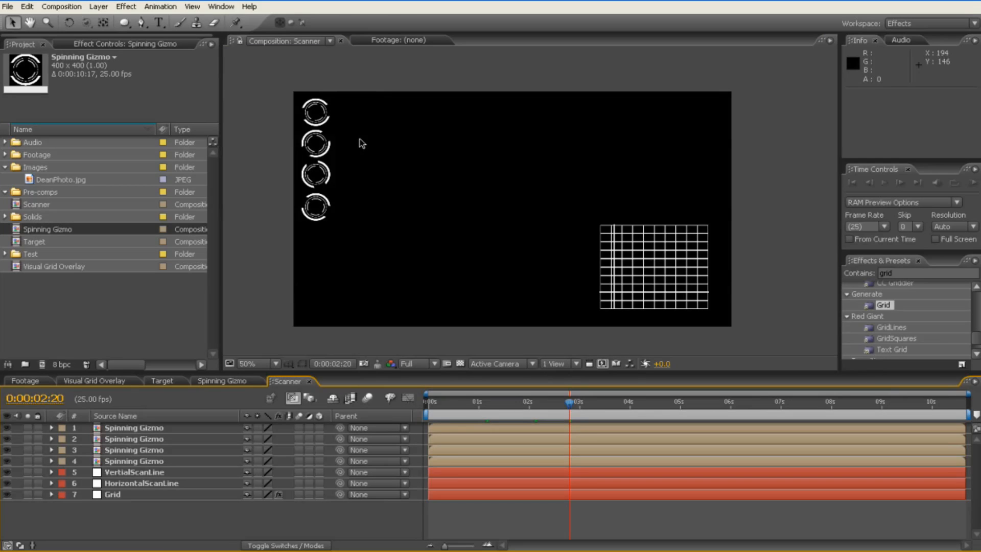
{"action": "mouse_move", "coordinate": [428, 169]}
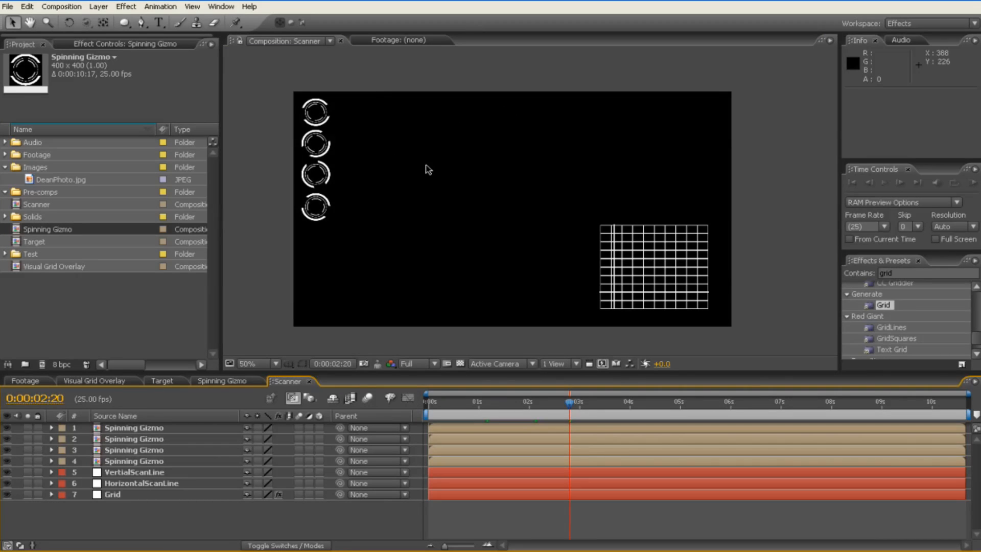
{"action": "mouse_move", "coordinate": [508, 184]}
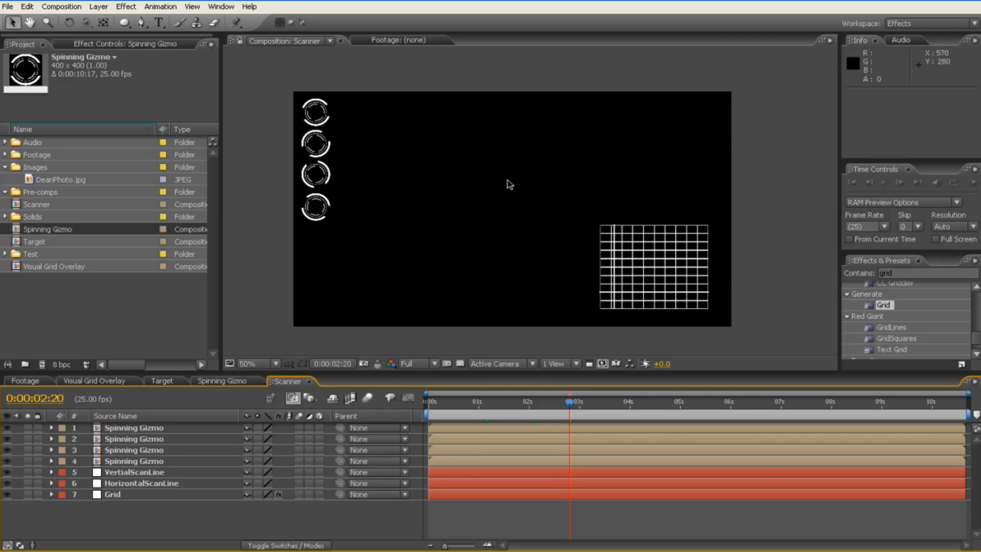
{"action": "mouse_move", "coordinate": [316, 382]}
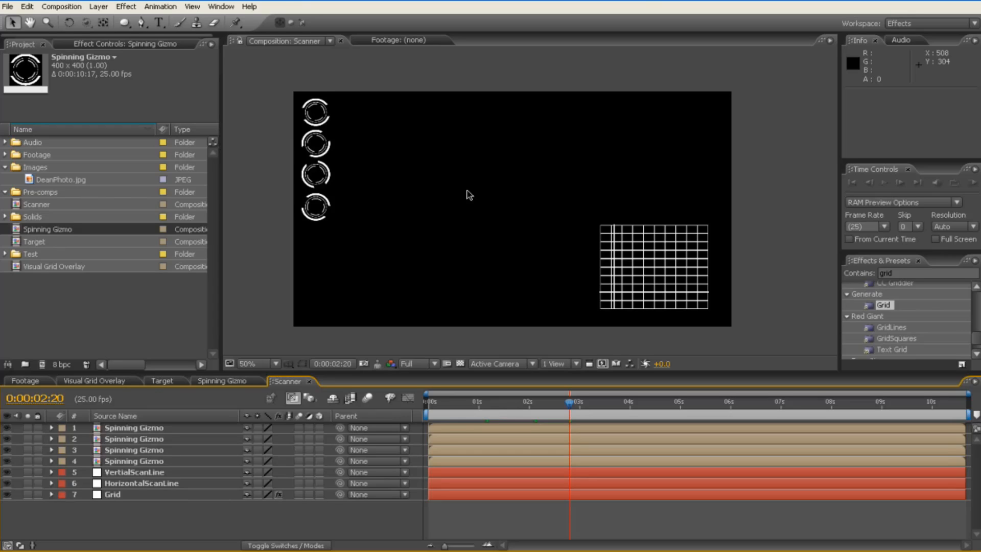
{"action": "mouse_move", "coordinate": [477, 162]}
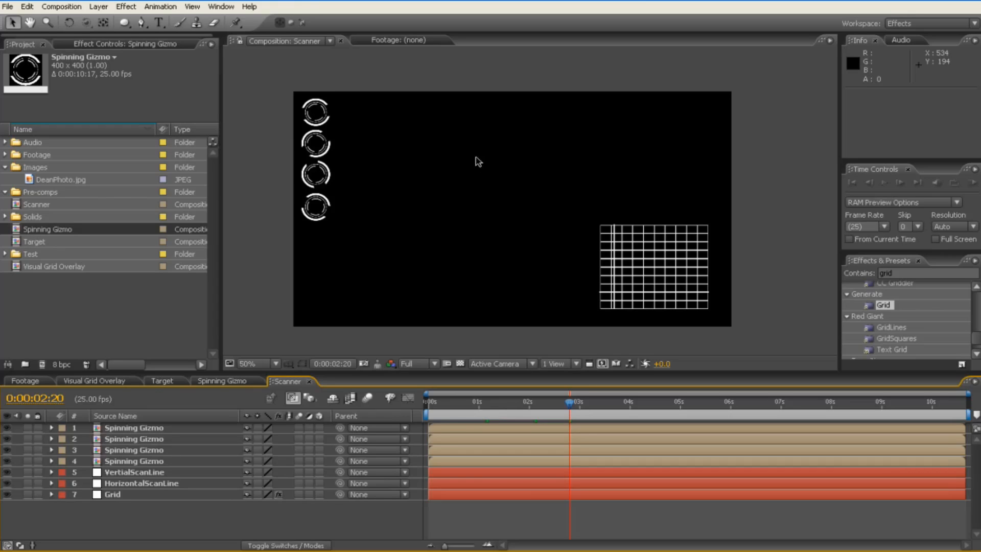
{"action": "mouse_move", "coordinate": [482, 196]}
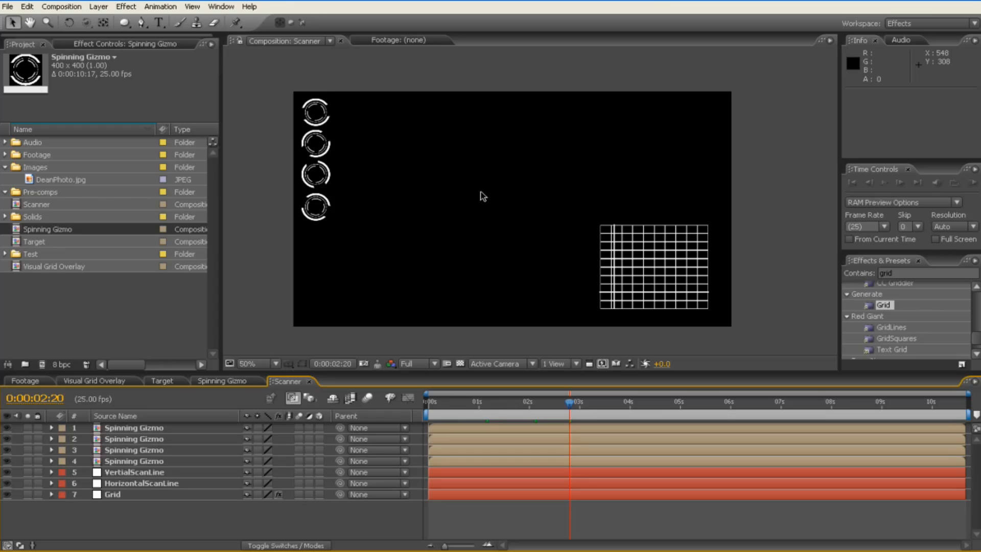